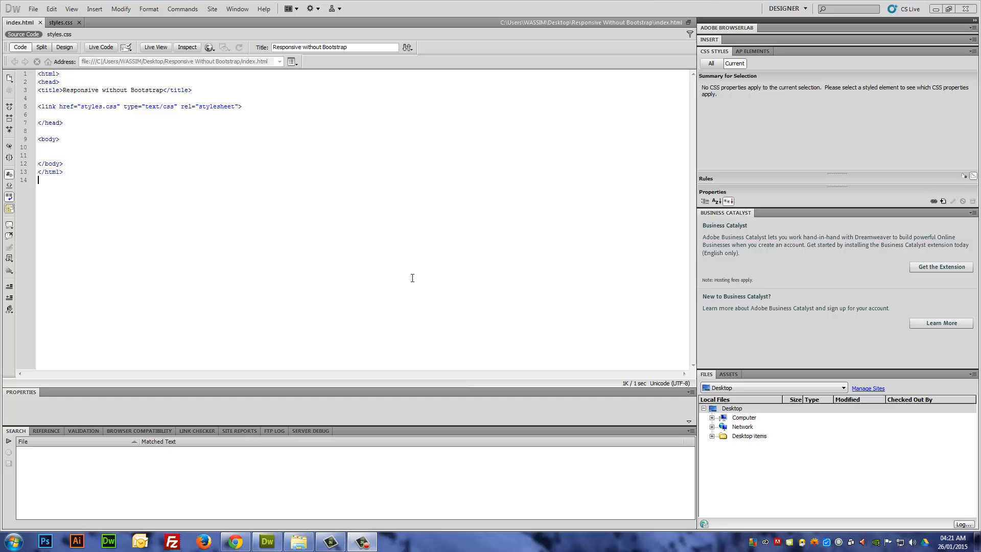
{"action": "mouse_move", "coordinate": [312, 203]}
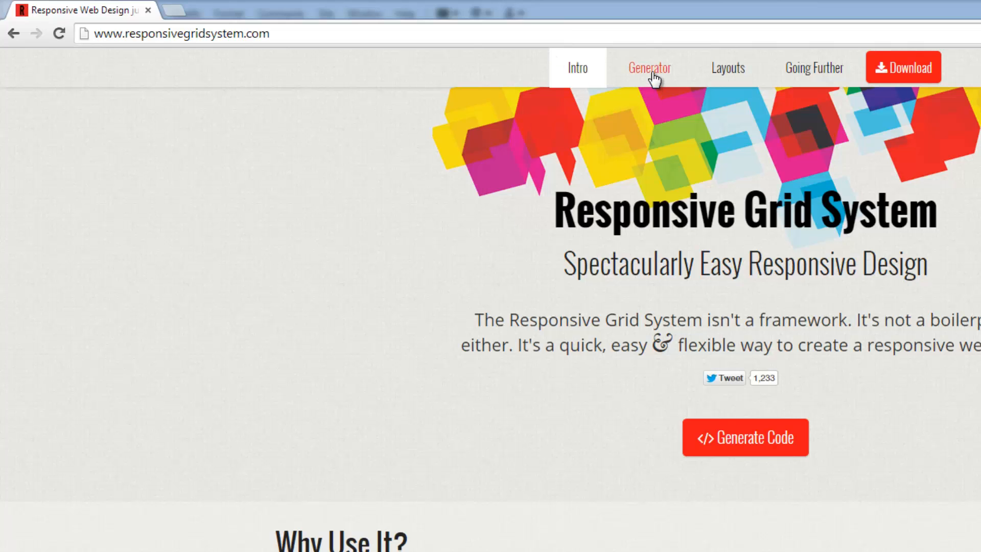
In the Generator, choose 12 columns per row and keep the 1.6% margin
{"action": "left_click", "coordinate": [649, 67]}
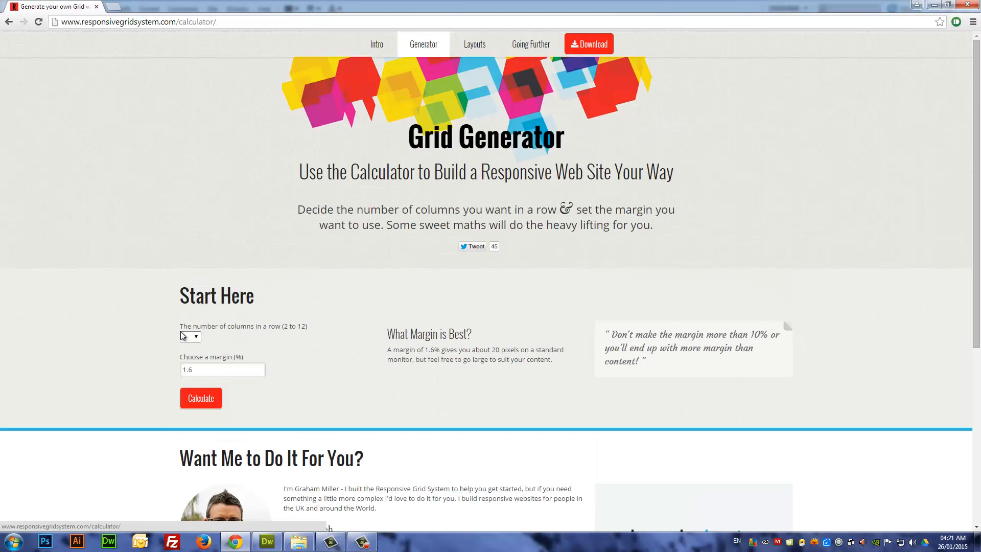
{"action": "left_click", "coordinate": [190, 336]}
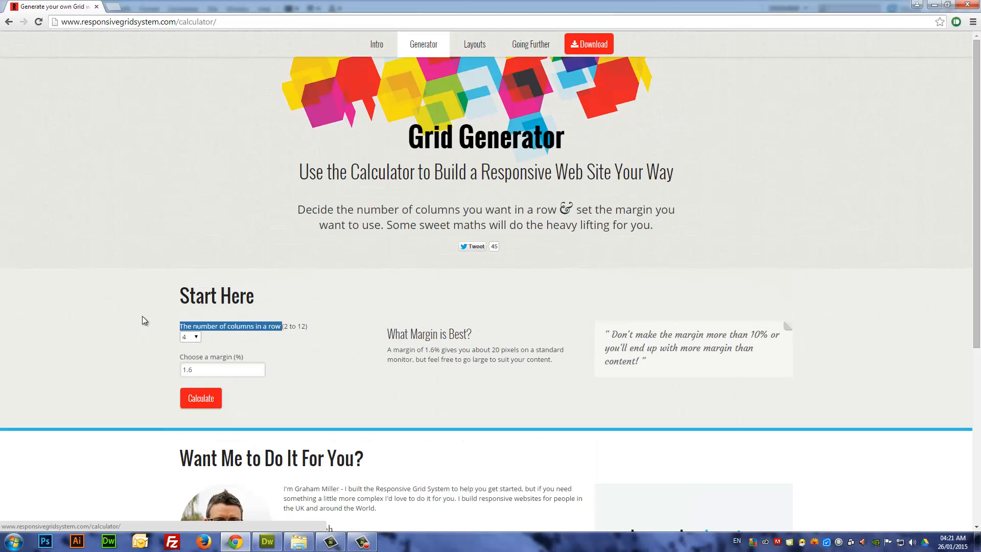
{"action": "scroll", "scroll_direction": "down", "scroll_amount": 3}
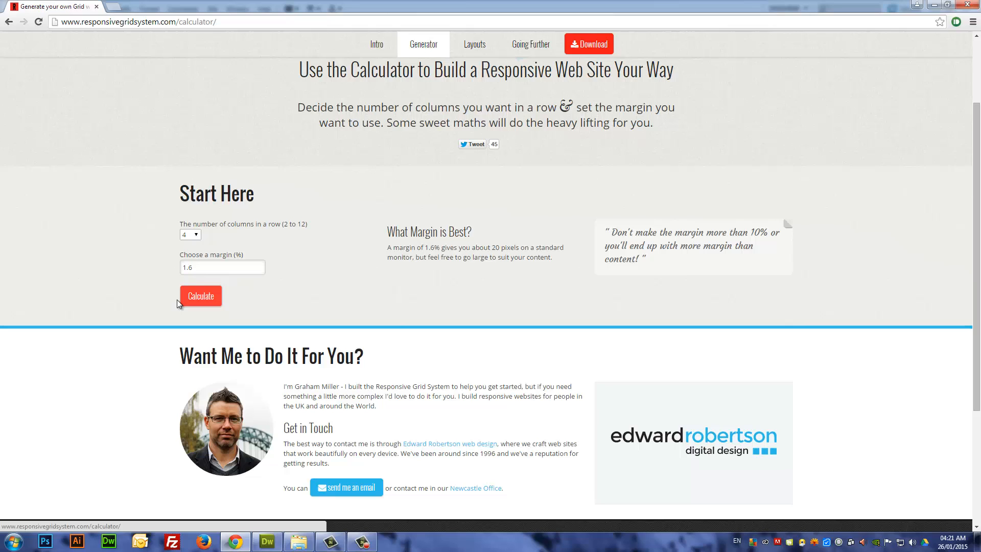
{"action": "left_click", "coordinate": [191, 234]}
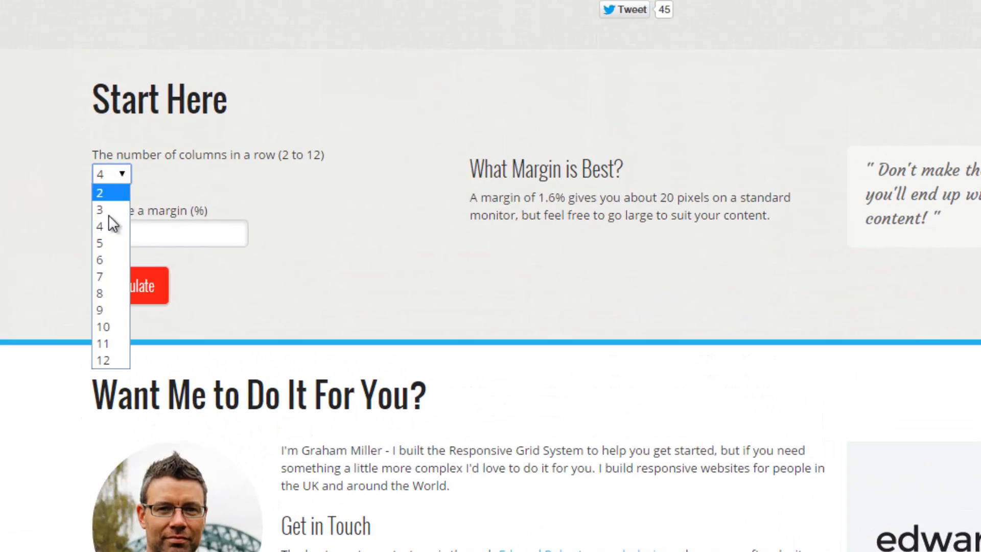
{"action": "mouse_move", "coordinate": [107, 360]}
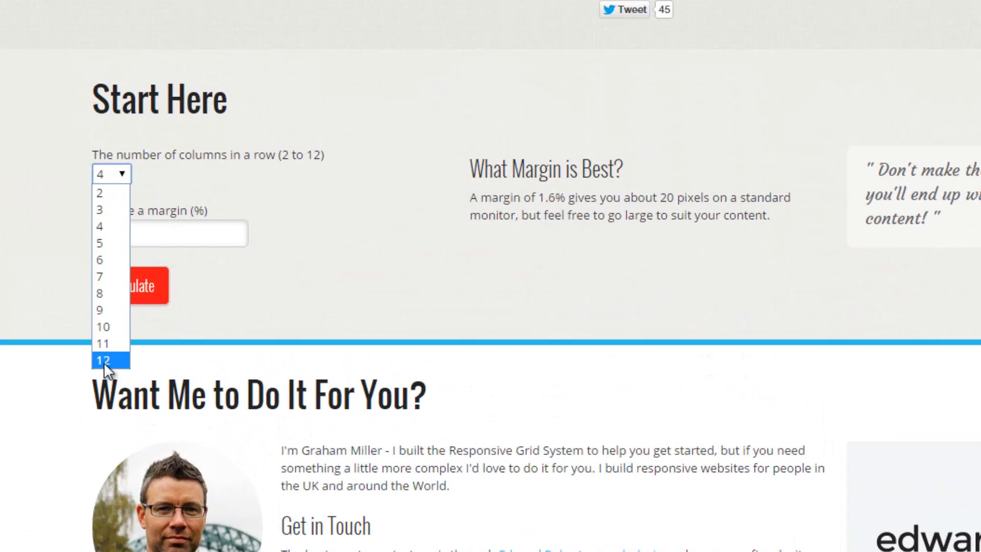
{"action": "left_click", "coordinate": [108, 360]}
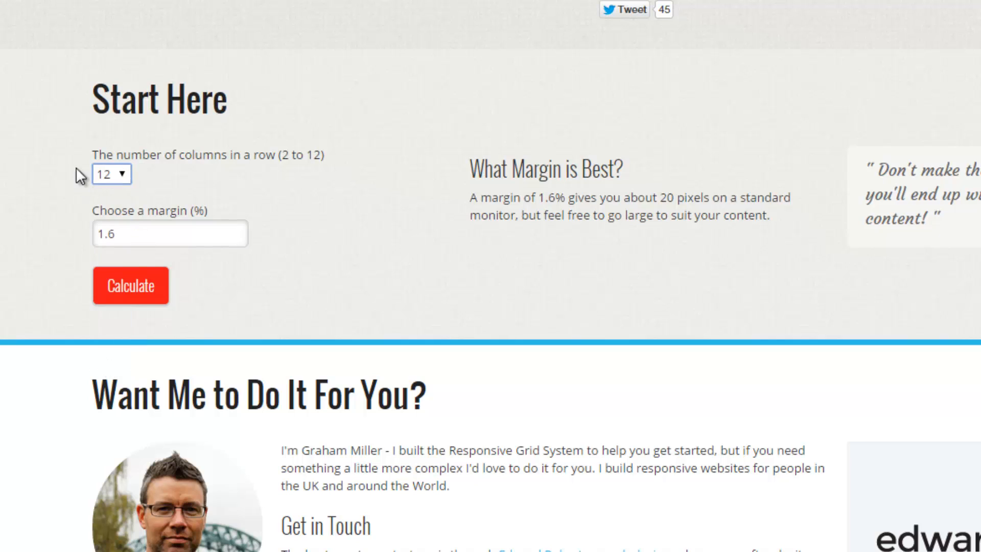
{"action": "mouse_move", "coordinate": [119, 182]}
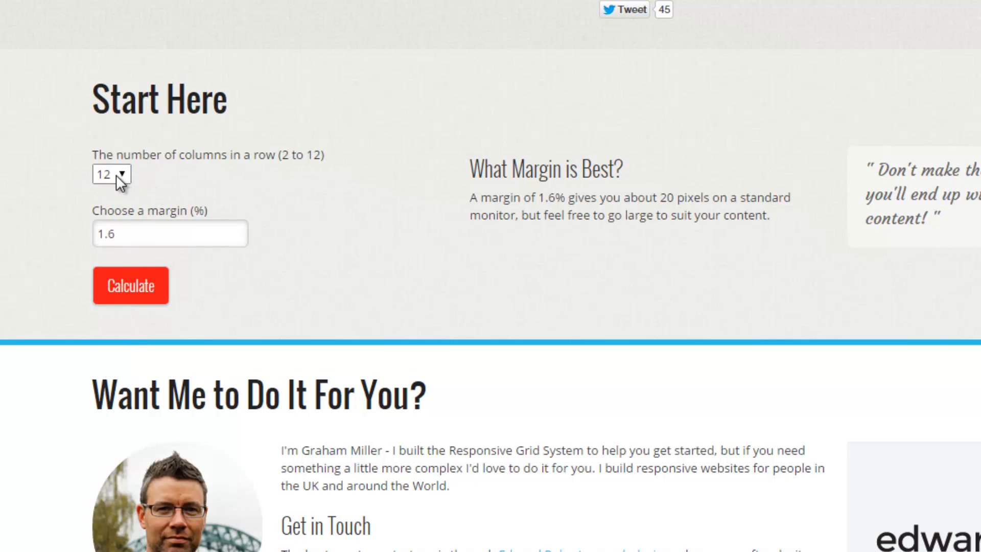
{"action": "left_click", "coordinate": [111, 174]}
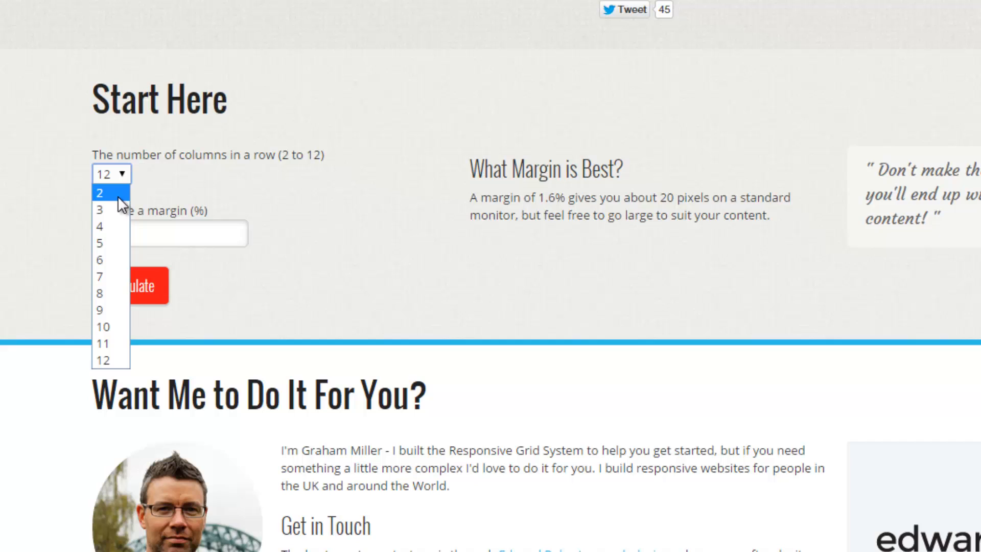
{"action": "mouse_move", "coordinate": [112, 361]}
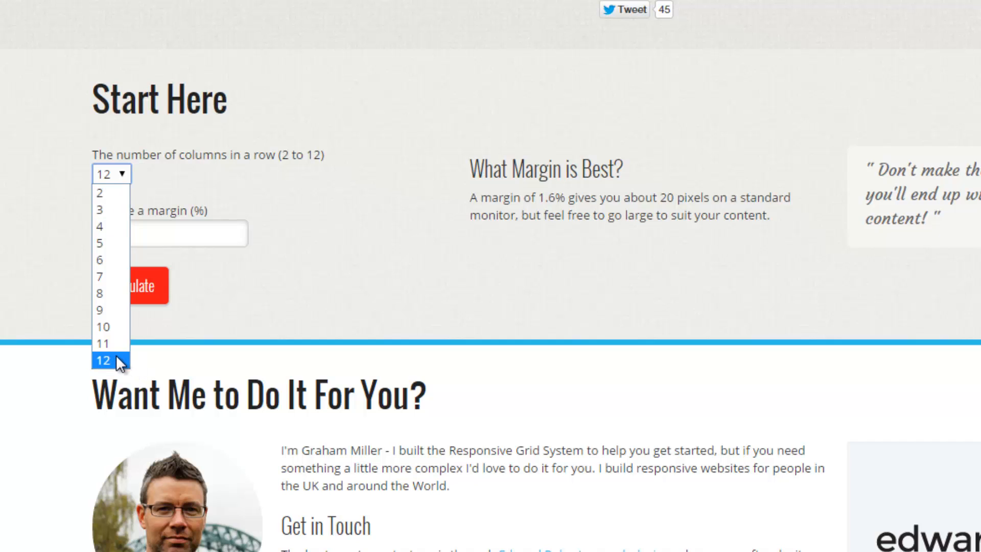
{"action": "scroll", "scroll_direction": "up", "scroll_amount": 3}
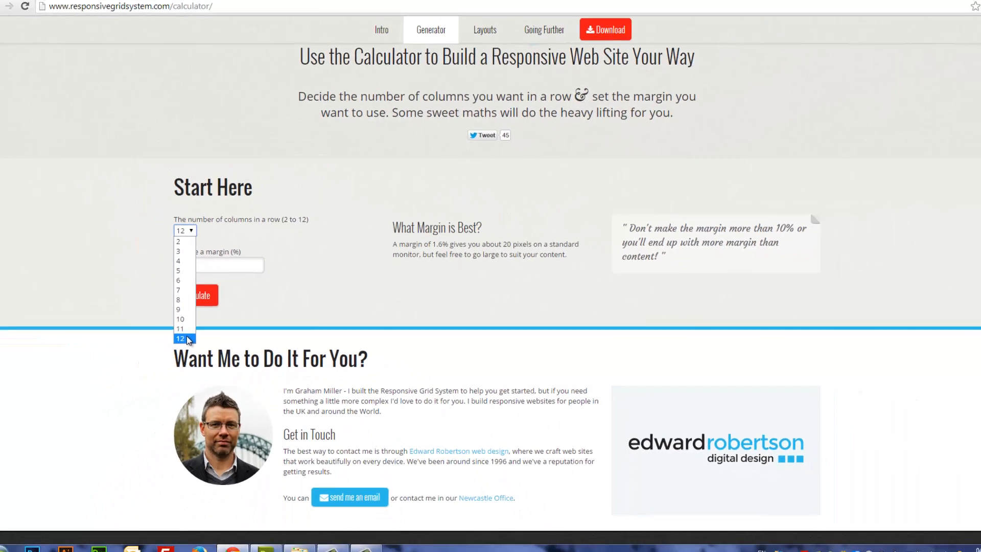
{"action": "left_click", "coordinate": [182, 340]}
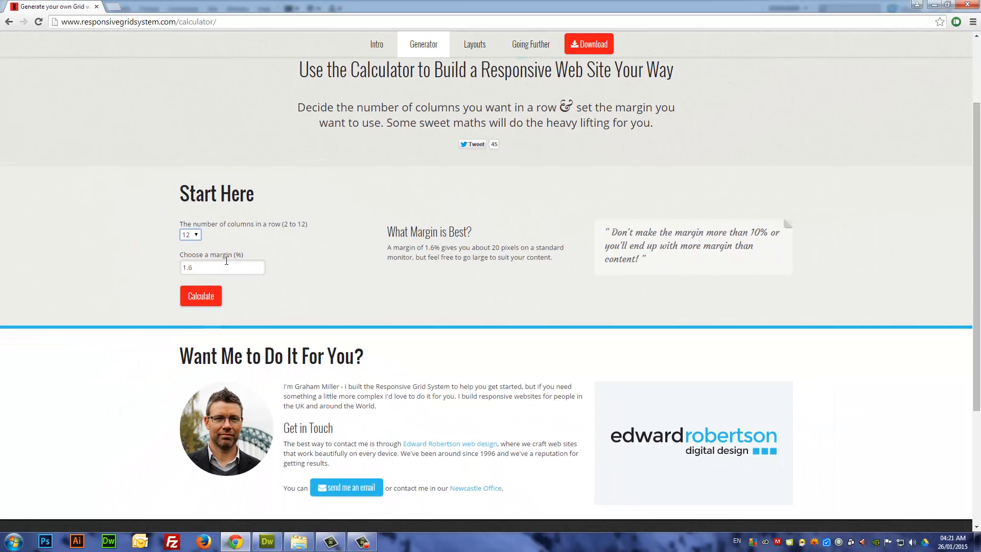
{"action": "mouse_move", "coordinate": [202, 296]}
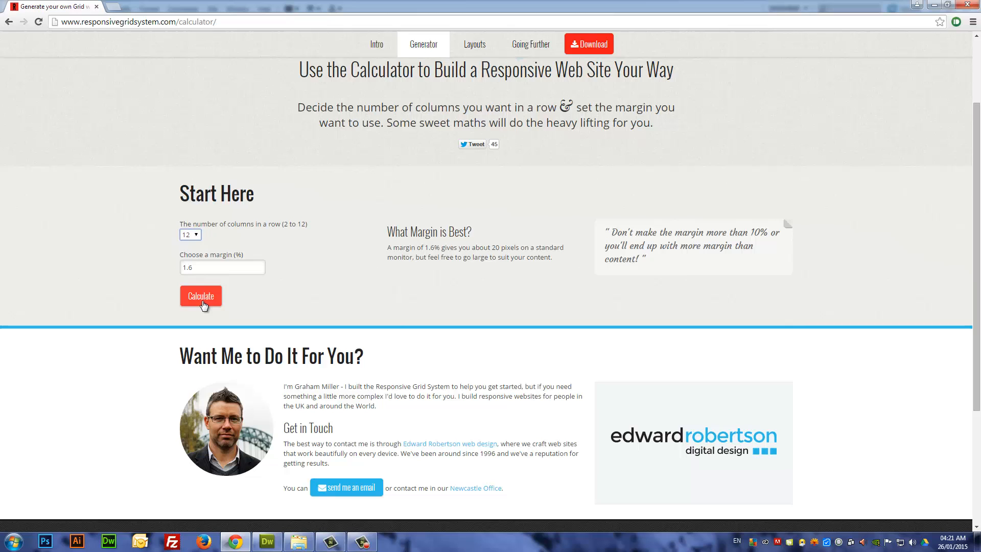
Calculate the grid code and scroll down to the generated CSS to copy it
{"action": "left_click", "coordinate": [200, 295]}
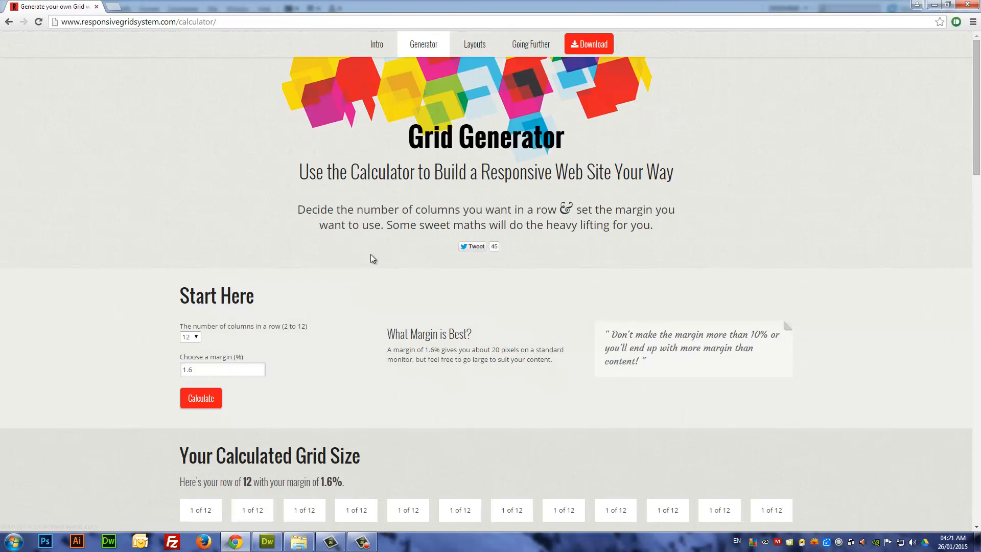
{"action": "scroll", "scroll_direction": "down", "scroll_amount": 3}
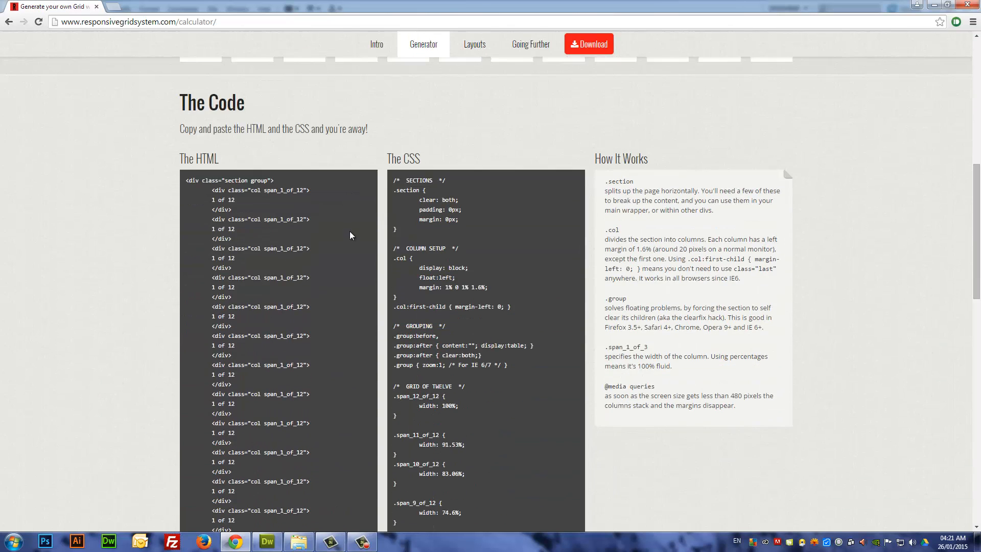
{"action": "scroll", "scroll_direction": "down", "scroll_amount": 3}
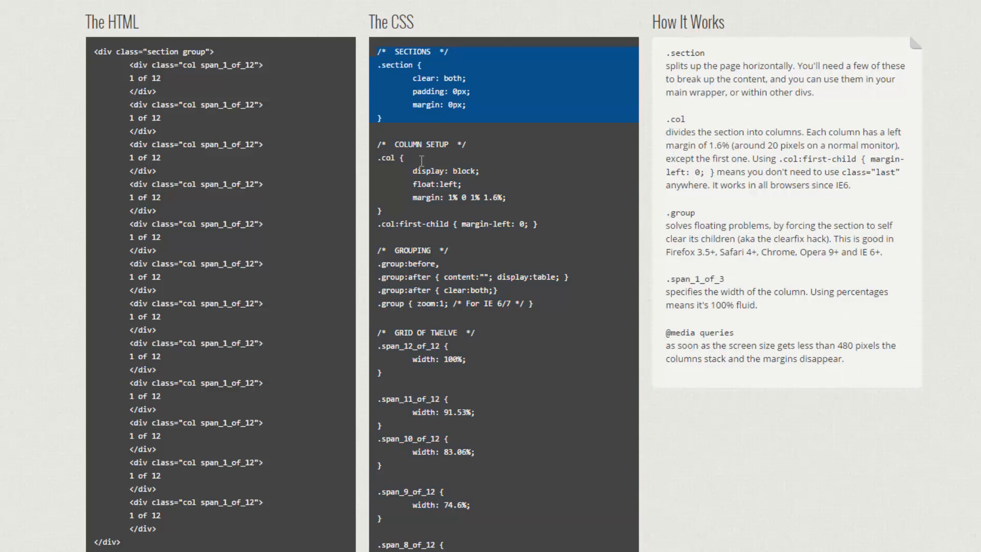
{"action": "scroll", "scroll_direction": "down", "scroll_amount": 3}
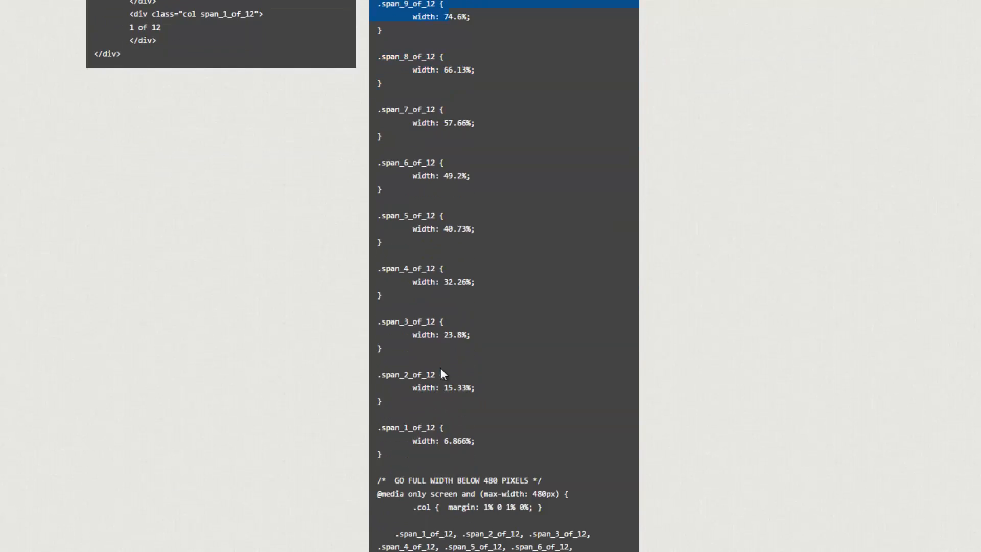
{"action": "scroll", "scroll_direction": "down", "scroll_amount": 3}
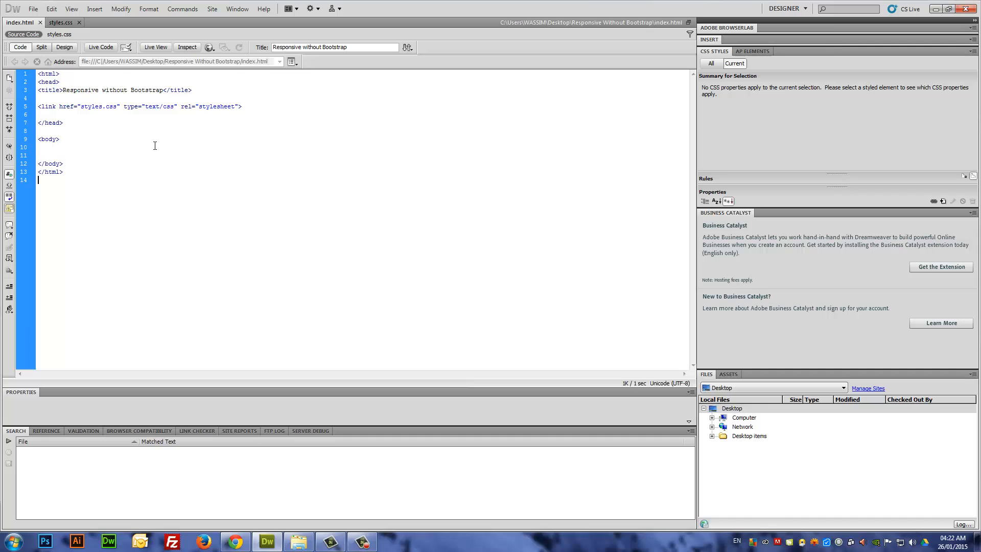
{"action": "mouse_move", "coordinate": [146, 157]}
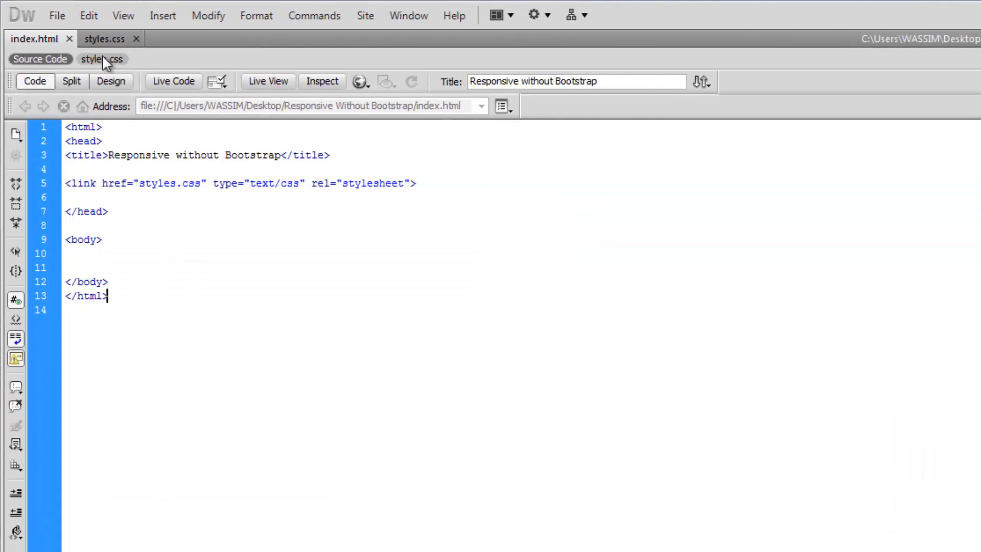
Paste the generated grid CSS into the empty styles.css and return to index.html
{"action": "double_click", "coordinate": [156, 183]}
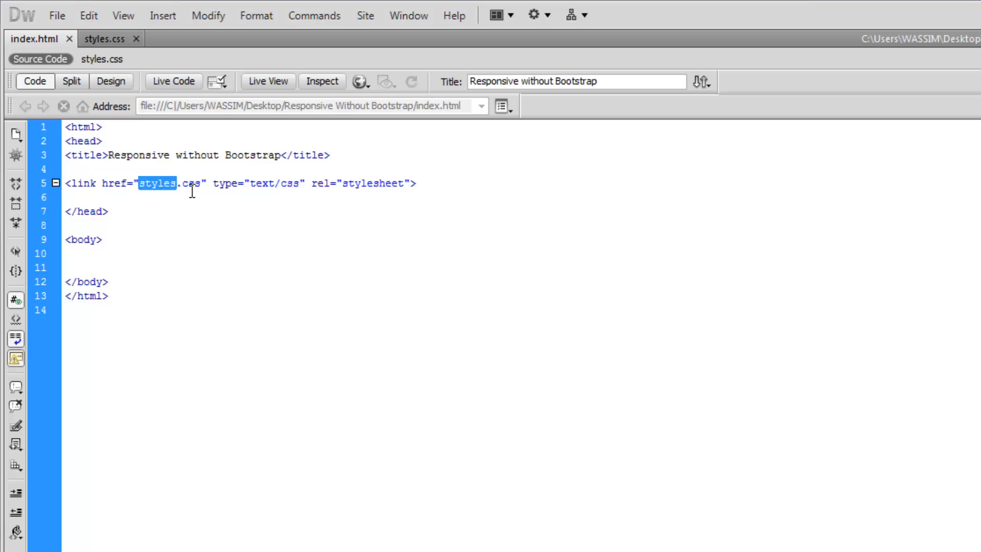
{"action": "left_click", "coordinate": [104, 38]}
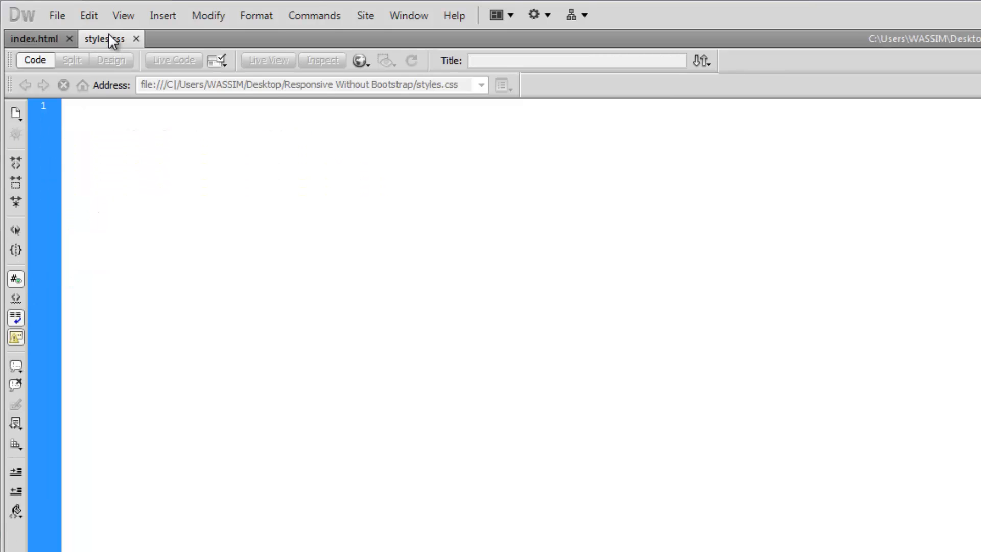
{"action": "left_click", "coordinate": [88, 107]}
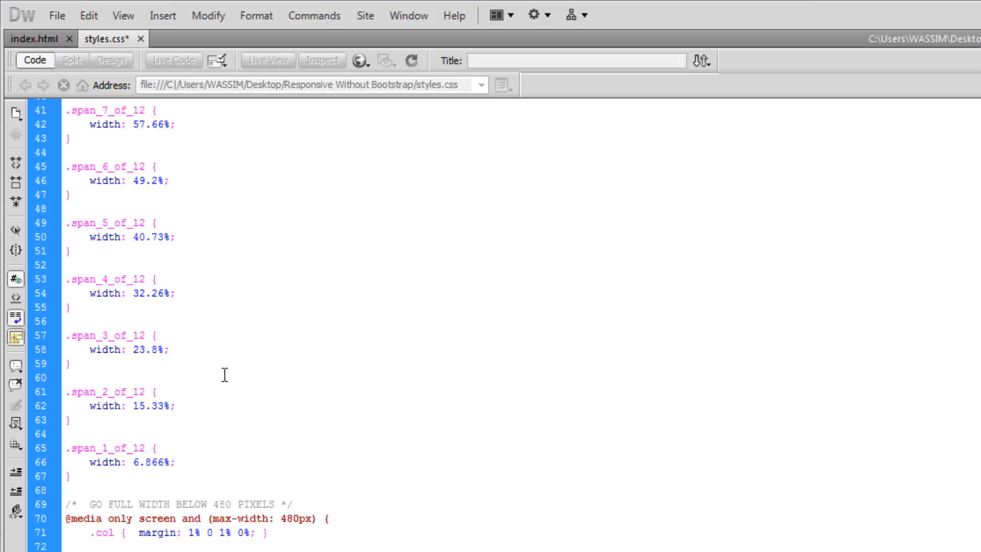
{"action": "scroll", "scroll_direction": "up", "scroll_amount": 3}
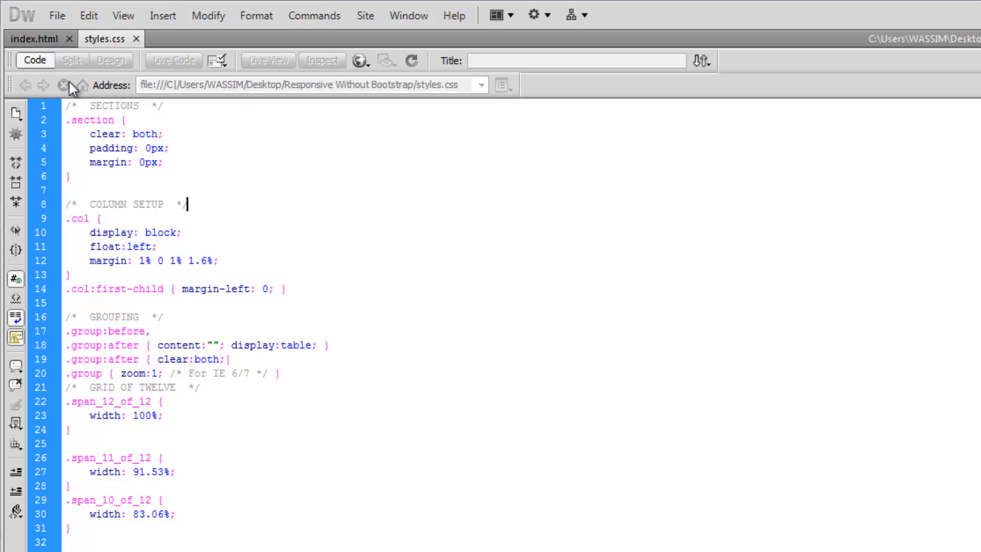
{"action": "left_click", "coordinate": [35, 38]}
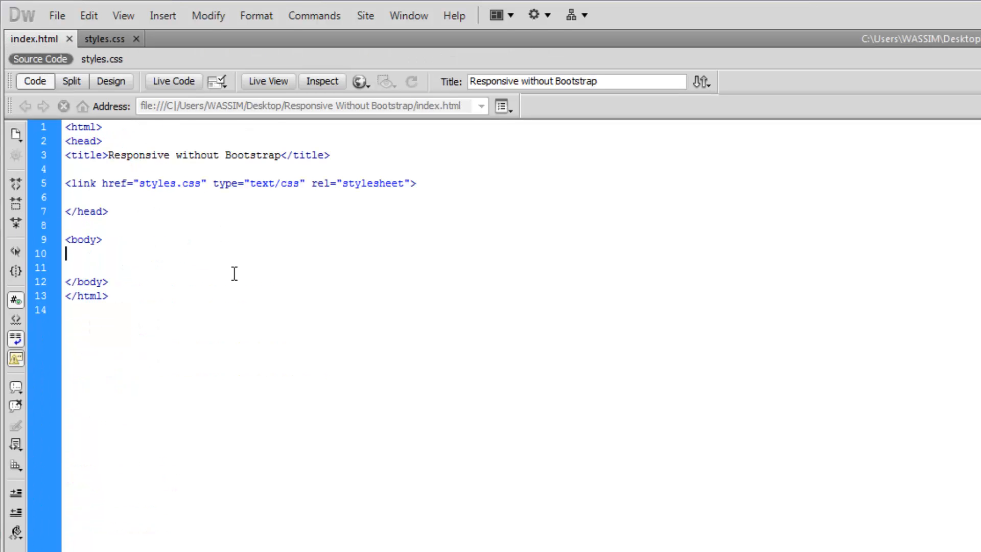
Copy the first two column divs from the generated HTML in Chrome
{"action": "left_click", "coordinate": [235, 540]}
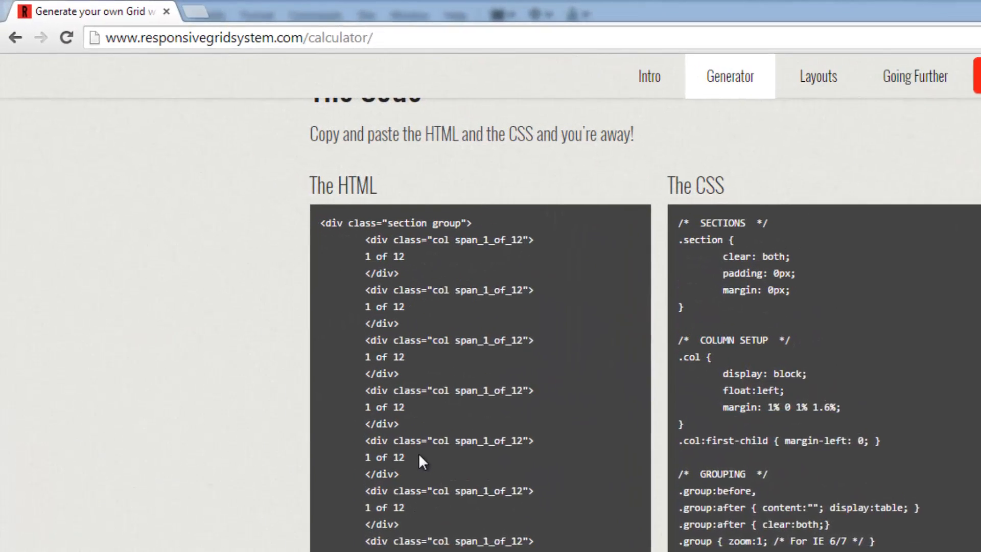
{"action": "scroll", "scroll_direction": "up", "scroll_amount": 3}
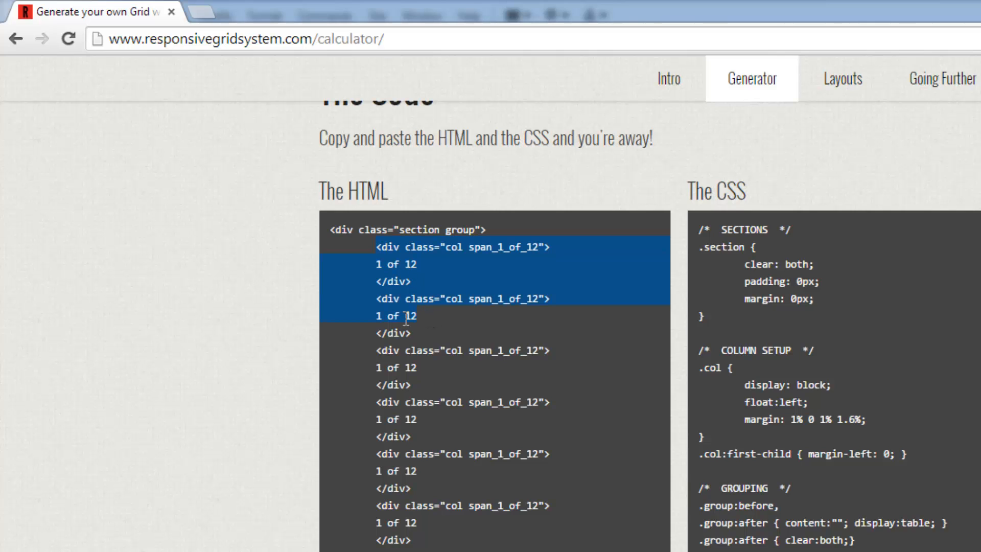
{"action": "right_click", "coordinate": [407, 316]}
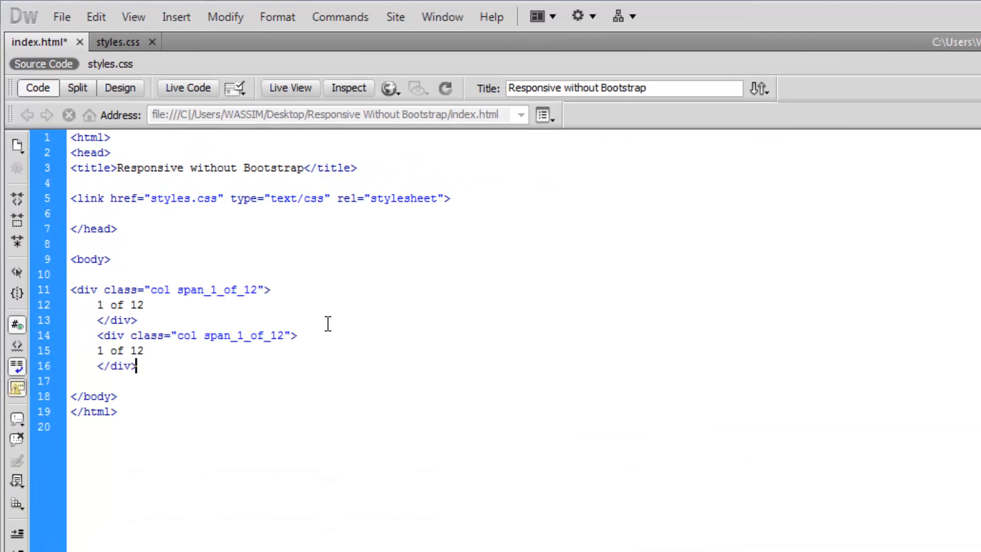
{"action": "mouse_move", "coordinate": [449, 350]}
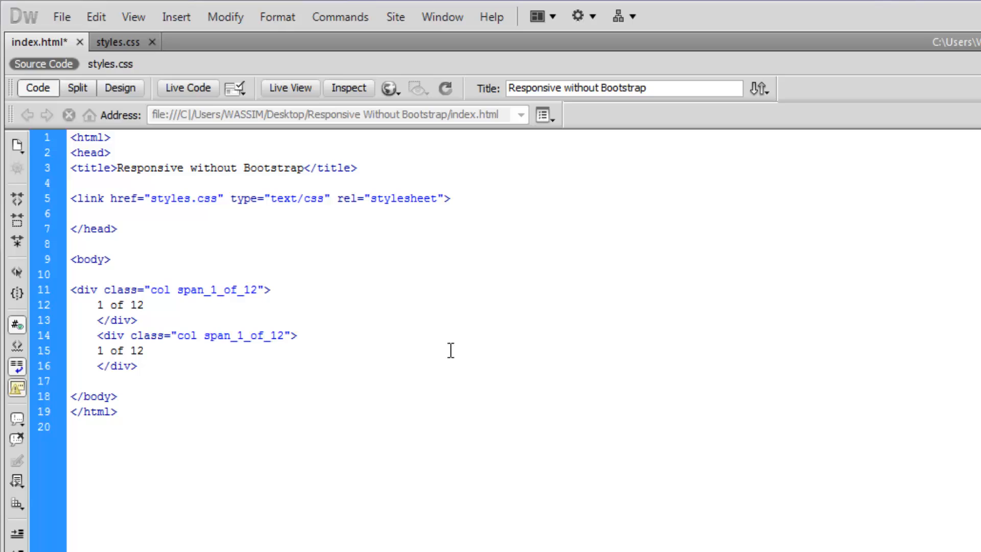
Change the first column's class from span_1_of_12 to span_8_of_12 and the second to span_4_of_12
{"action": "double_click", "coordinate": [107, 304]}
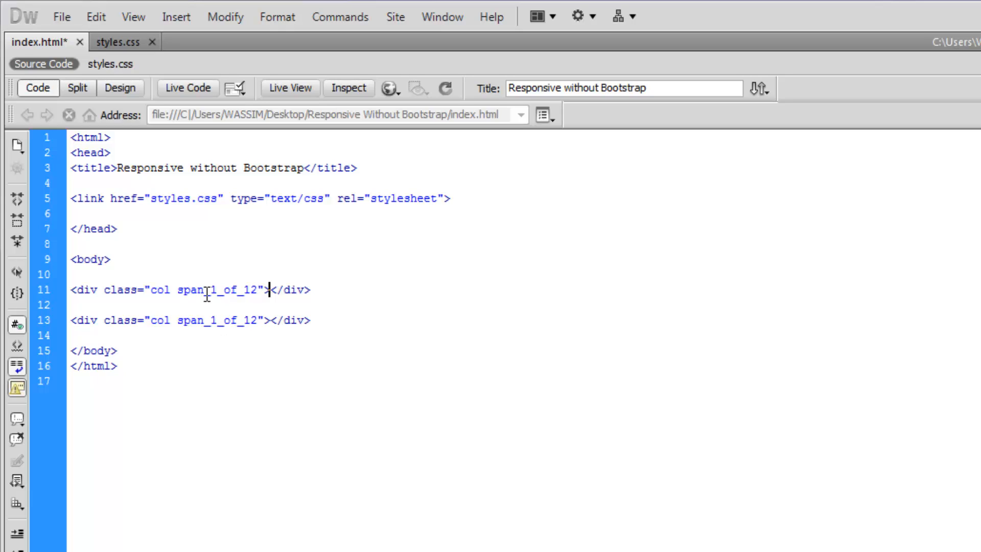
{"action": "double_click", "coordinate": [160, 289]}
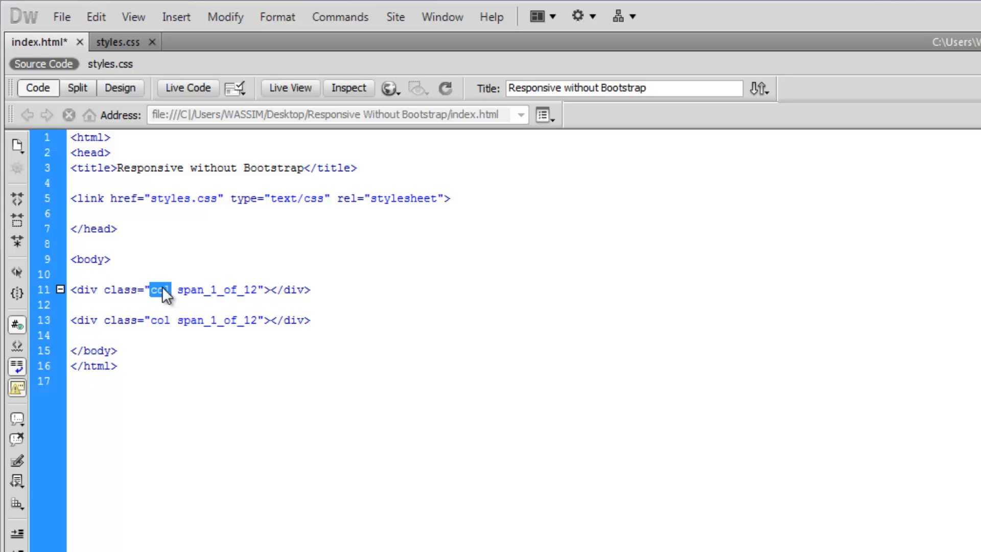
{"action": "double_click", "coordinate": [197, 289]}
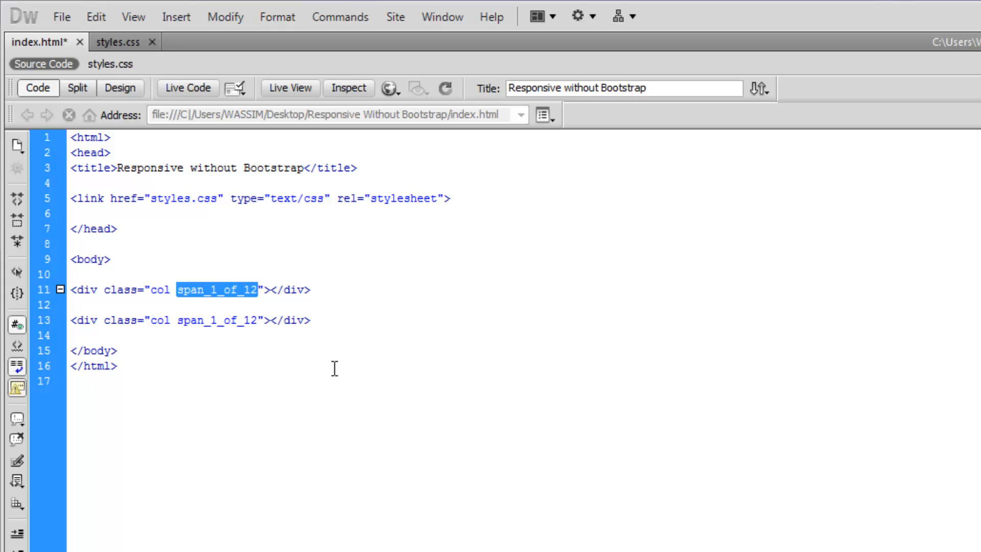
{"action": "left_click", "coordinate": [71, 289]}
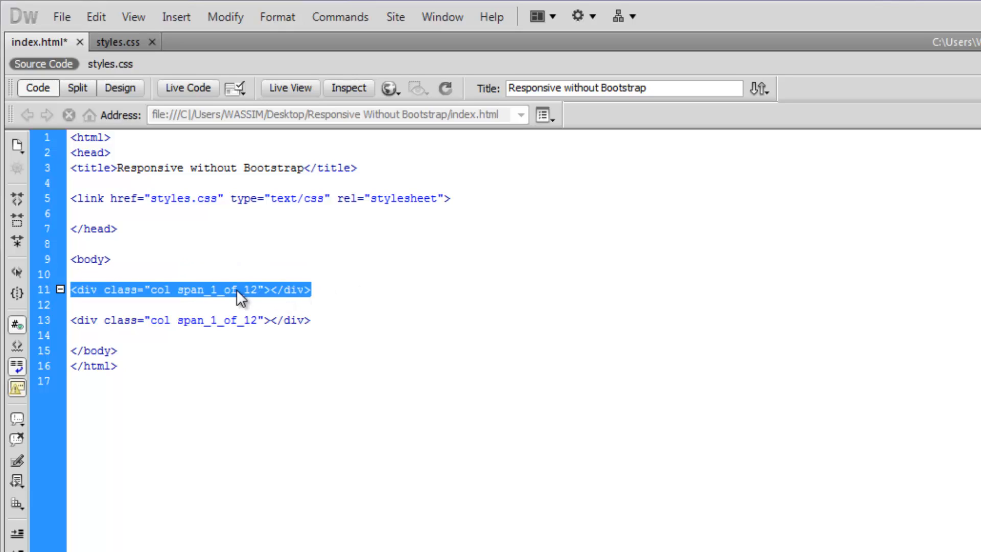
{"action": "mouse_move", "coordinate": [224, 298]}
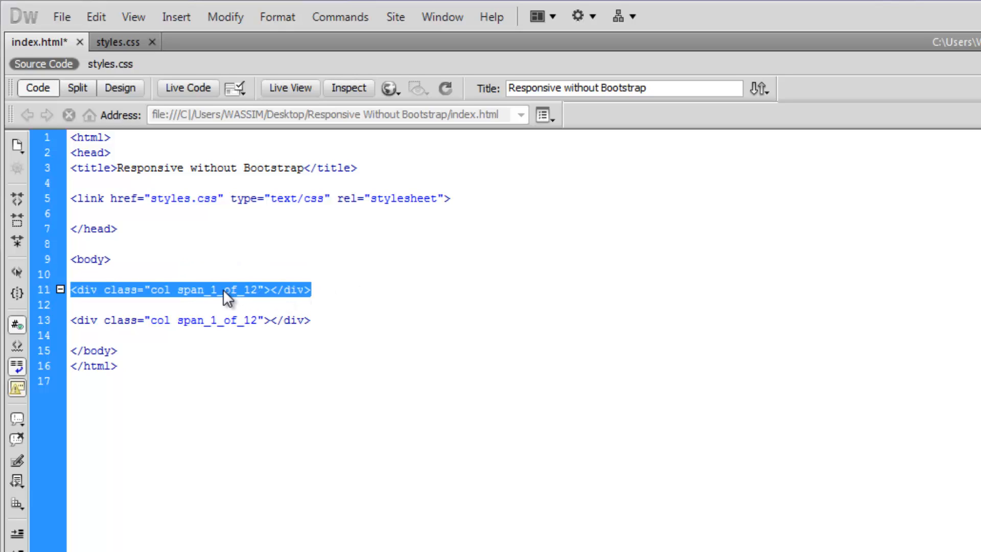
{"action": "mouse_move", "coordinate": [286, 300]}
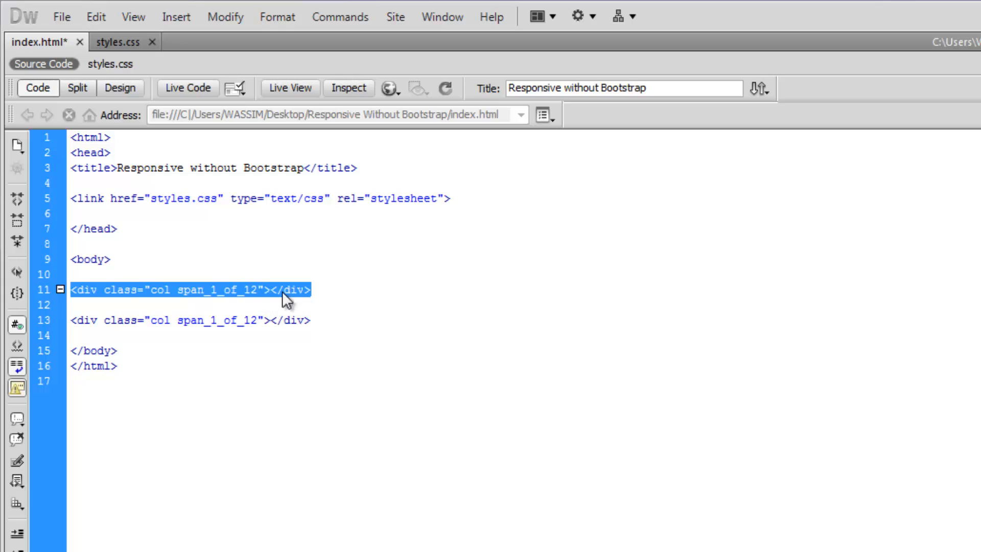
{"action": "left_click", "coordinate": [309, 289]}
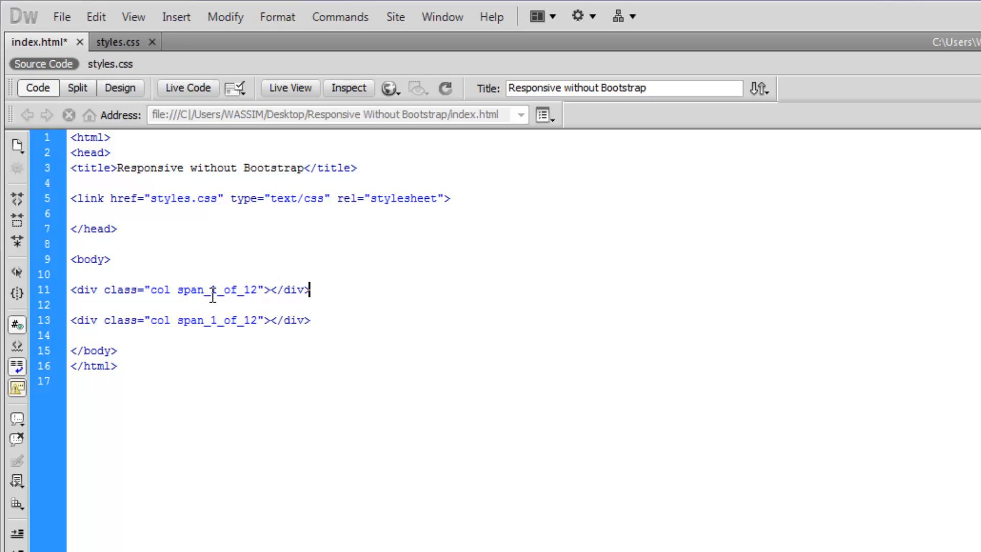
{"action": "type", "text": "8"}
{"action": "left_click", "coordinate": [191, 320]}
{"action": "type", "text": "4"}
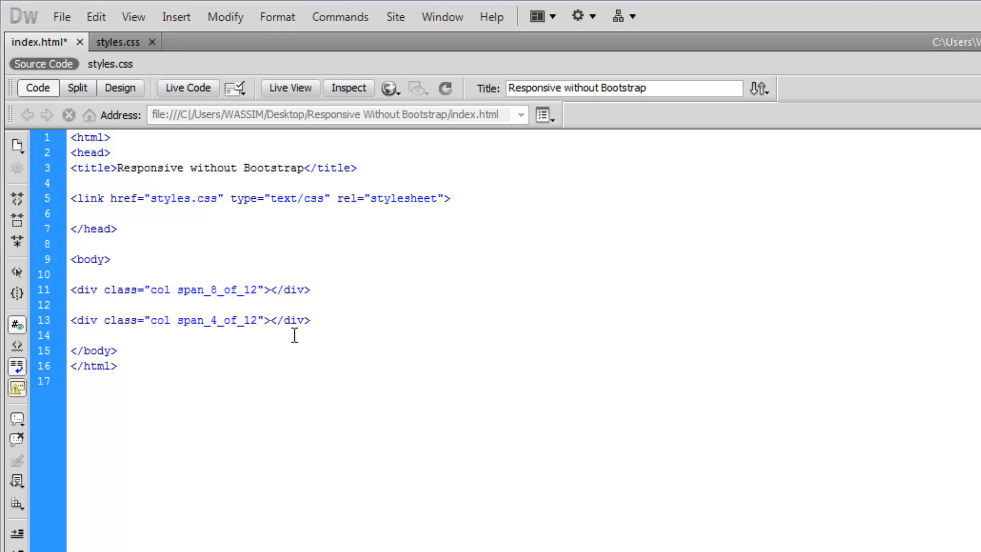
{"action": "mouse_move", "coordinate": [460, 308]}
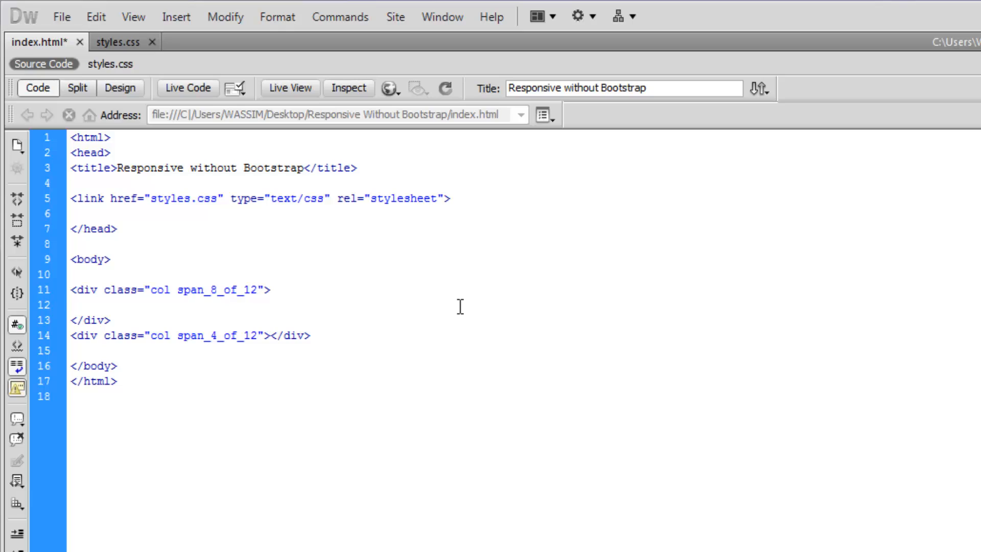
Label the columns 'This is division number #1' and 'This is division number #2'
{"action": "type", "text": "This is division number #1"}
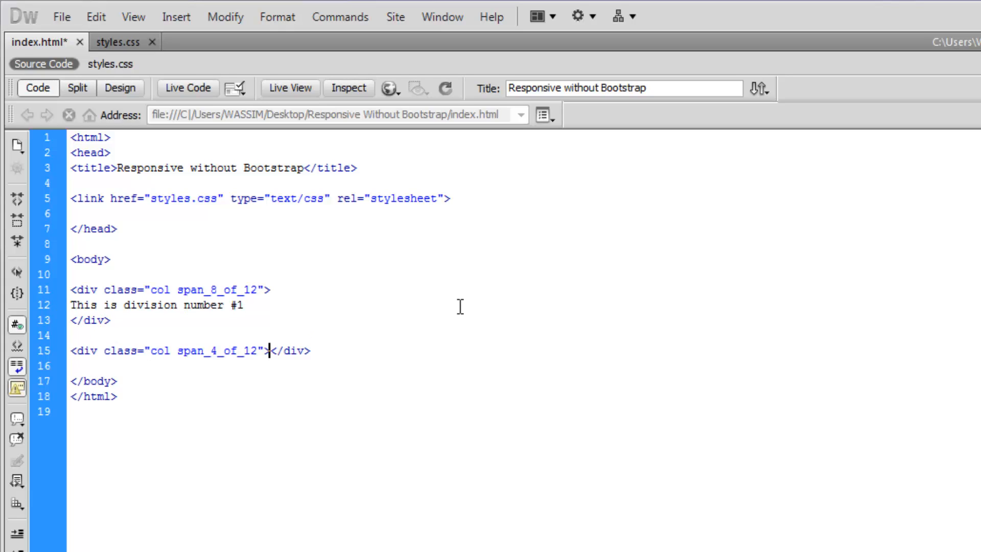
{"action": "type", "text": "This is division number #2"}
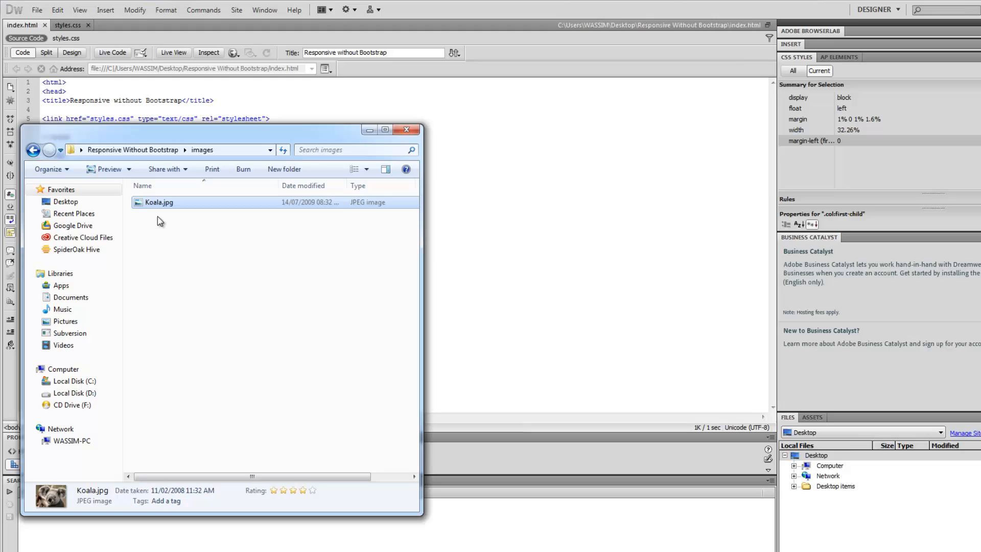
Preview index.html in Chrome showing the wide division #1 beside the narrower division #2
{"action": "left_click", "coordinate": [33, 149]}
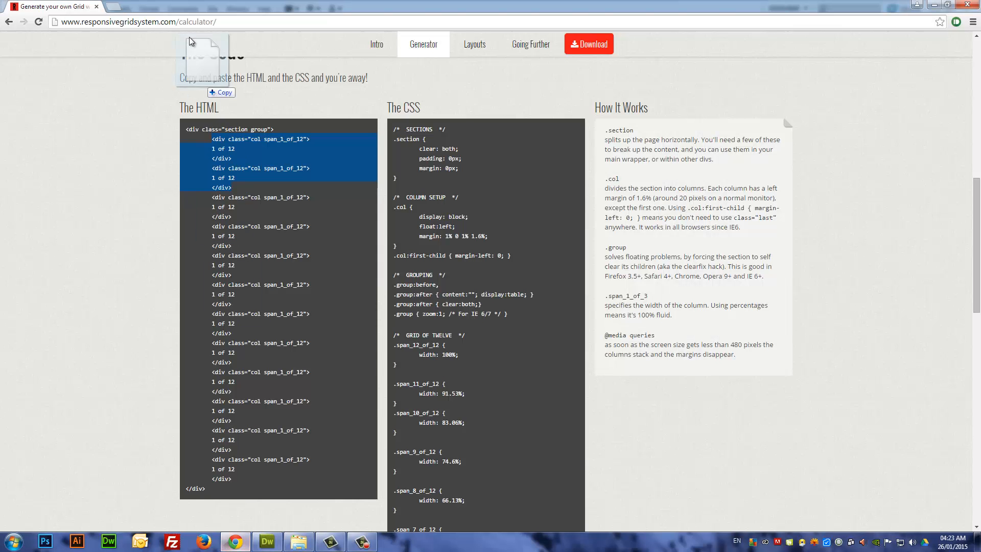
{"action": "left_click", "coordinate": [150, 6]}
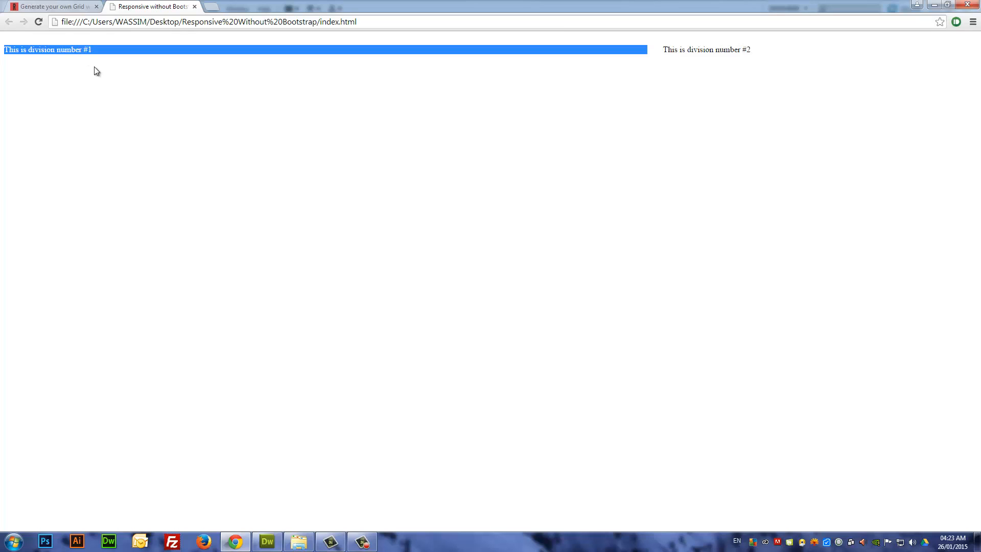
{"action": "mouse_move", "coordinate": [476, 67]}
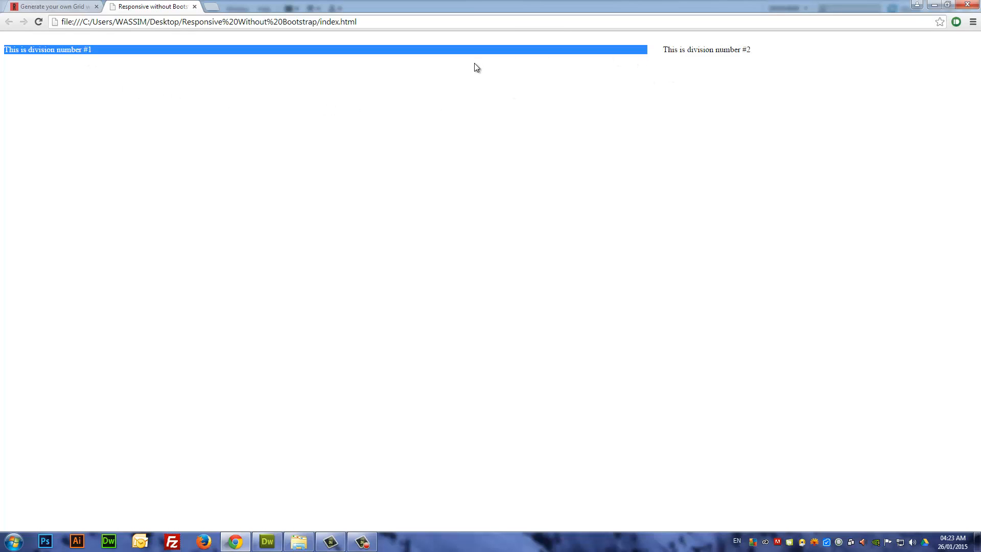
{"action": "mouse_move", "coordinate": [527, 116]}
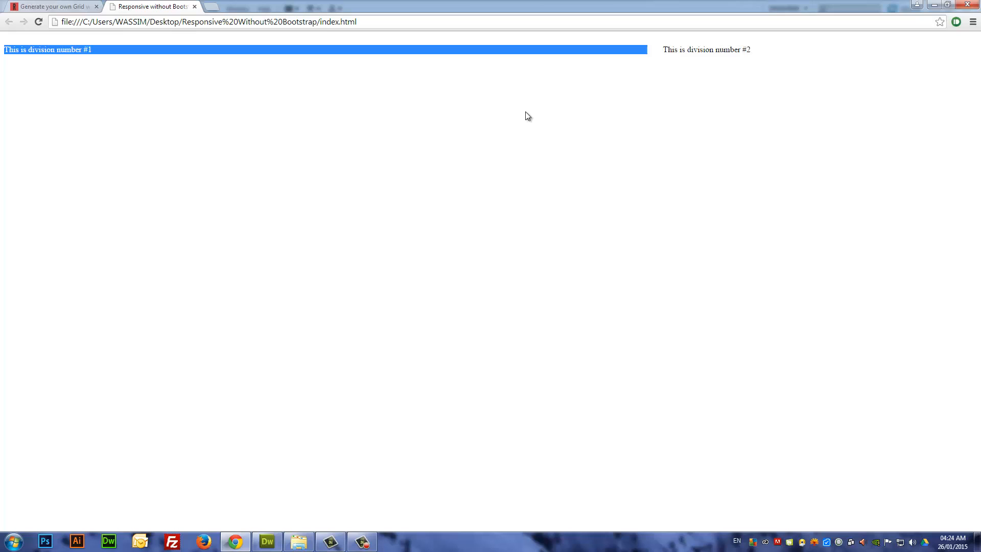
{"action": "left_click", "coordinate": [266, 540]}
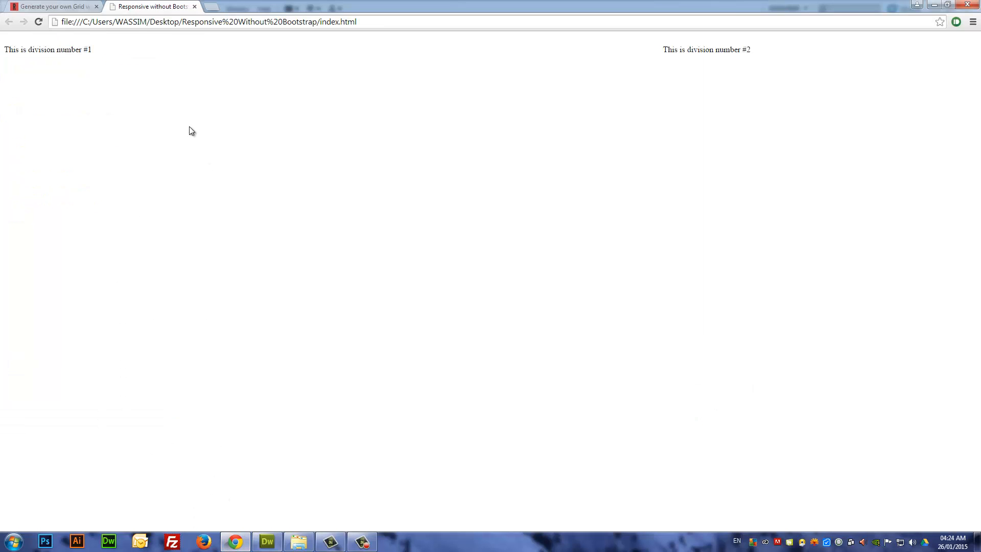
{"action": "left_click", "coordinate": [267, 541]}
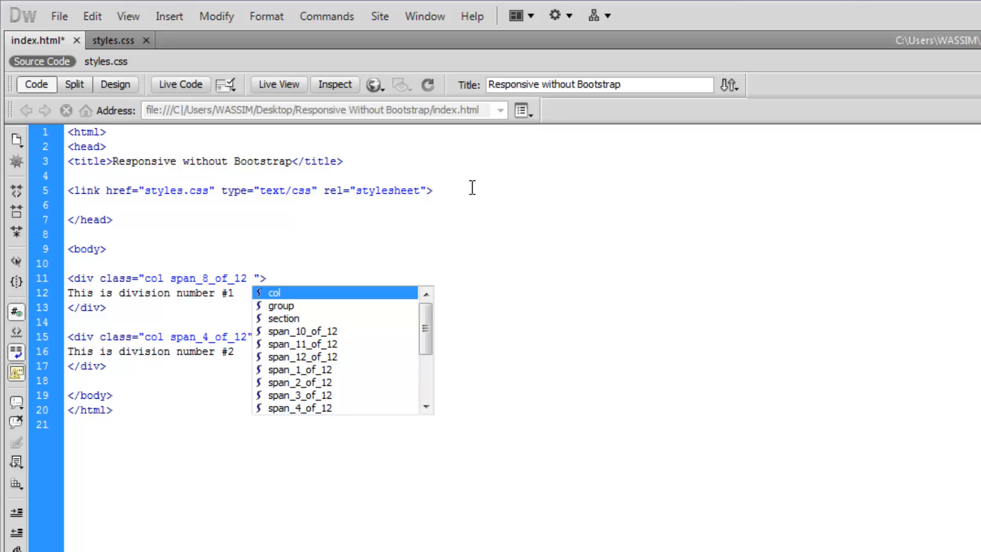
Add colored-div to the first div's class and style it with background-color #999 in styles.css
{"action": "type", "text": "colored-div"}
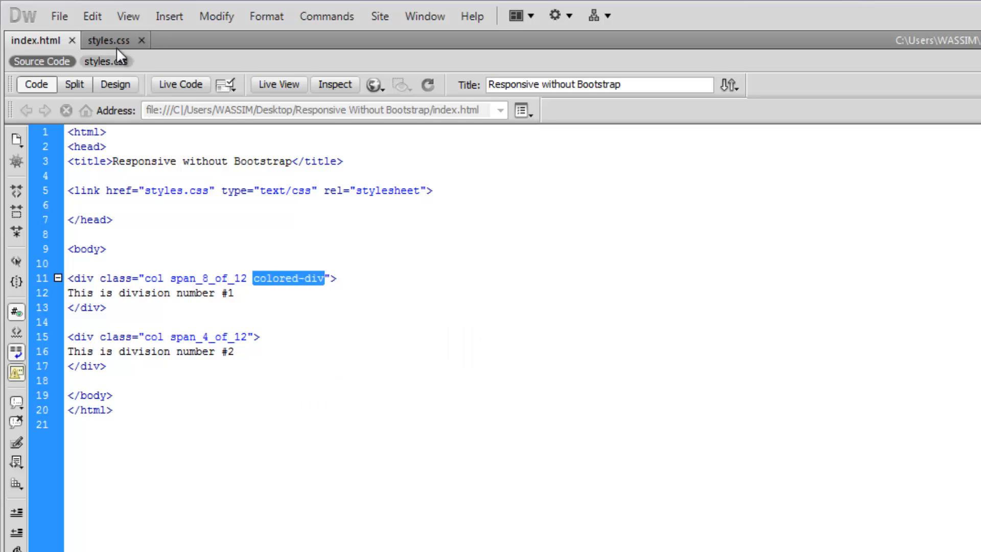
{"action": "left_click", "coordinate": [109, 40]}
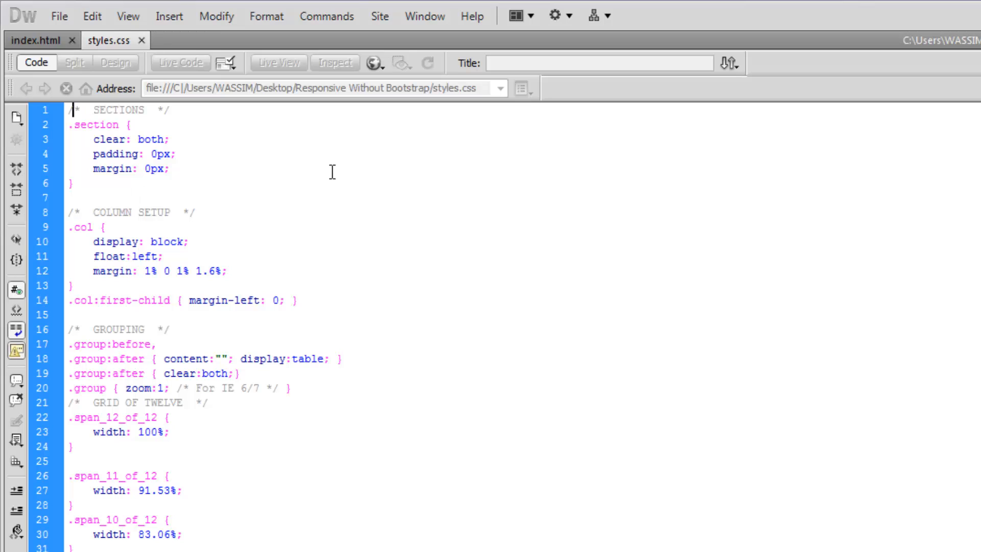
{"action": "type", "text": ".colored-div"}
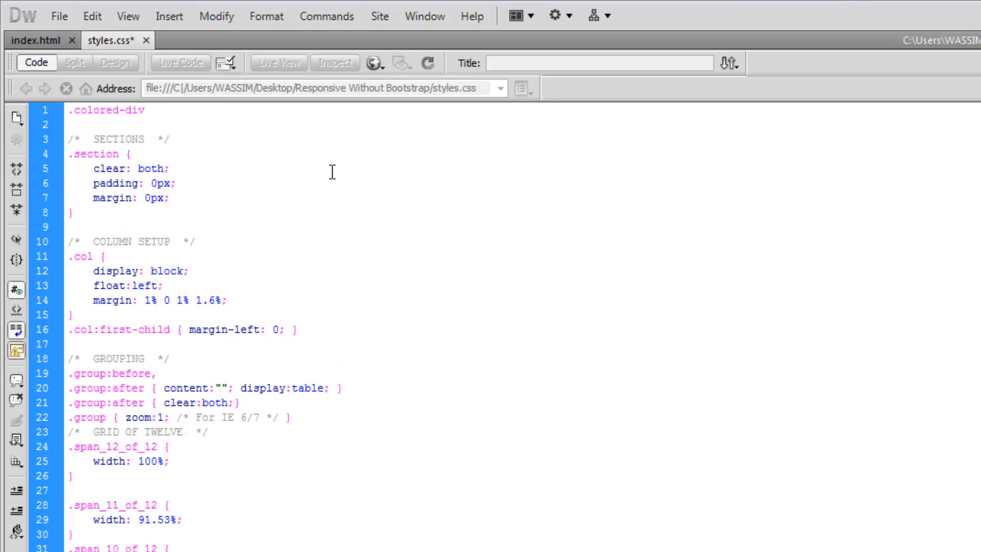
{"action": "type", "text": "background-color:"}
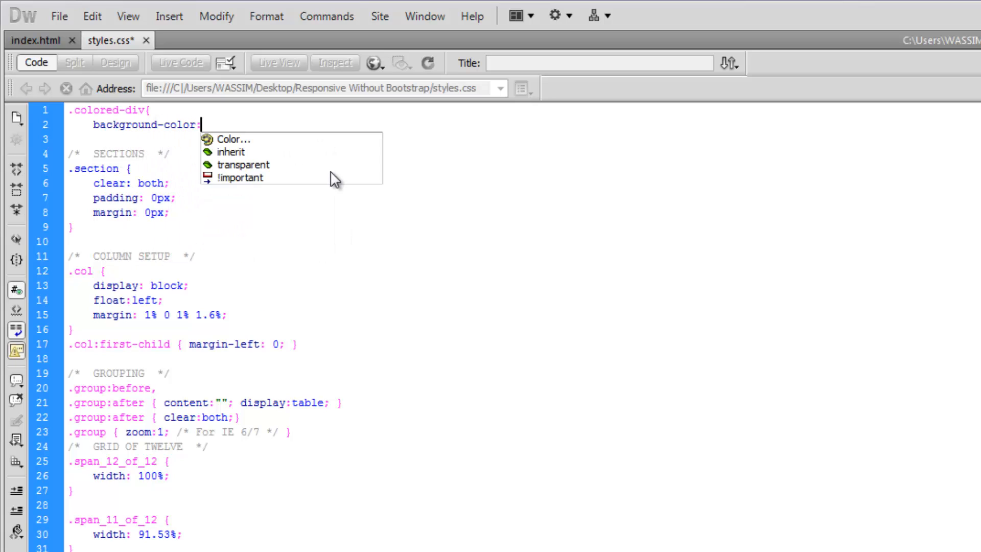
{"action": "mouse_move", "coordinate": [238, 139]}
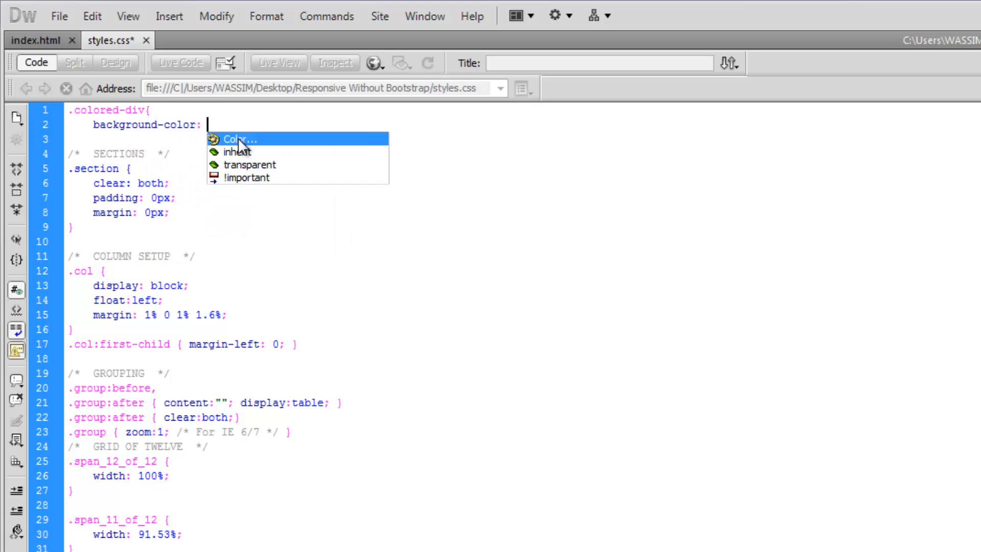
{"action": "left_click", "coordinate": [237, 139]}
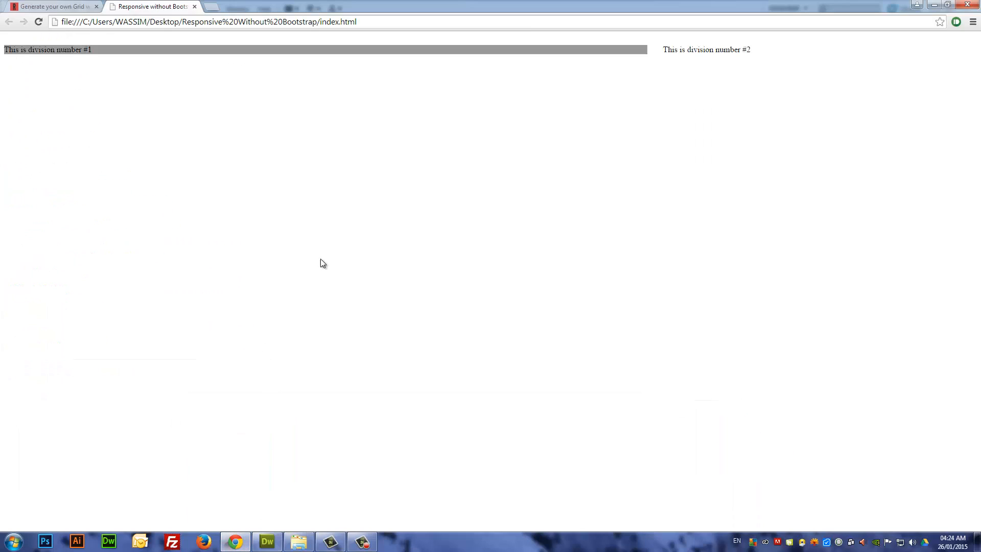
Refresh the Chrome preview to show division #1 shaded grey
{"action": "double_click", "coordinate": [9, 49]}
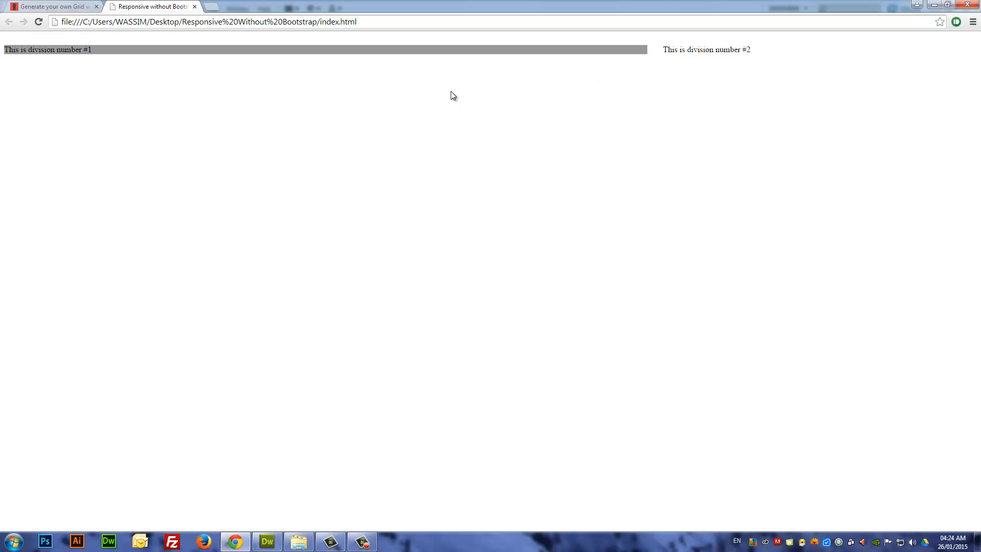
{"action": "mouse_move", "coordinate": [294, 67]}
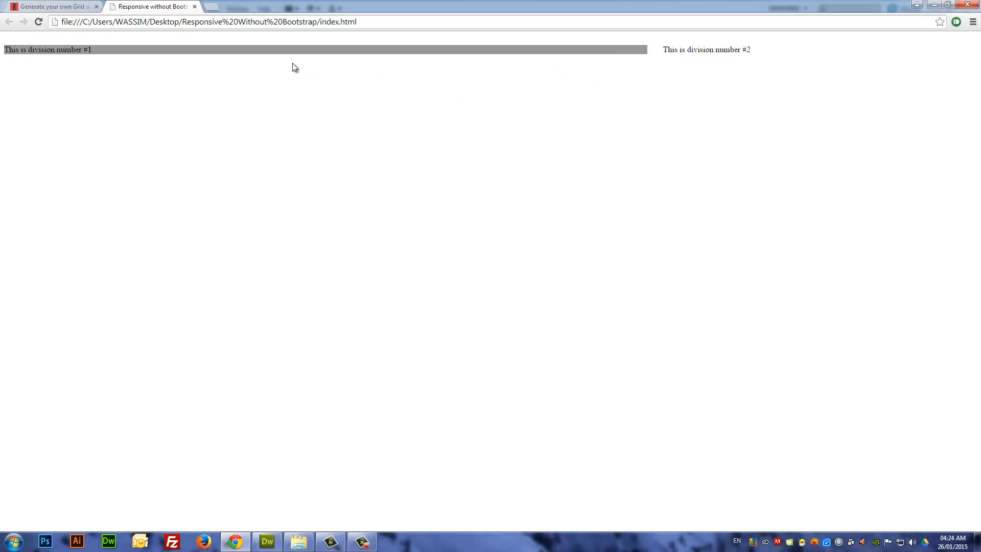
{"action": "mouse_move", "coordinate": [5, 104]}
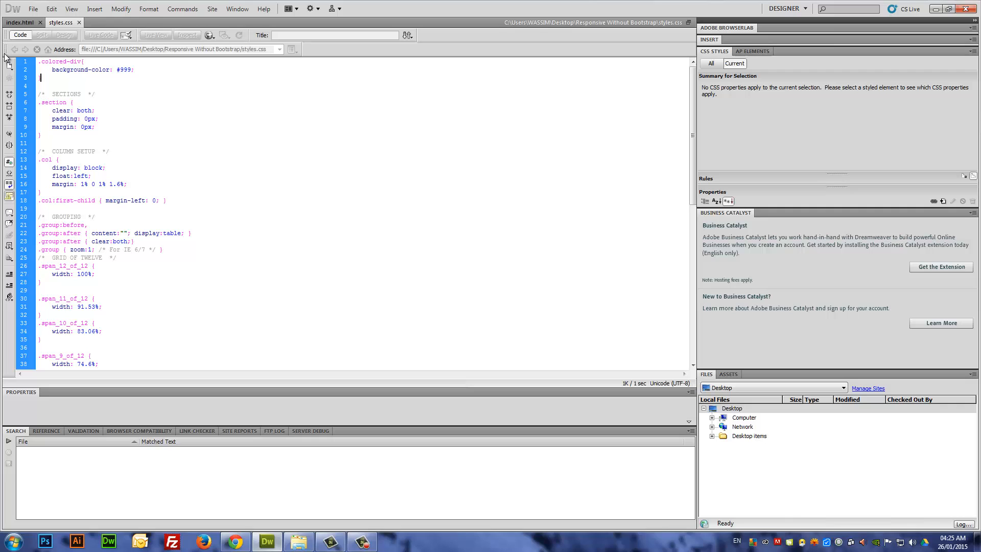
Wrap both columns in <div class="container"> with a closing </div> and switch to styles.css
{"action": "left_click", "coordinate": [24, 23]}
{"action": "type", "text": "<div class"}
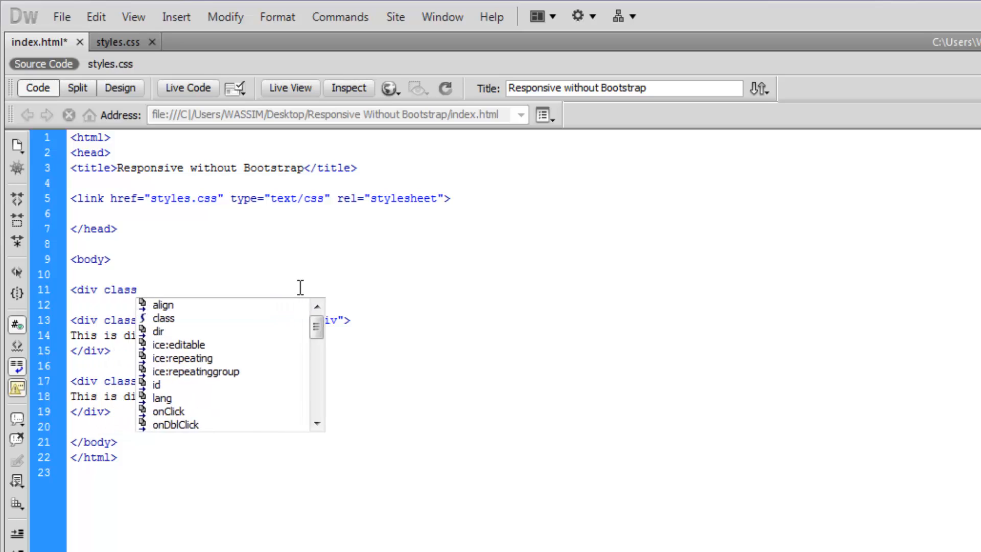
{"action": "type", "text": "='container\">"}
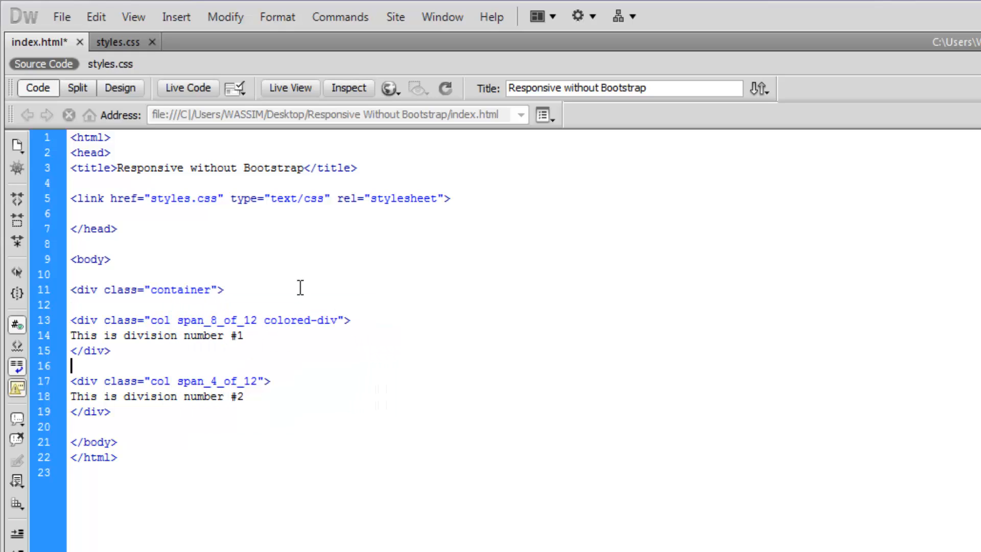
{"action": "type", "text": "</div>"}
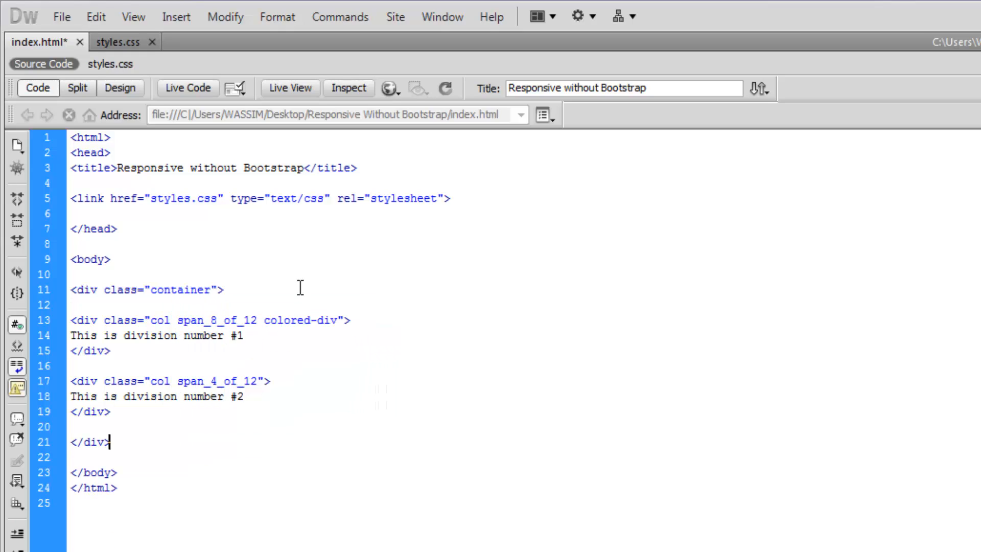
{"action": "double_click", "coordinate": [181, 289]}
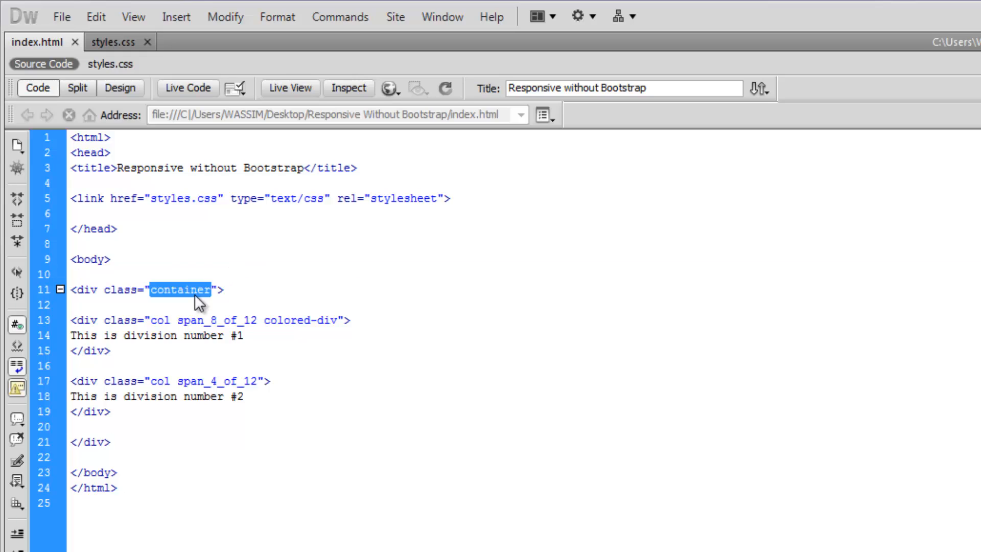
{"action": "left_click", "coordinate": [113, 42]}
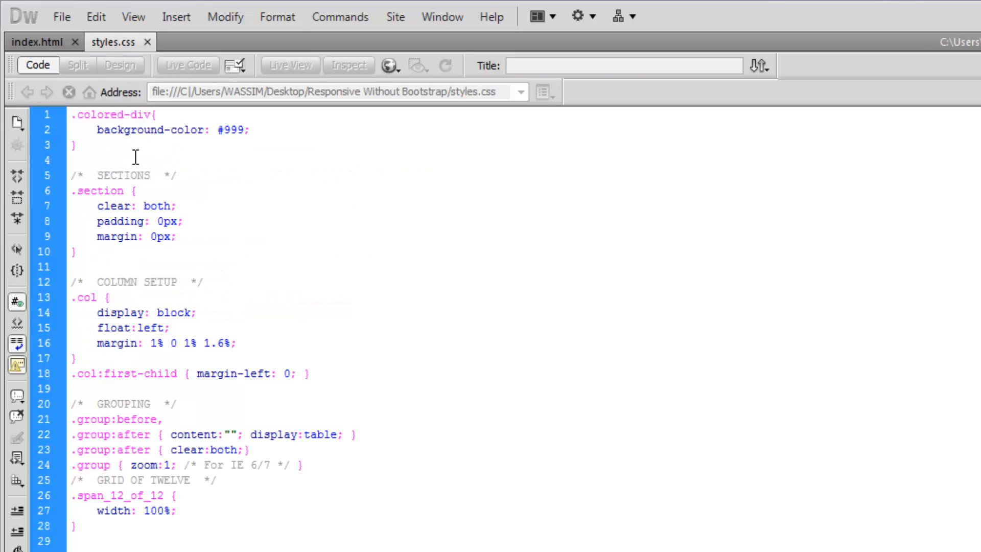
Write .container{ max-width: 1200px; padding: 0 0; margin: 0 auto; text-align: center; }
{"action": "type", "text": ".container{"}
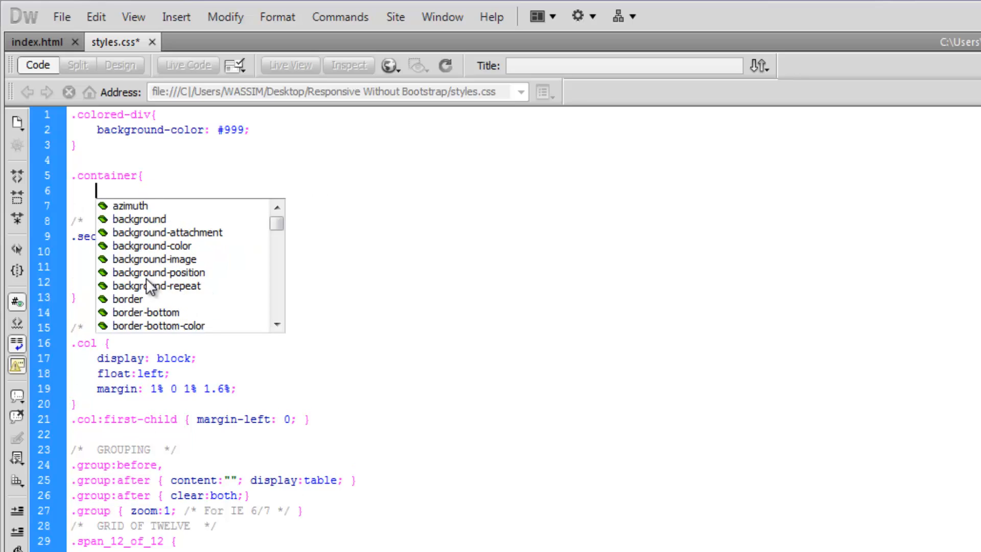
{"action": "type", "text": "max-width: 1200px;"}
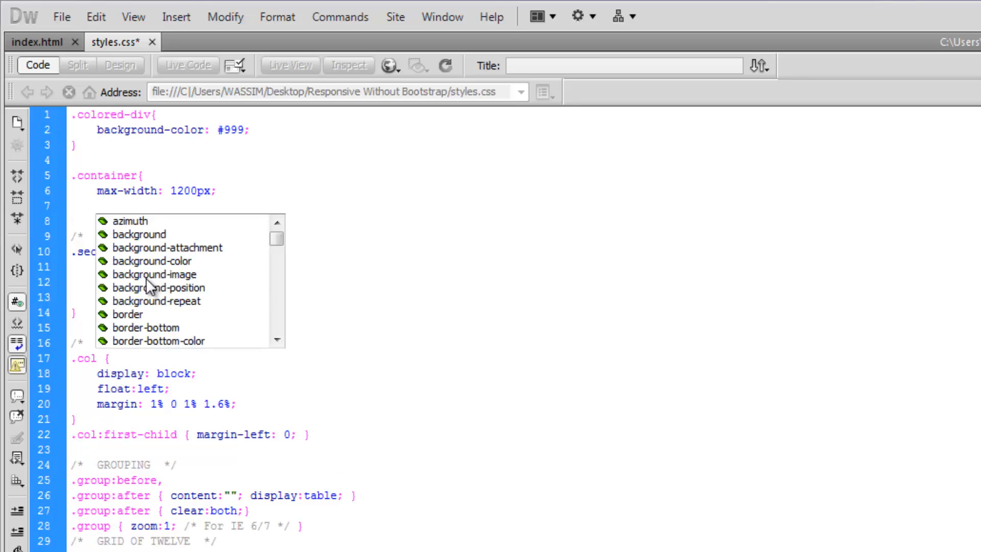
{"action": "type", "text": "padding: 00"}
{"action": "type", "text": "margin: 0 auto;"}
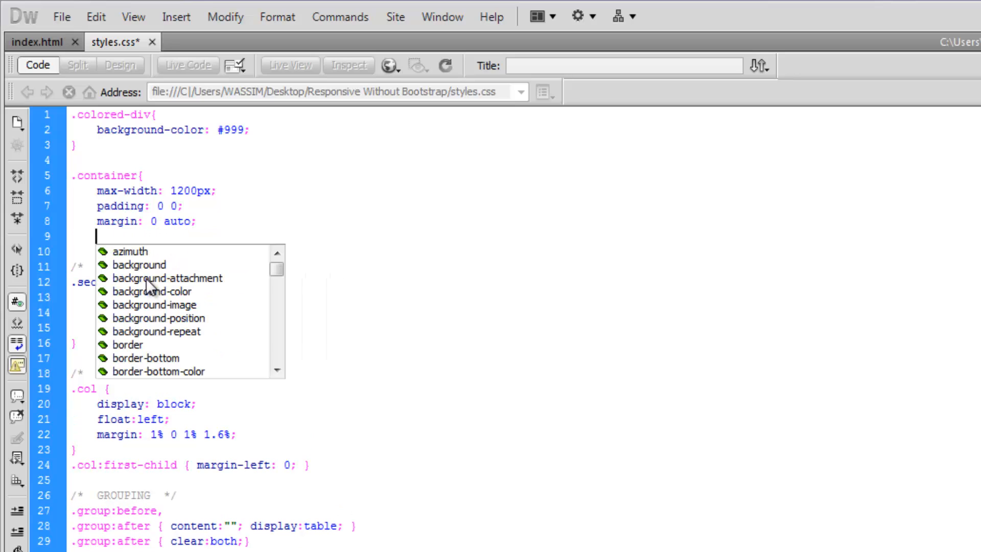
{"action": "type", "text": "text-align: center;"}
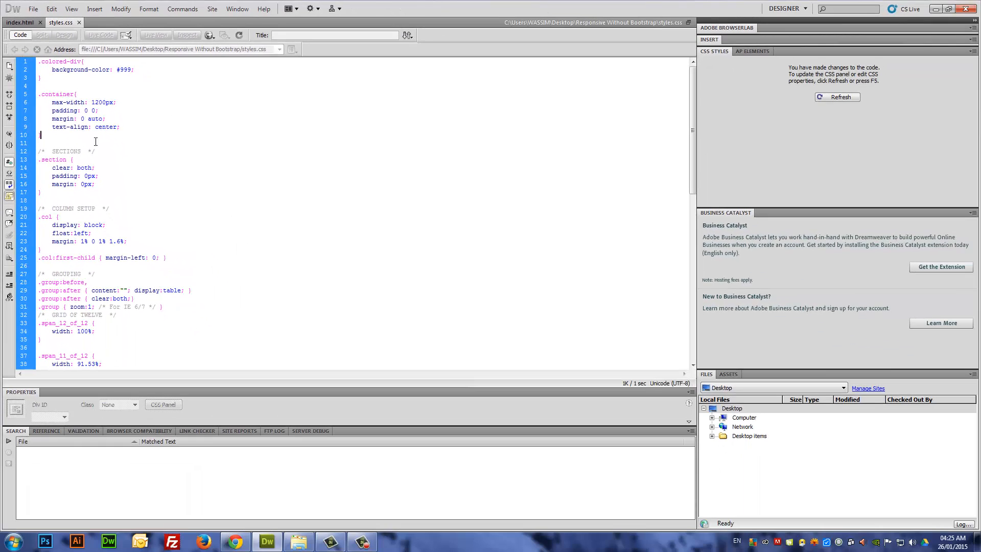
{"action": "left_click", "coordinate": [234, 540]}
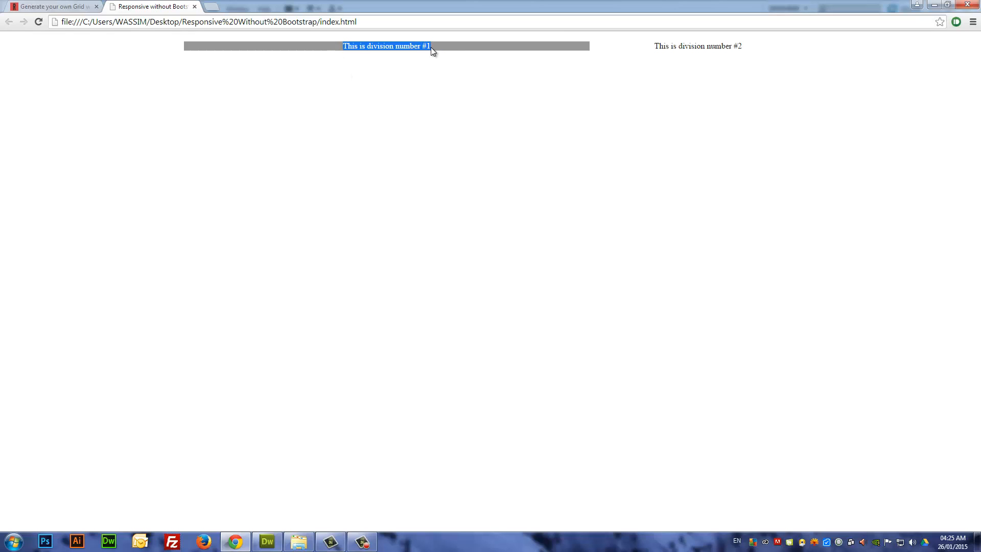
{"action": "mouse_move", "coordinate": [390, 56]}
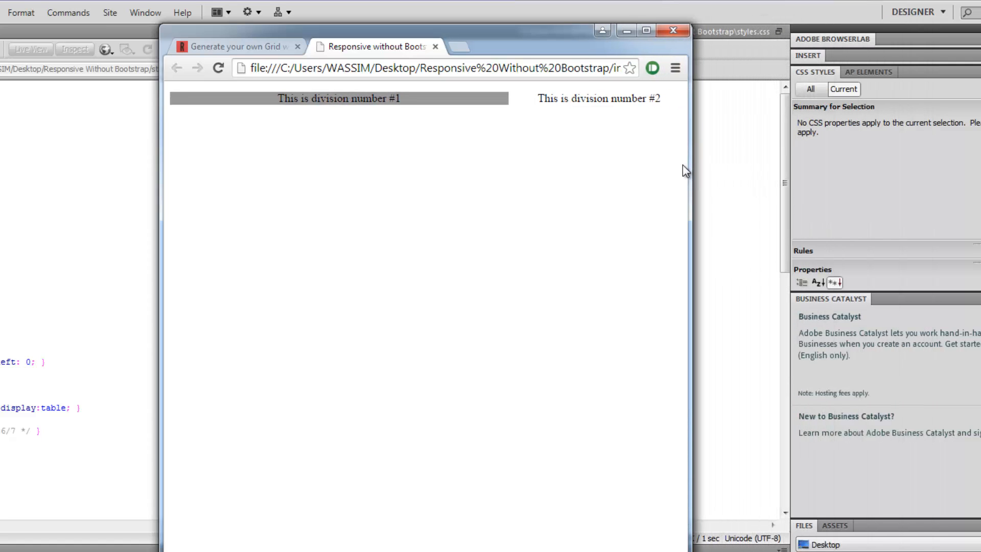
{"action": "mouse_move", "coordinate": [204, 112]}
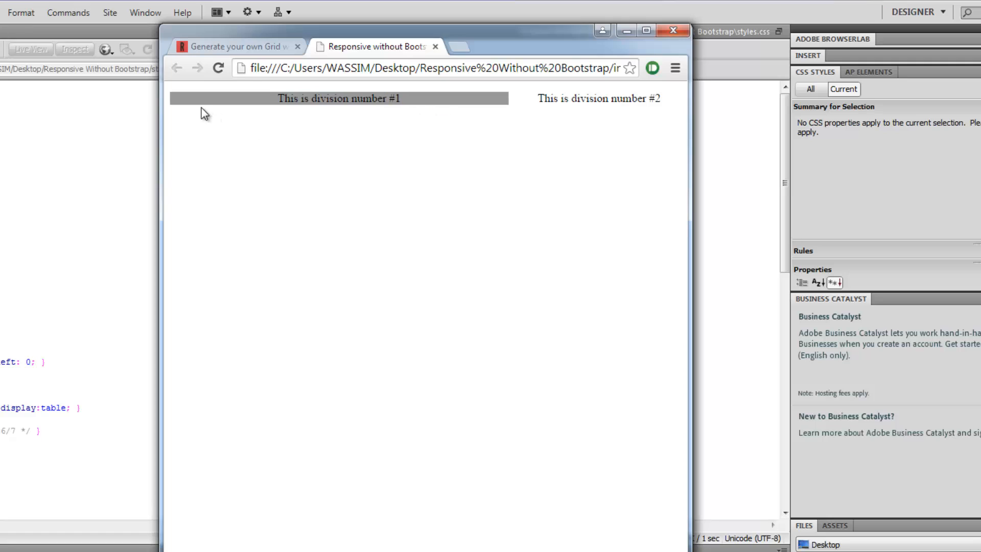
{"action": "mouse_move", "coordinate": [410, 82]}
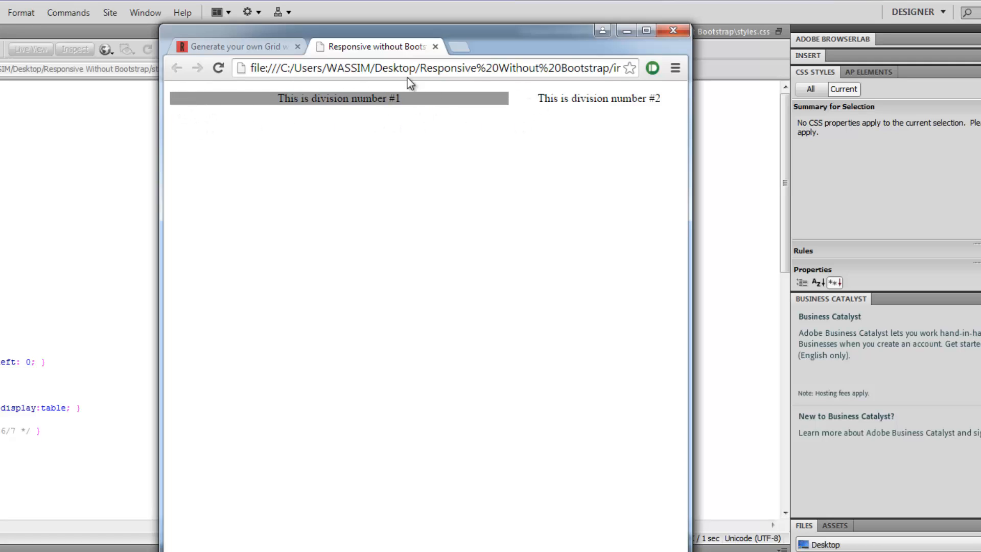
{"action": "mouse_move", "coordinate": [246, 141]}
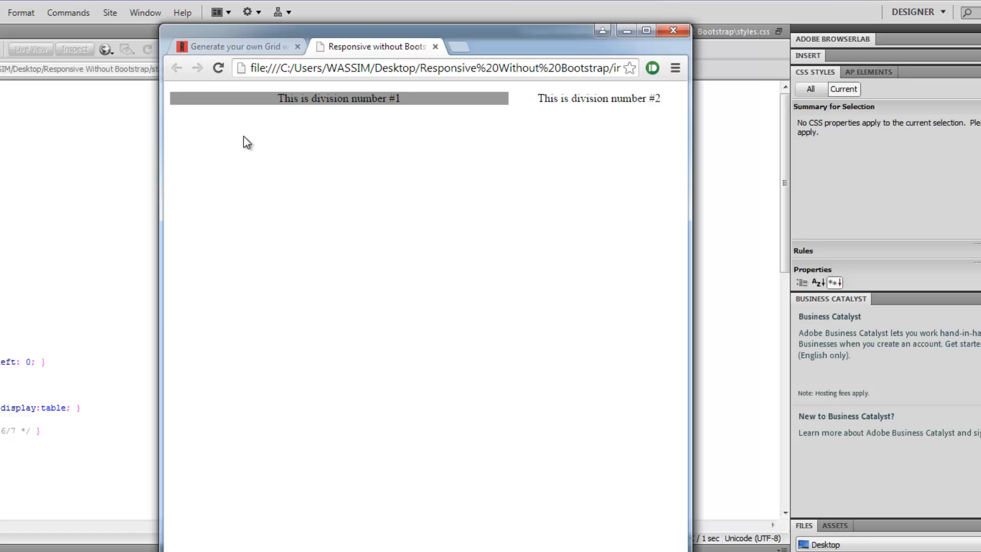
{"action": "mouse_move", "coordinate": [203, 167]}
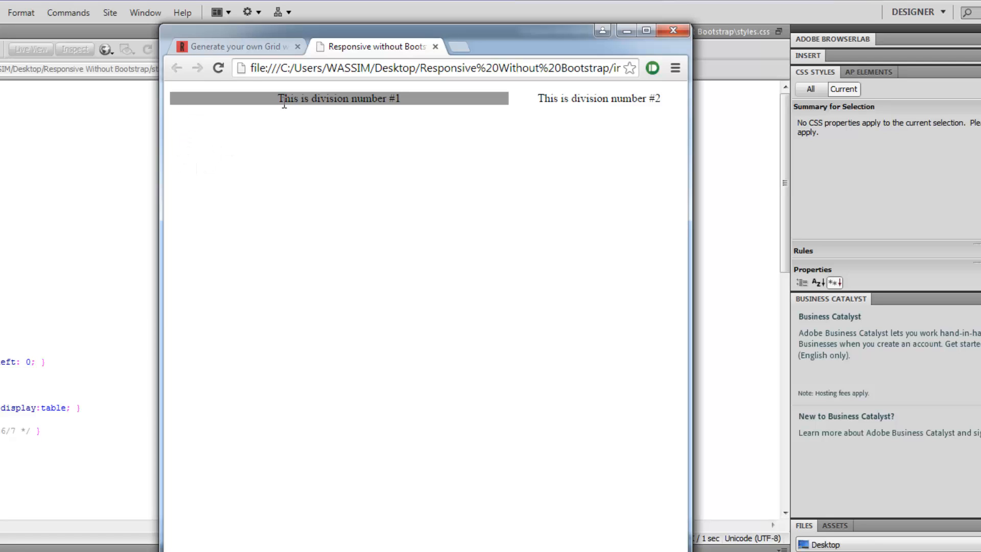
{"action": "mouse_move", "coordinate": [400, 197]}
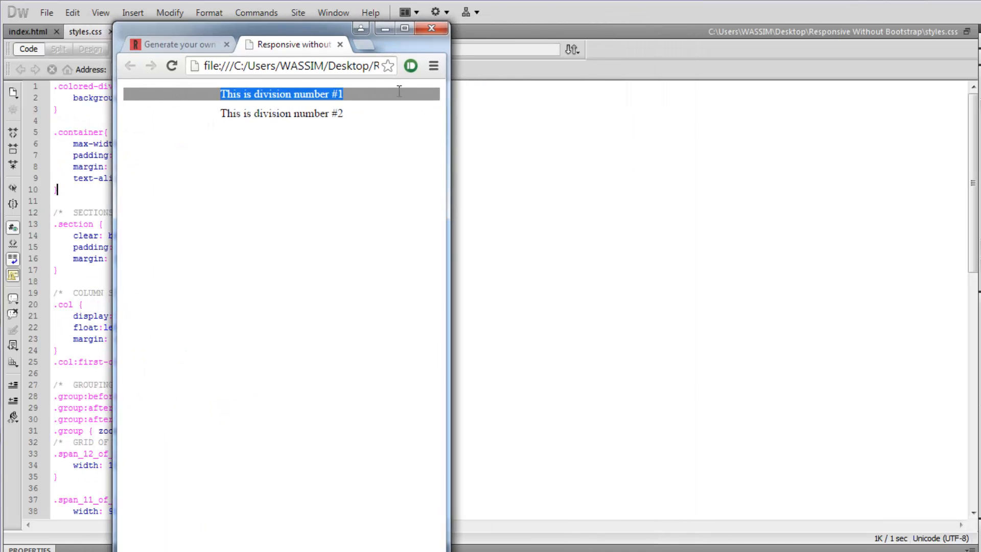
Widen the Chrome window until division #2 sits beside the grey division #1 again
{"action": "left_click", "coordinate": [388, 188]}
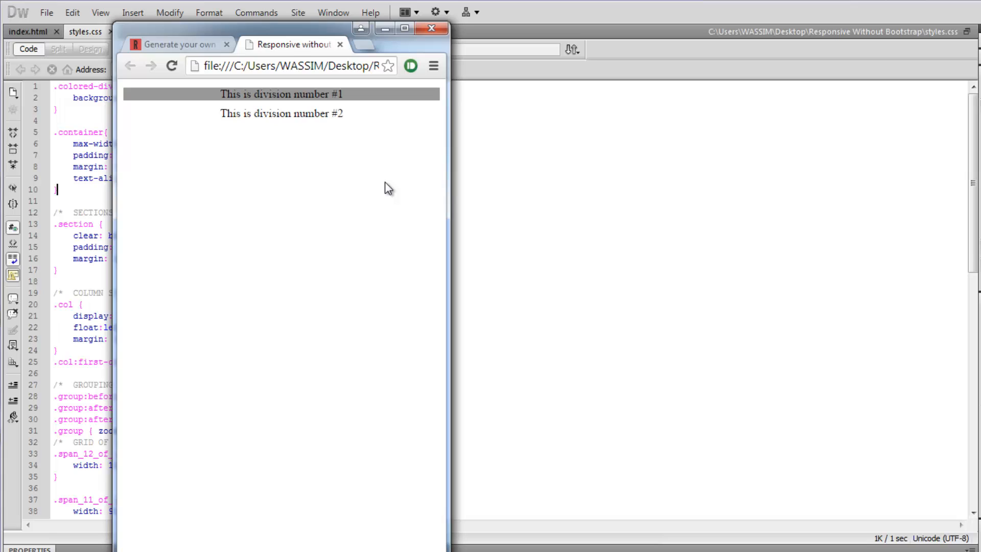
{"action": "mouse_move", "coordinate": [324, 109]}
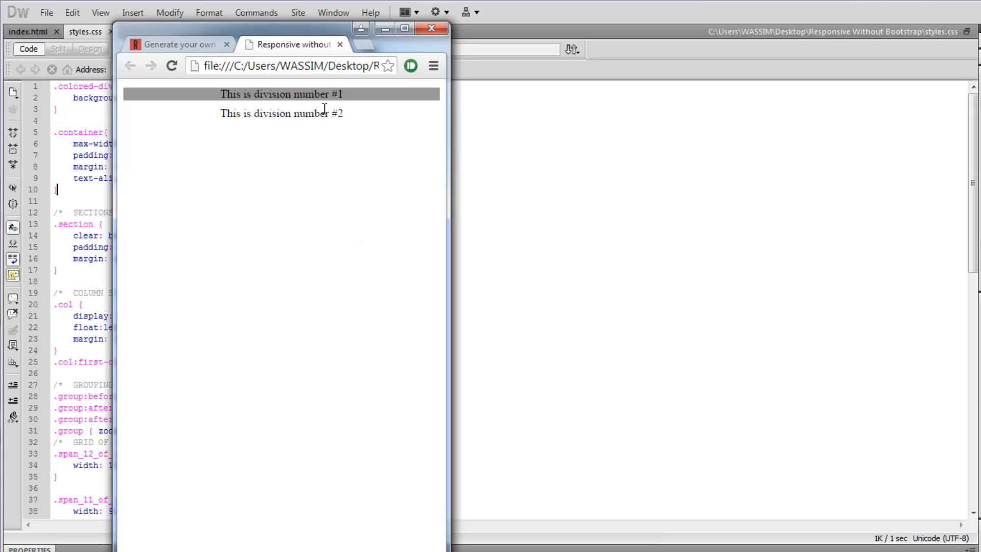
{"action": "mouse_move", "coordinate": [317, 176]}
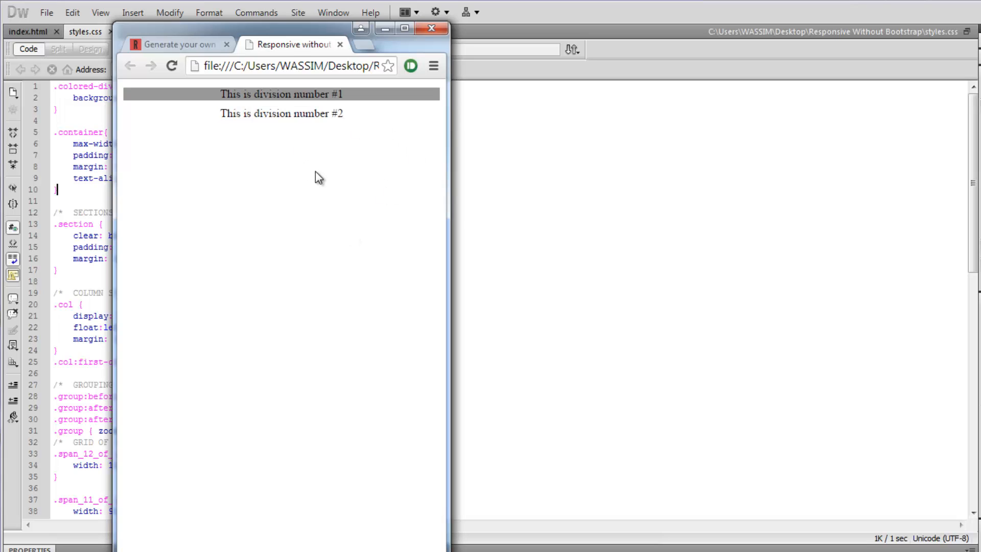
{"action": "mouse_move", "coordinate": [324, 60]}
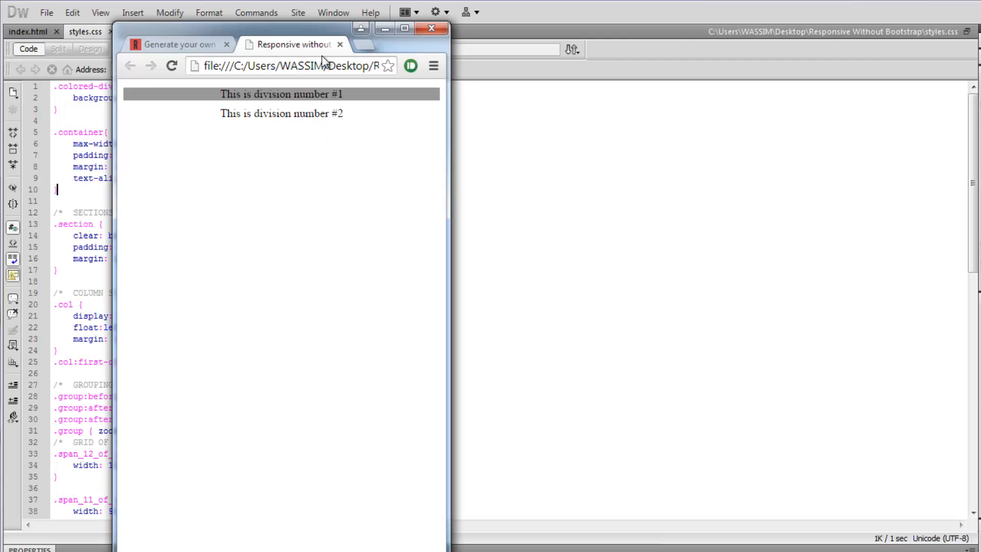
{"action": "mouse_move", "coordinate": [332, 127]}
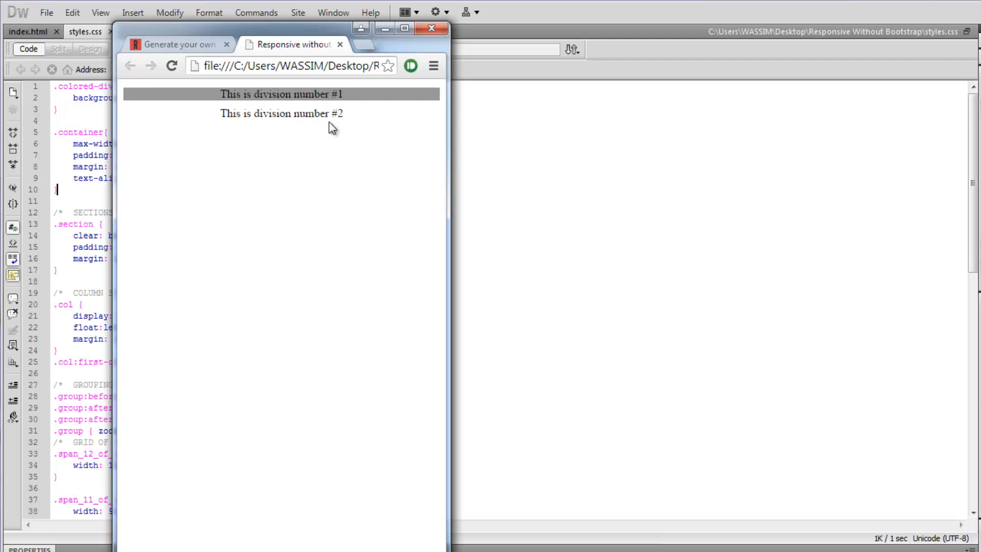
{"action": "triple_click", "coordinate": [280, 94]}
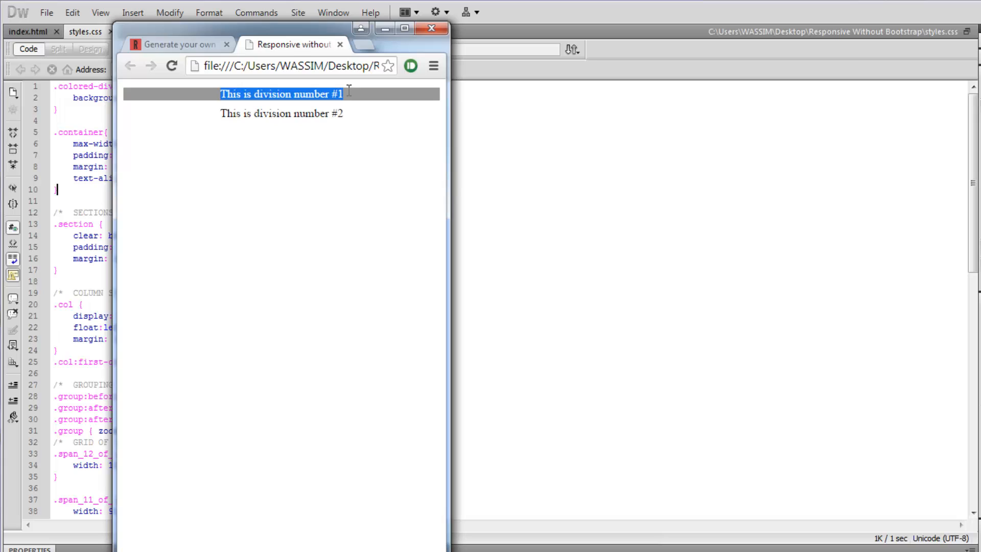
{"action": "mouse_move", "coordinate": [368, 106]}
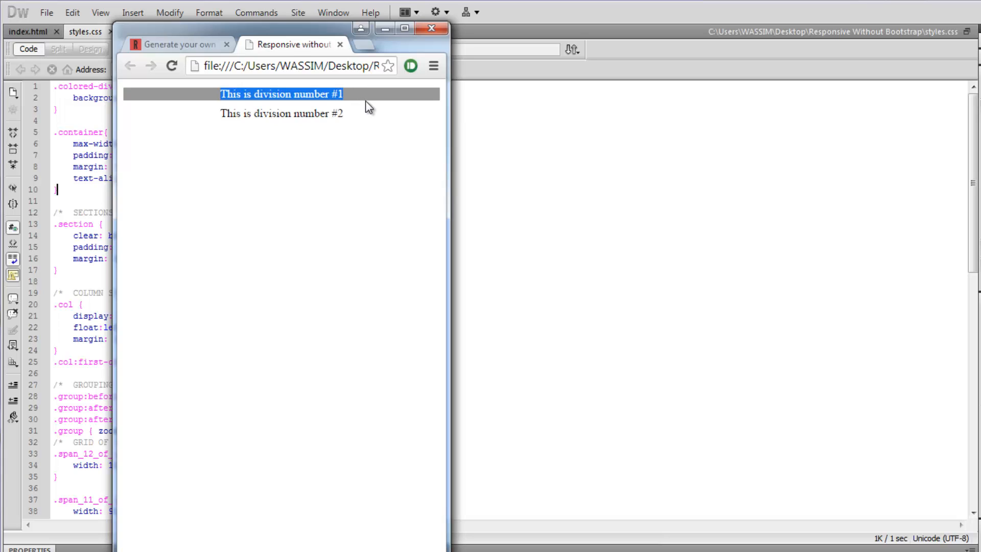
{"action": "mouse_move", "coordinate": [397, 114]}
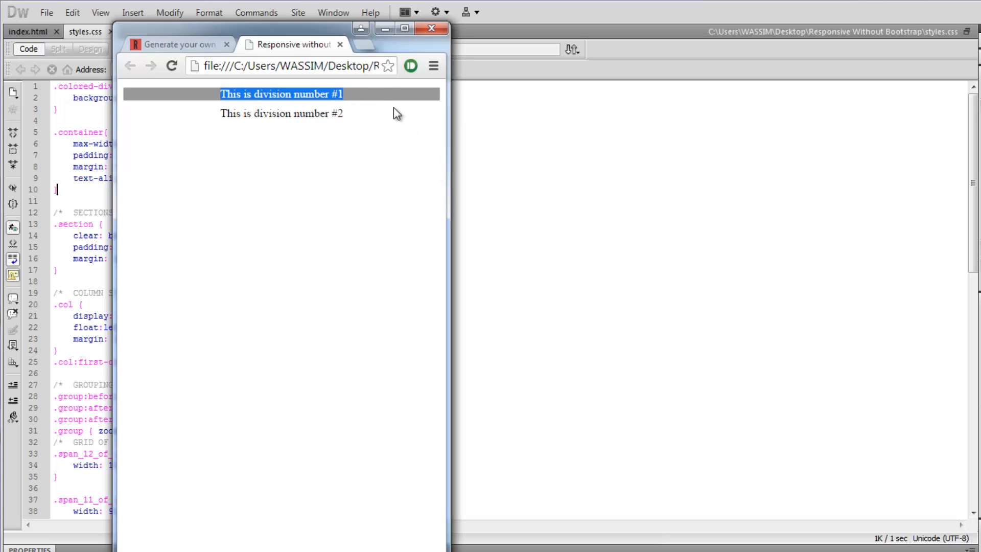
{"action": "mouse_move", "coordinate": [344, 88]}
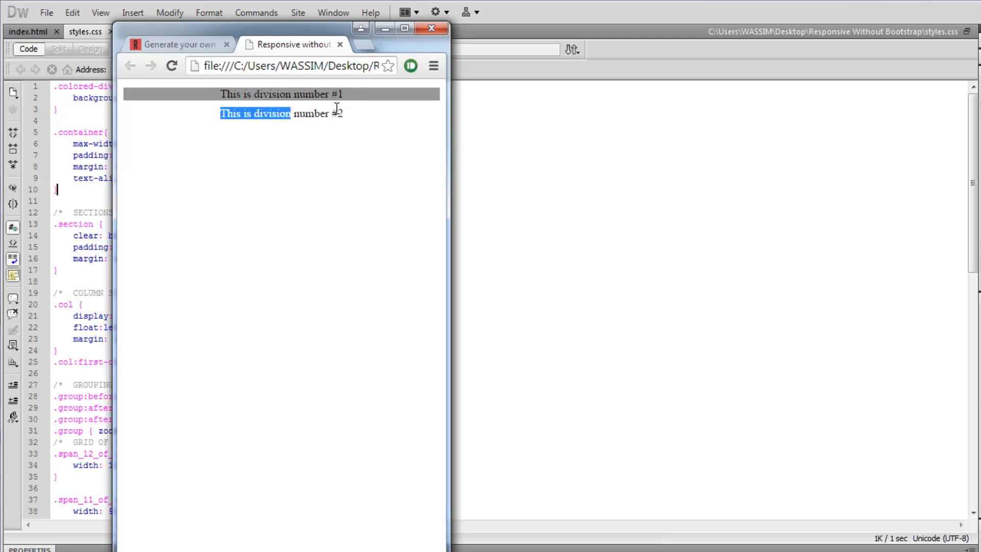
{"action": "left_click", "coordinate": [381, 174]}
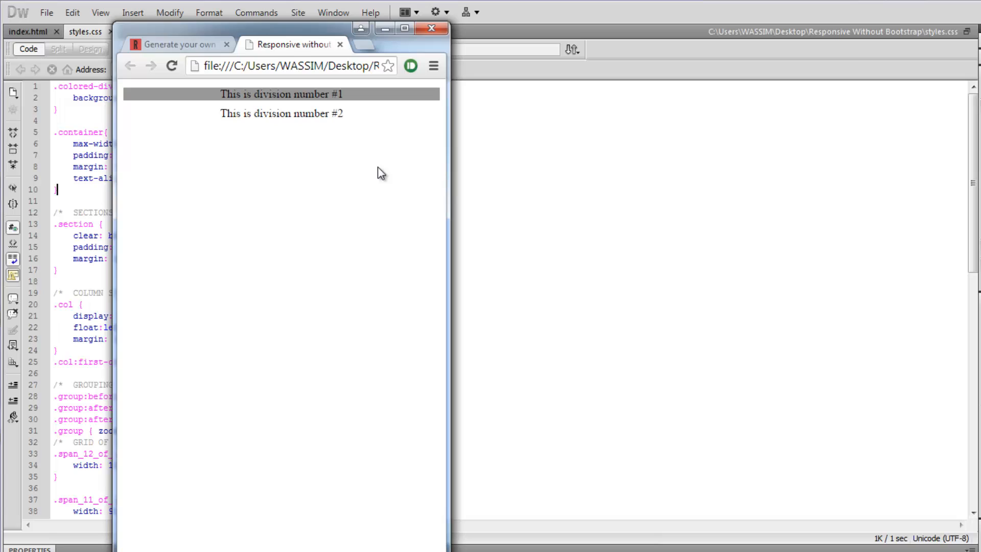
{"action": "mouse_move", "coordinate": [332, 163]}
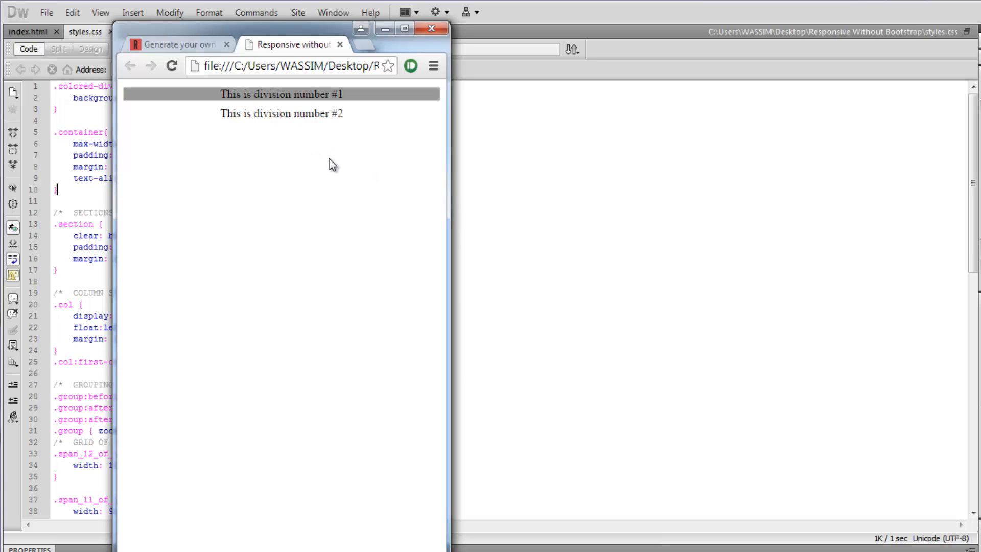
{"action": "mouse_move", "coordinate": [447, 260]}
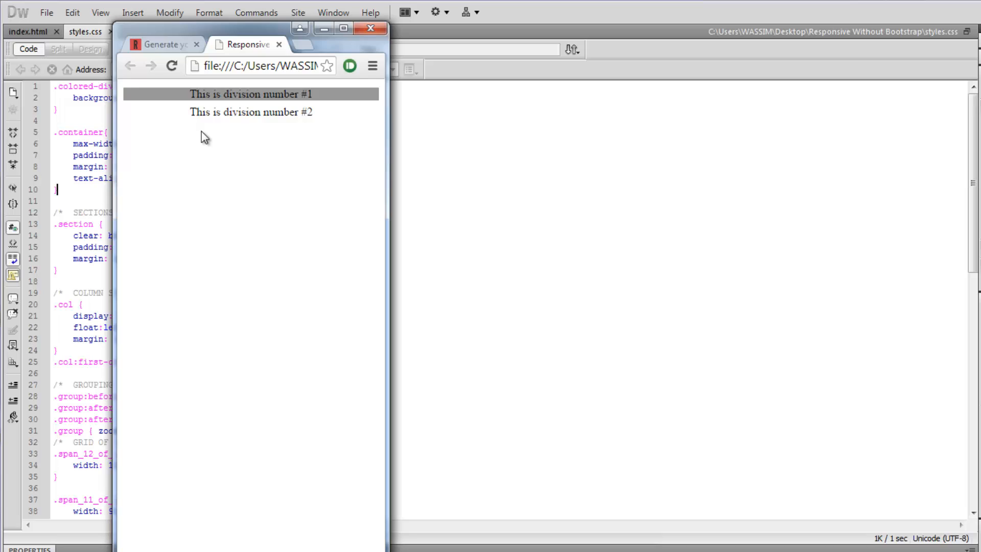
{"action": "double_click", "coordinate": [251, 113]}
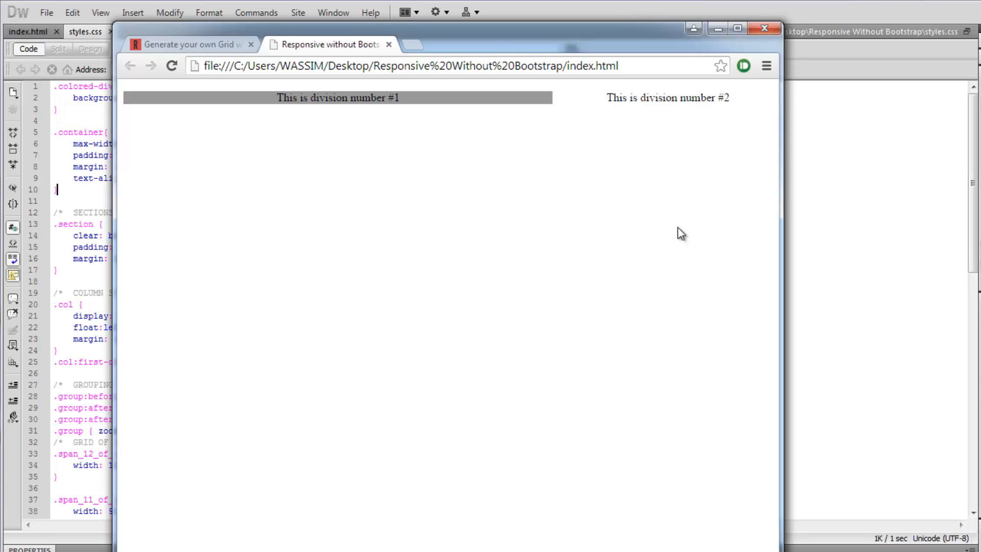
{"action": "mouse_move", "coordinate": [283, 303]}
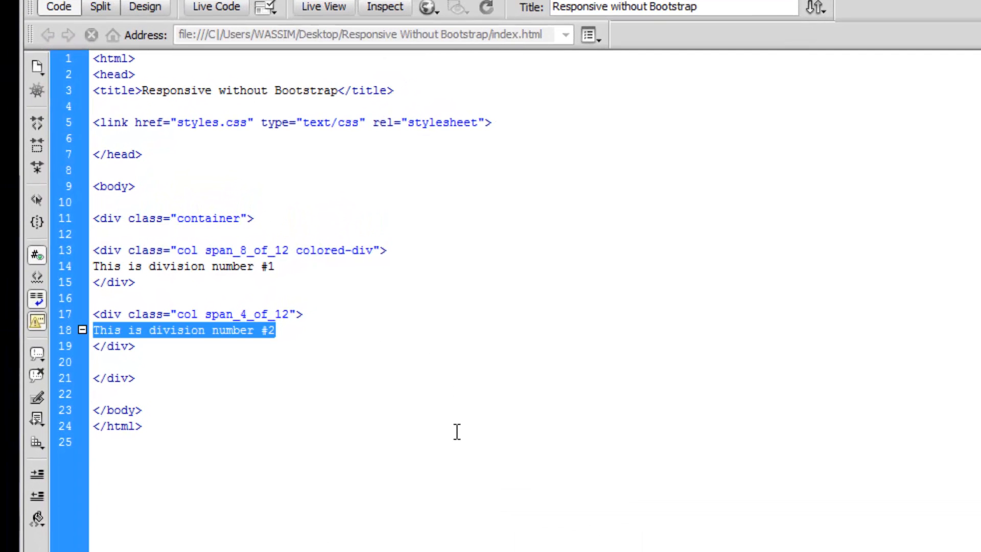
Replace division #2's text with an img tag sourced from images/Koala.jpg via Browse
{"action": "type", "text": "<img src=\"?"}
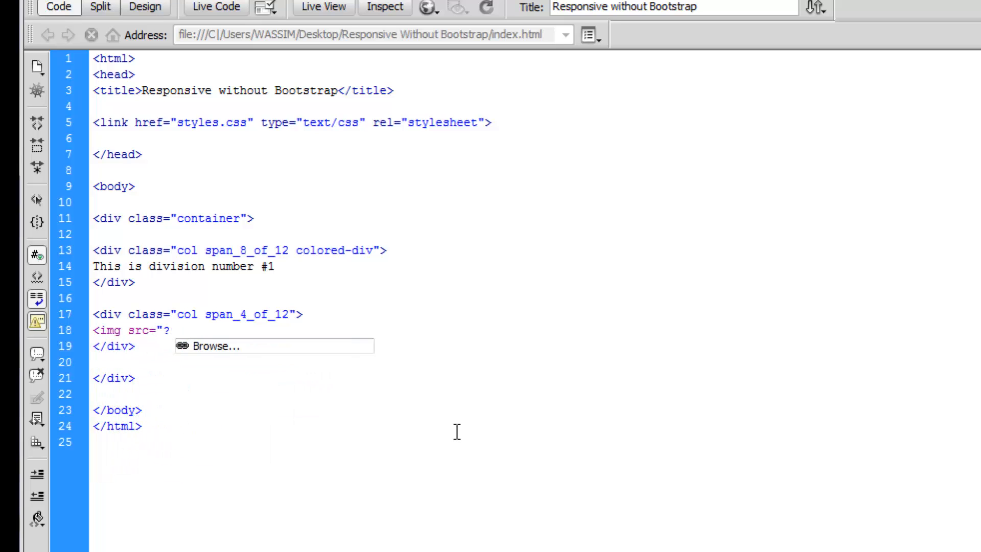
{"action": "left_click", "coordinate": [215, 347]}
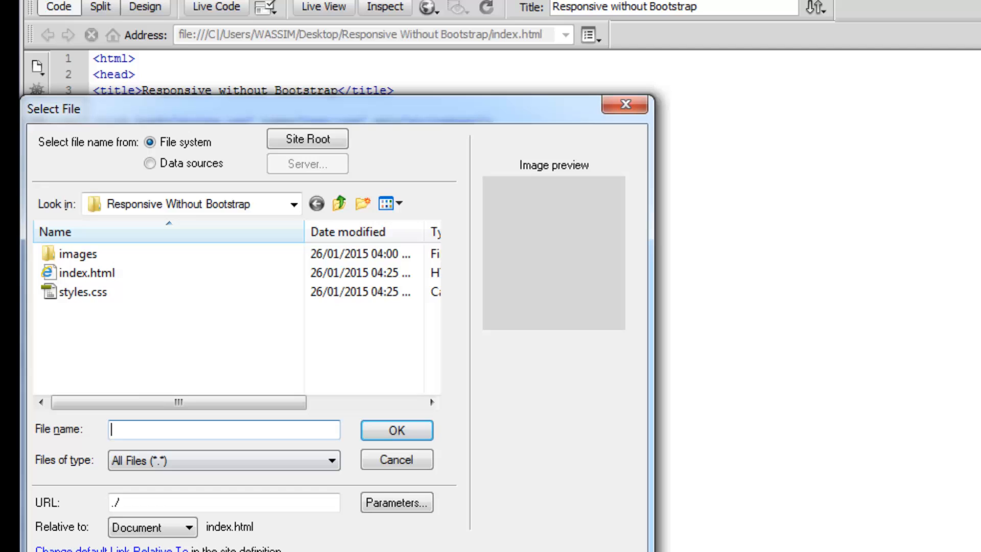
{"action": "double_click", "coordinate": [78, 253]}
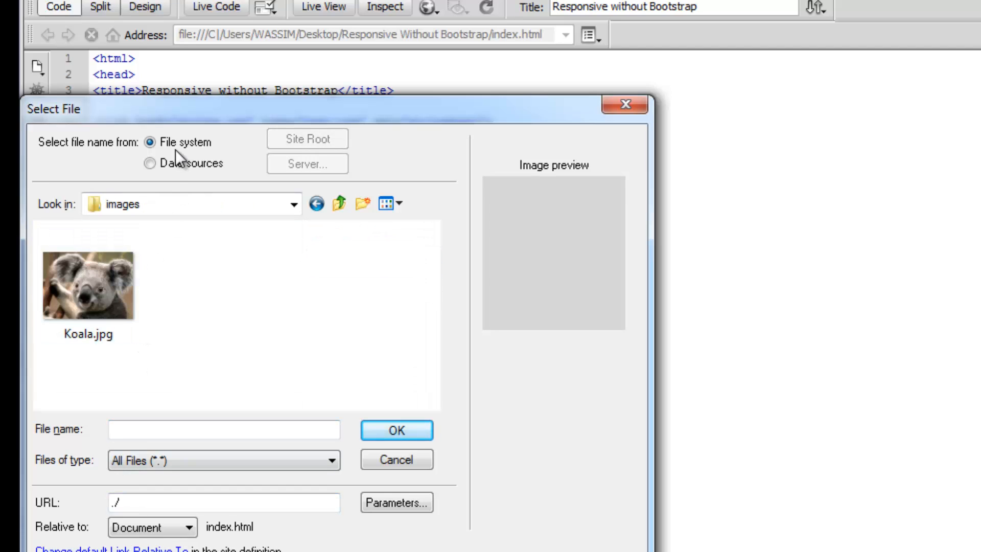
{"action": "left_click", "coordinate": [88, 285]}
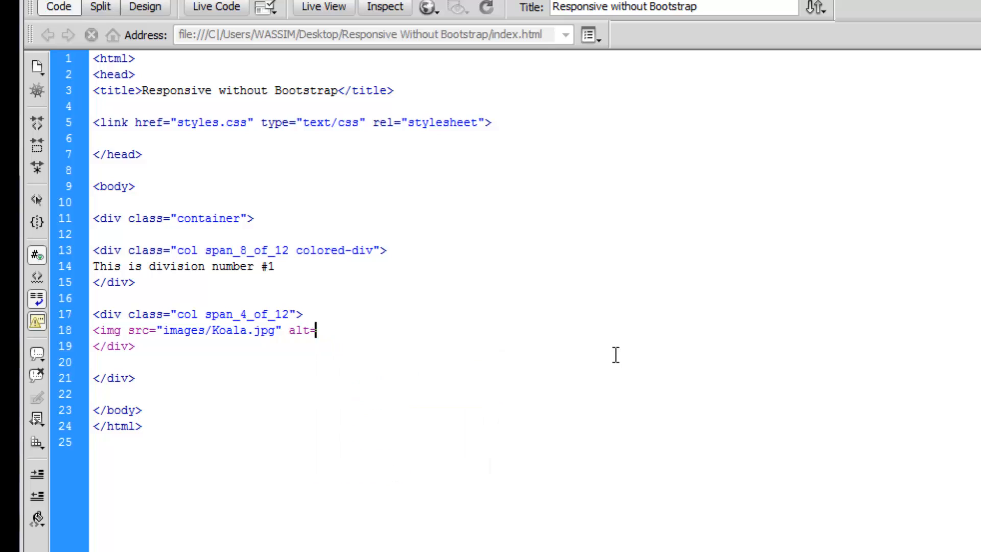
Give the image alt="Koala" and class="responsiveImage", then select the class name for copying
{"action": "type", "text": "\"Koala"}
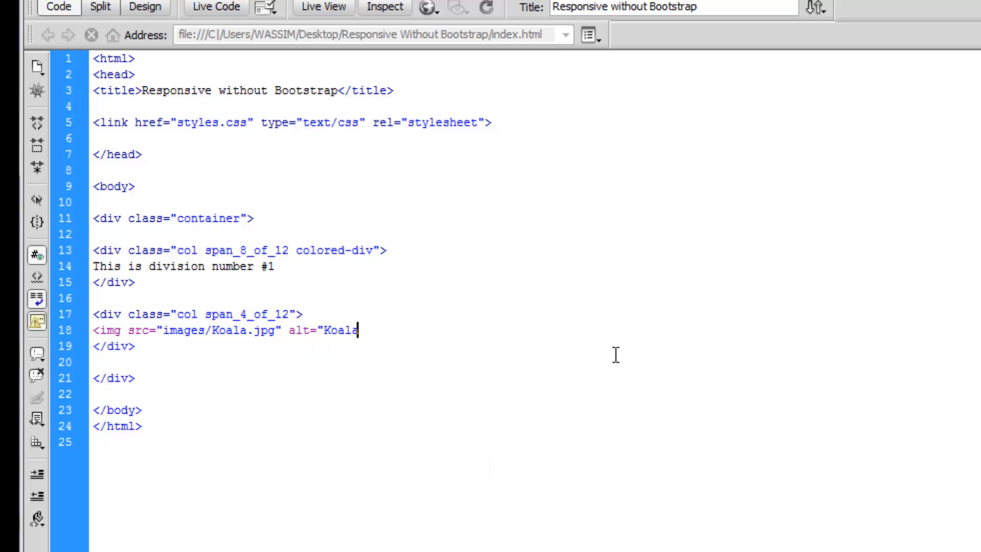
{"action": "type", "text": "class"}
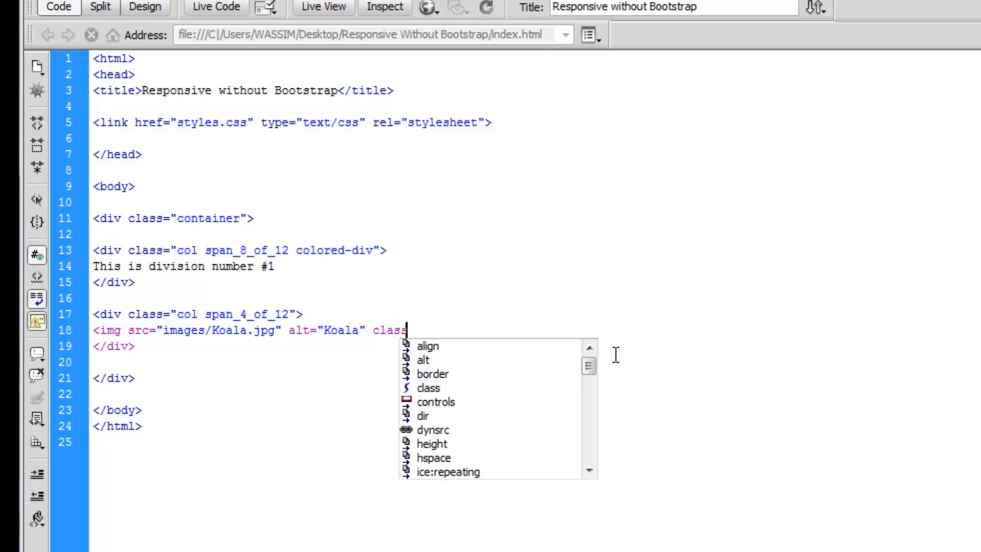
{"action": "type", "text": "=\"responsiveImage\">"}
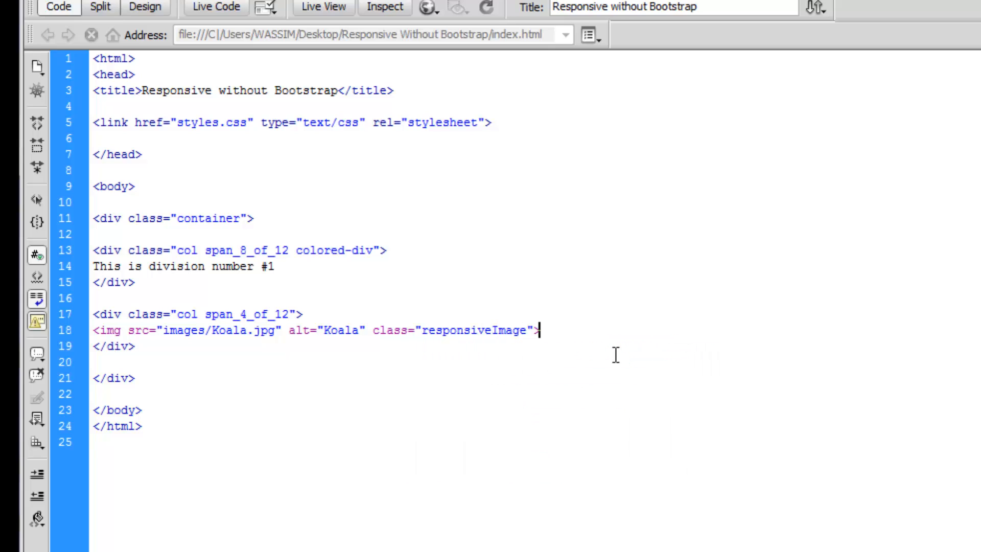
{"action": "double_click", "coordinate": [477, 330]}
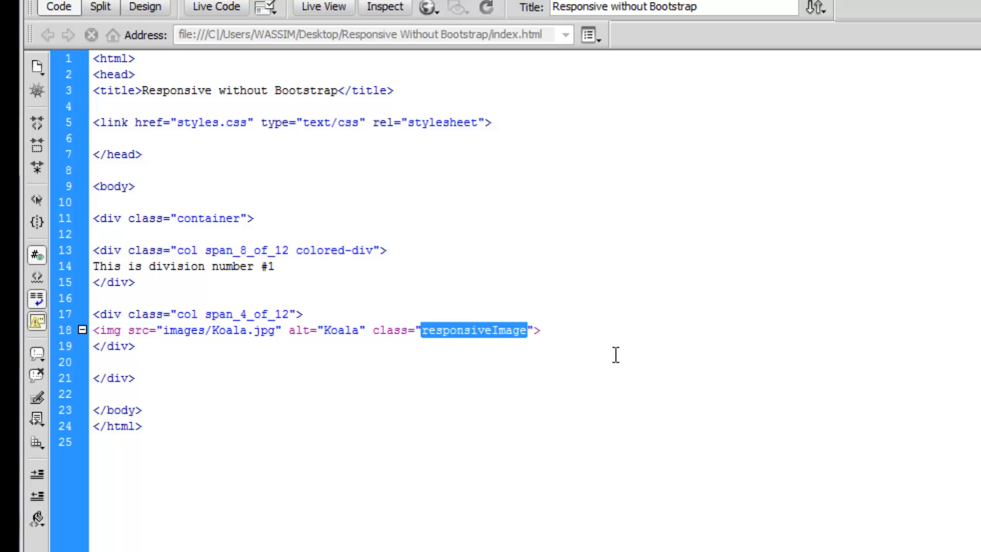
{"action": "mouse_move", "coordinate": [540, 107]}
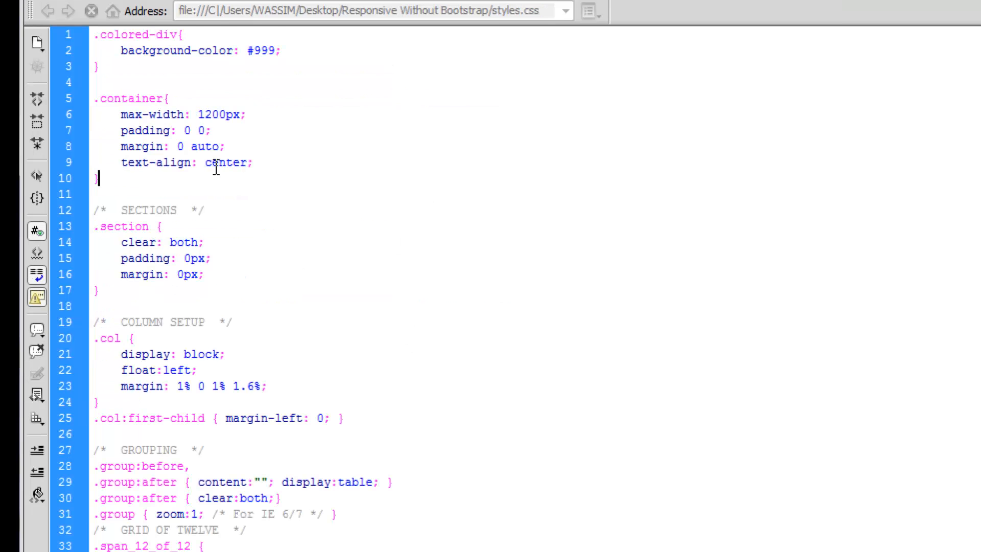
Add a .responsiveImage rule in styles.css with width auto, height auto and max-width 100%
{"action": "key", "text": "Enter"}
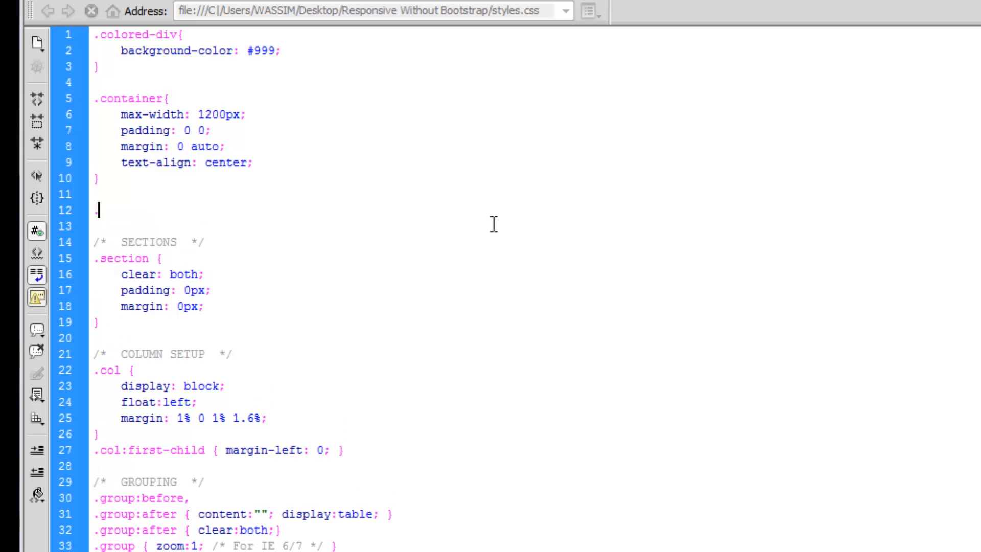
{"action": "type", "text": ".responsiveImage{"}
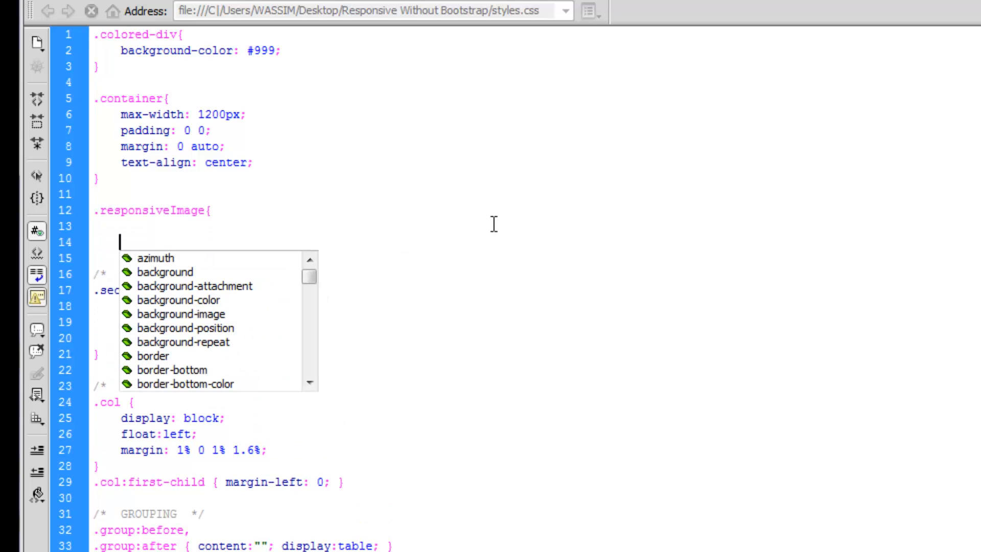
{"action": "key", "text": "escape"}
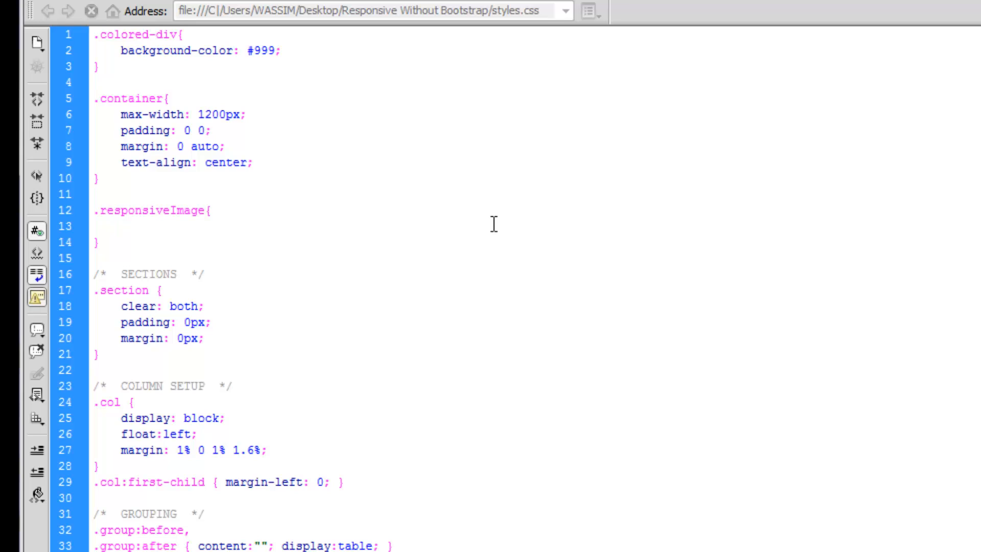
{"action": "type", "text": "width: auto;"}
{"action": "type", "text": "height: auto;"}
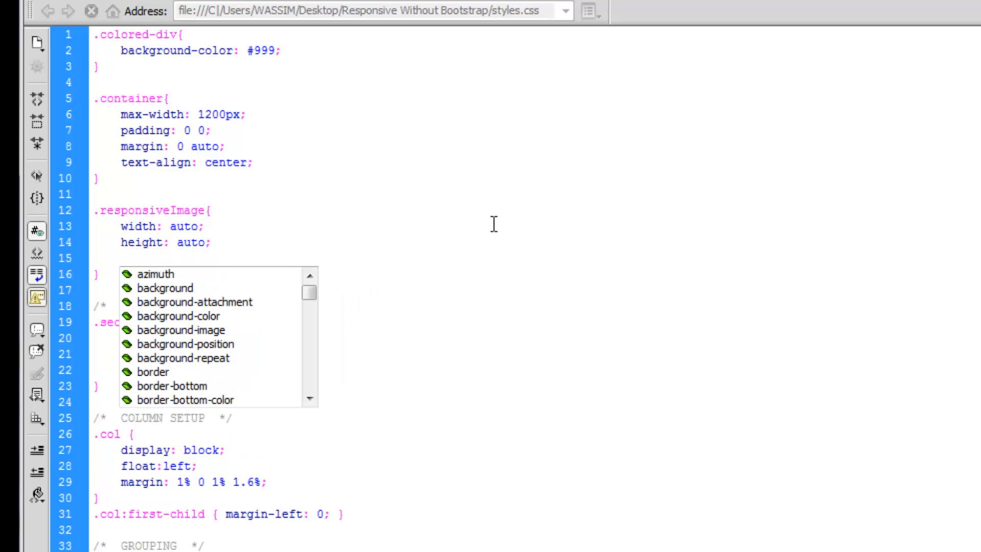
{"action": "type", "text": "max-width:"}
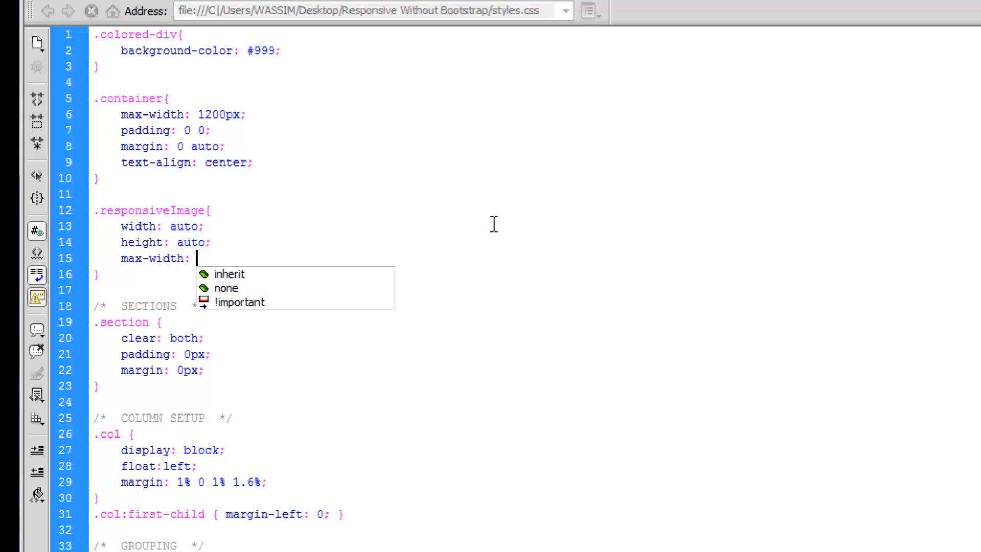
{"action": "type", "text": "100%;"}
{"action": "type", "text": "*/"}
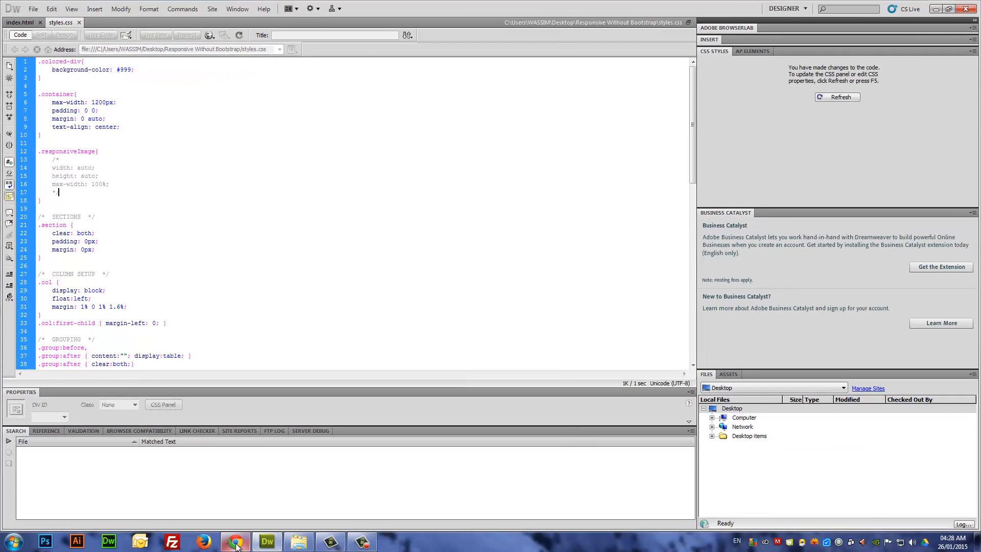
Preview index.html in Chrome at a narrow width, then maximize the window
{"action": "left_click", "coordinate": [235, 540]}
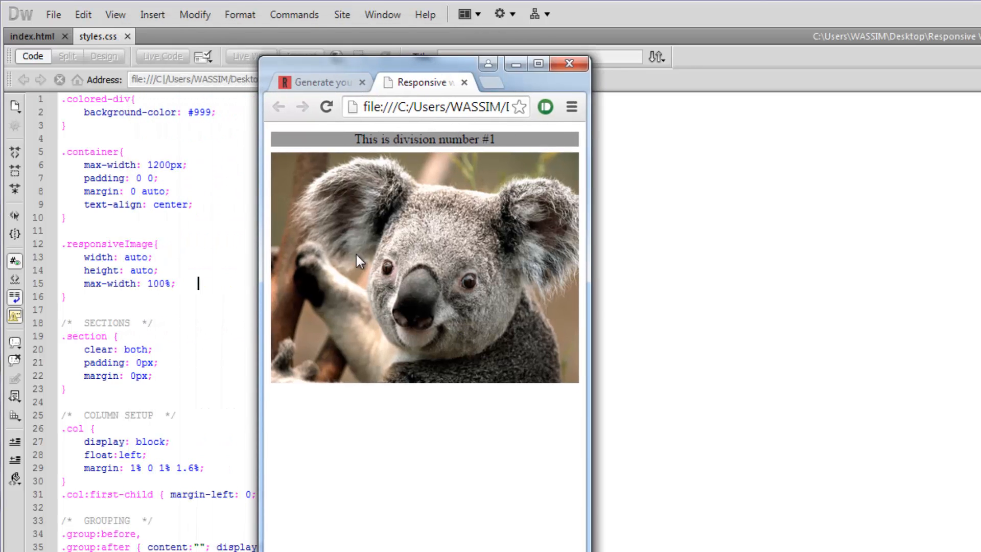
{"action": "mouse_move", "coordinate": [561, 401]}
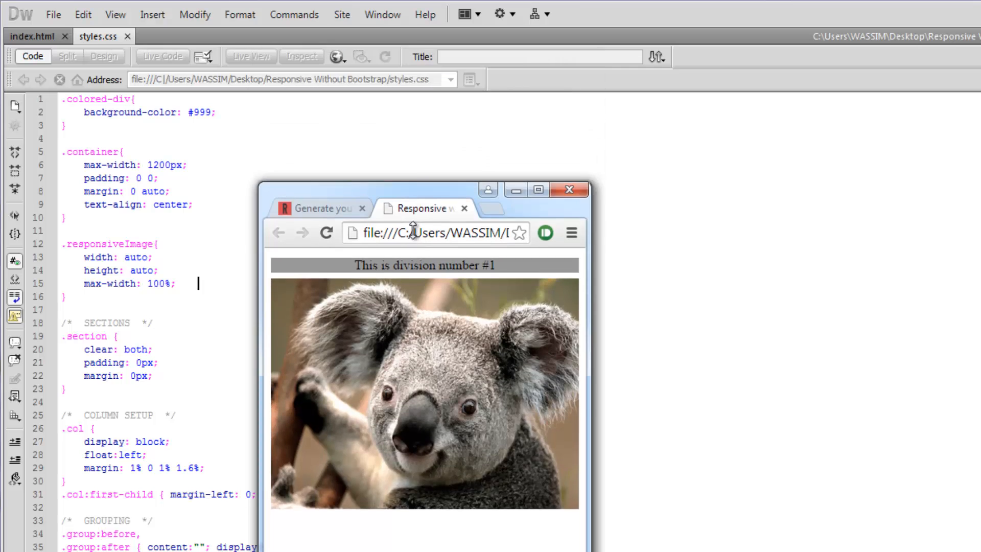
{"action": "left_click_drag", "start_coordinate": [413, 191], "coordinate": [366, 102]}
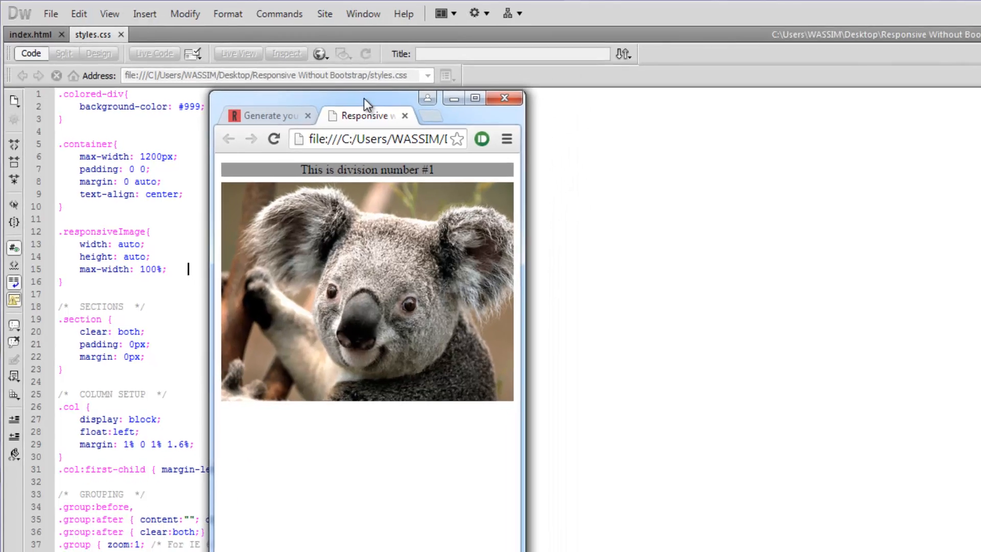
{"action": "left_click", "coordinate": [453, 98]}
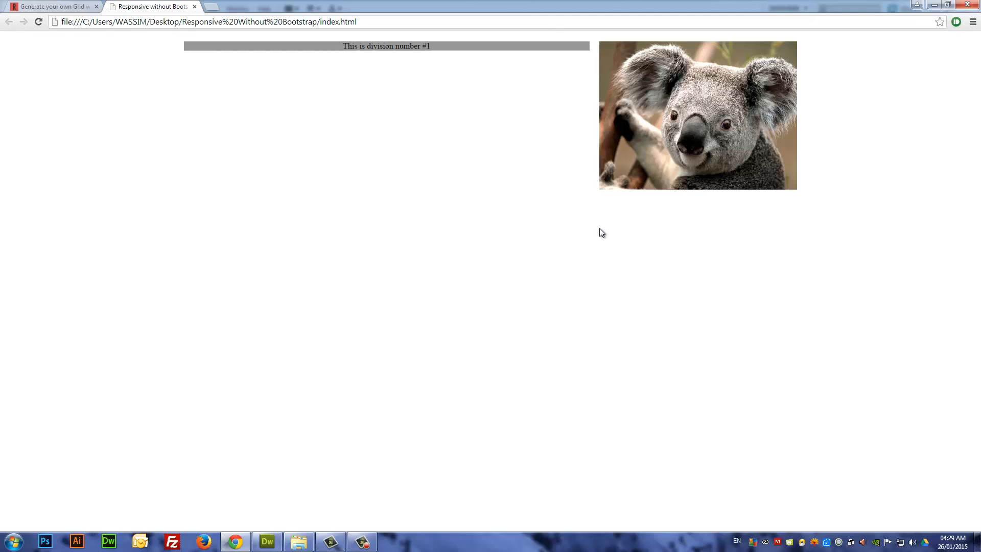
{"action": "mouse_move", "coordinate": [356, 71]}
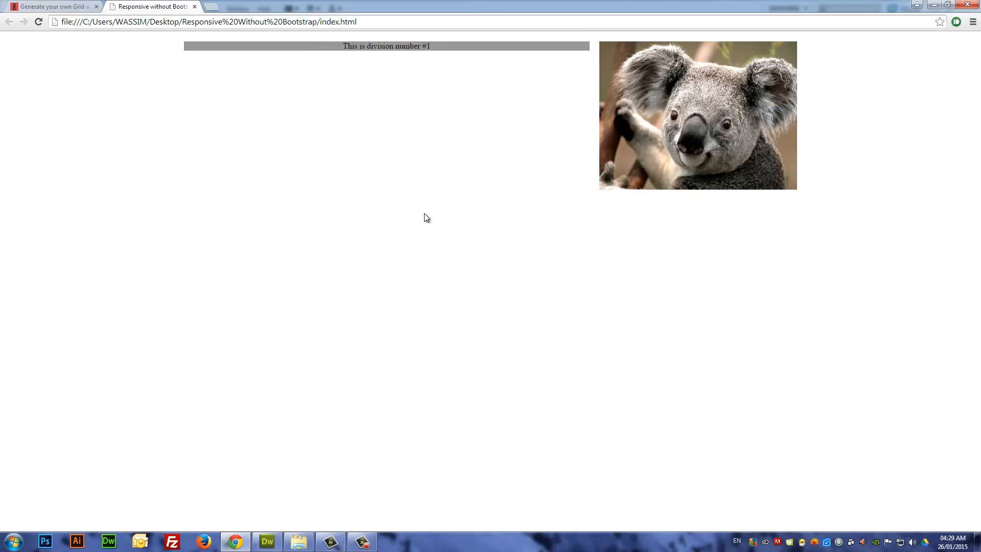
{"action": "mouse_move", "coordinate": [382, 133]}
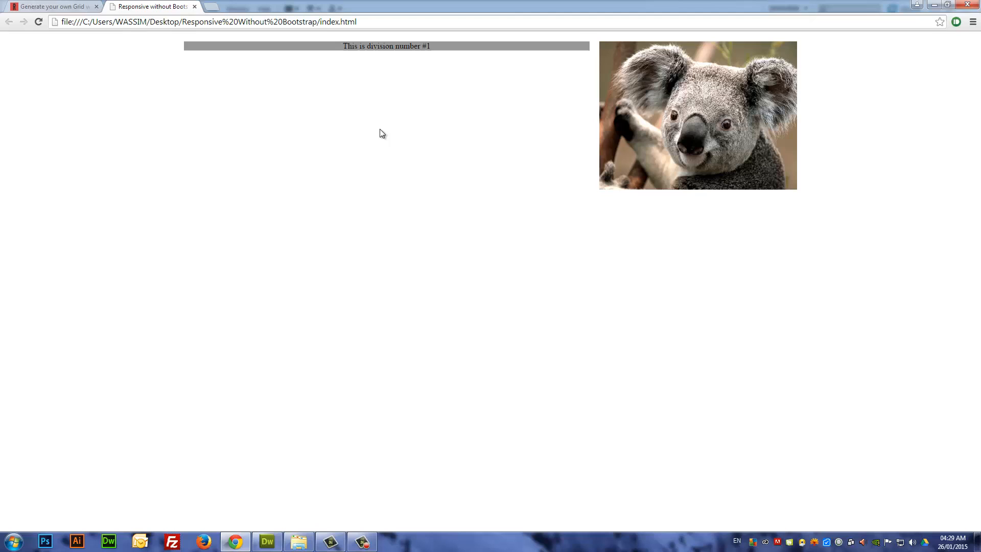
{"action": "mouse_move", "coordinate": [313, 105]}
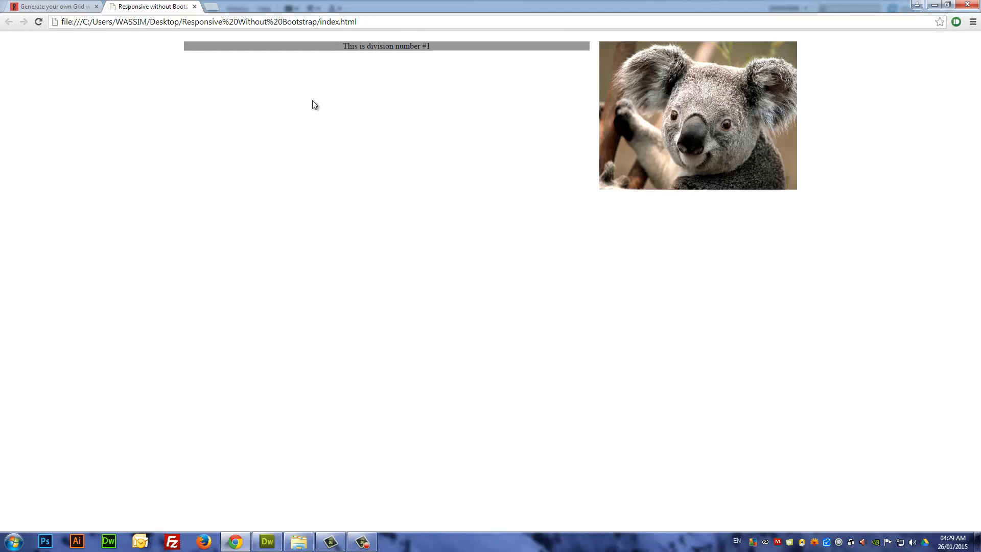
{"action": "mouse_move", "coordinate": [343, 55]}
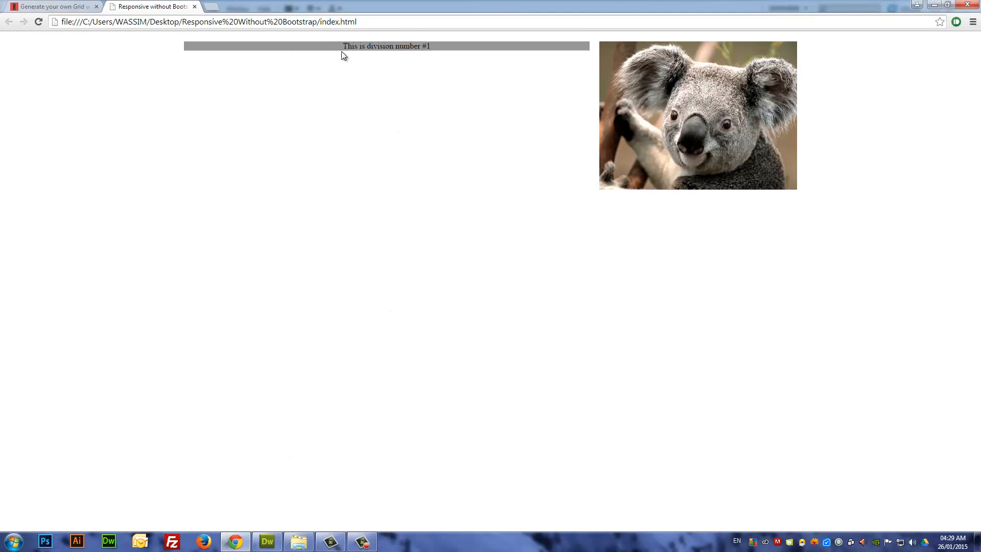
{"action": "mouse_move", "coordinate": [439, 102]}
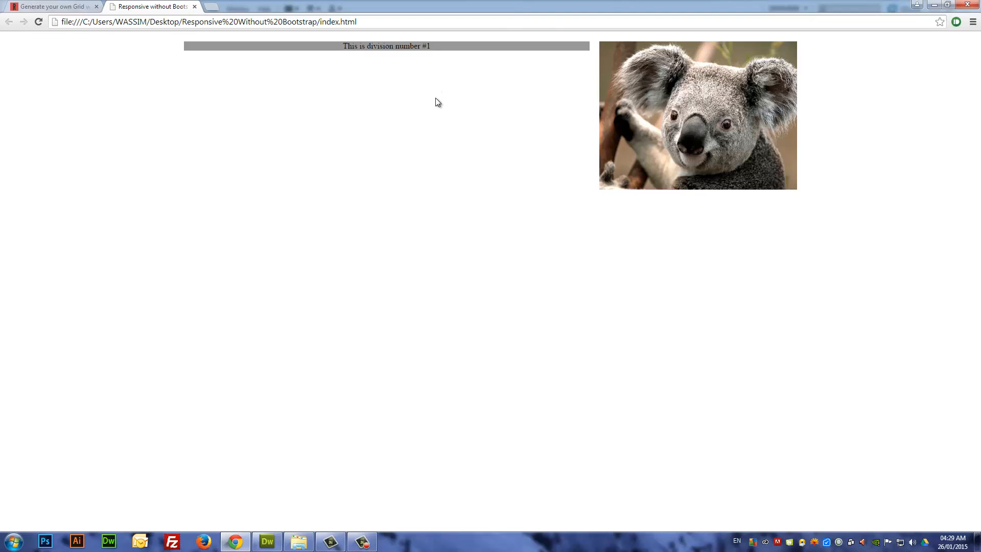
{"action": "mouse_move", "coordinate": [442, 110]}
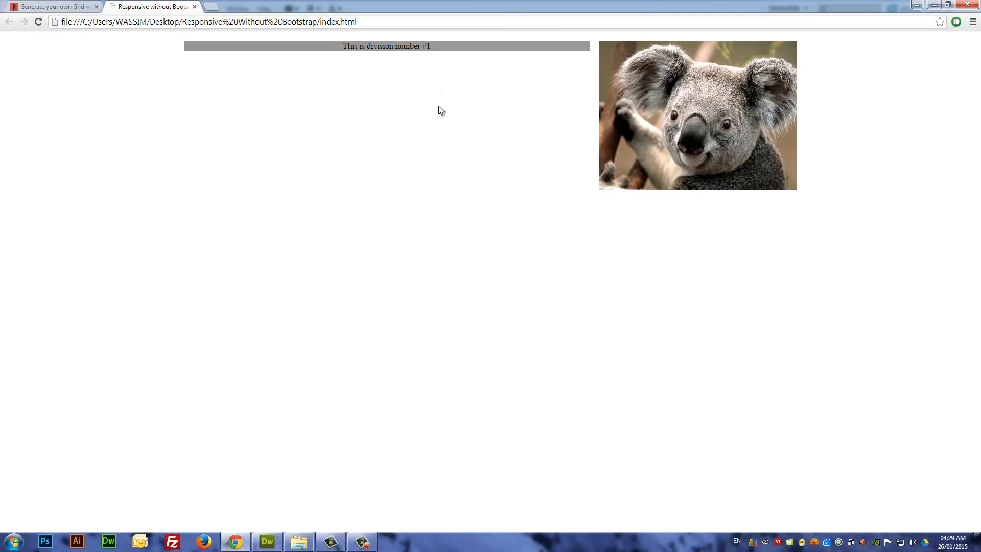
{"action": "mouse_move", "coordinate": [299, 97]}
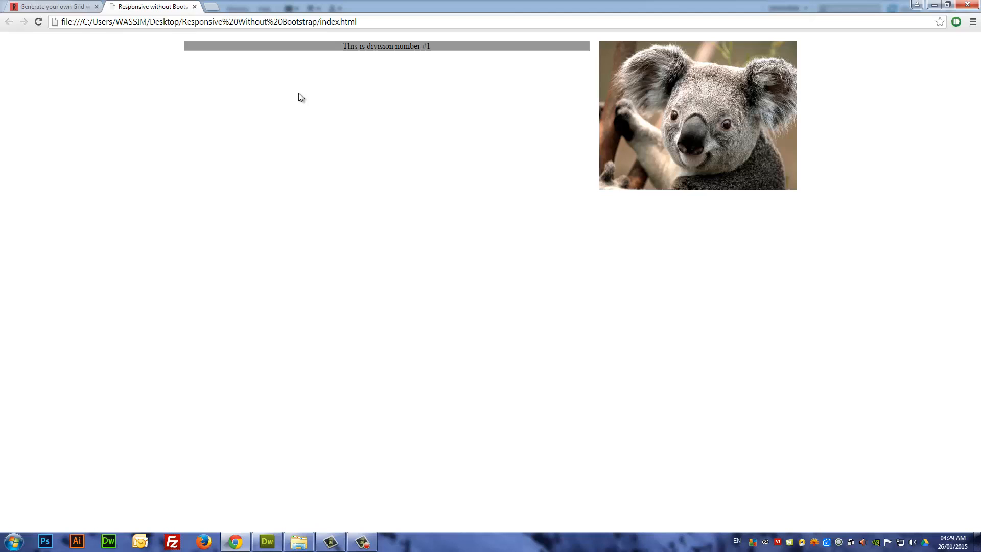
{"action": "mouse_move", "coordinate": [315, 73]}
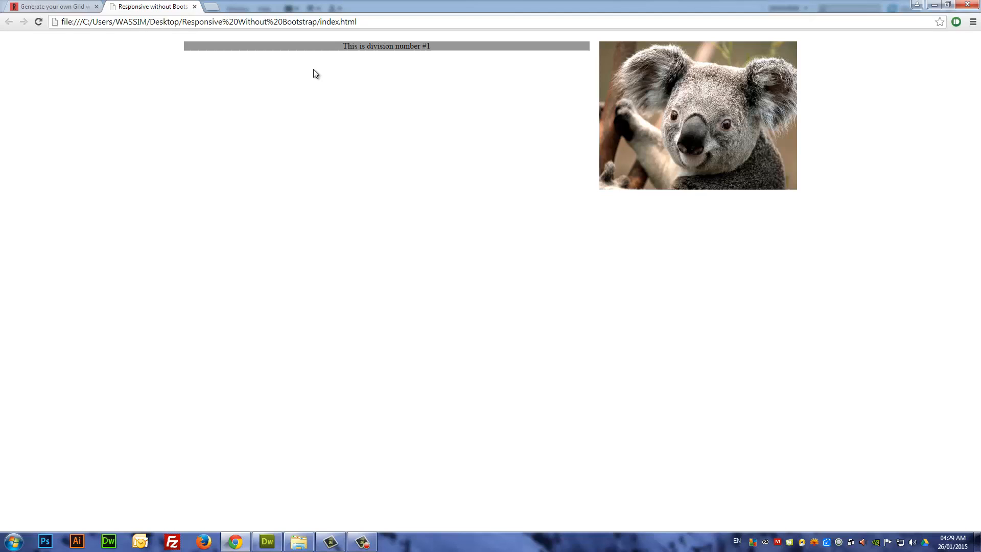
{"action": "mouse_move", "coordinate": [386, 112]}
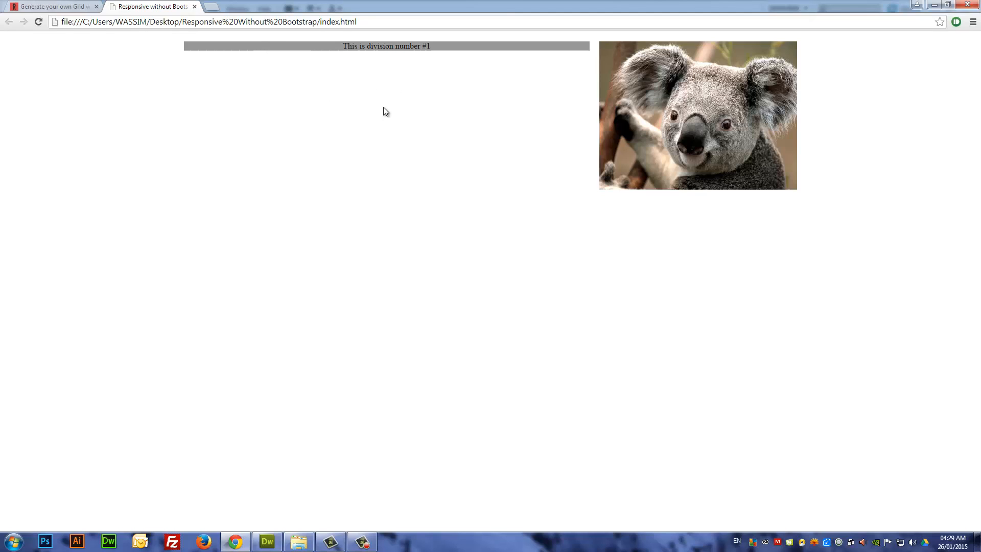
{"action": "mouse_move", "coordinate": [365, 102]}
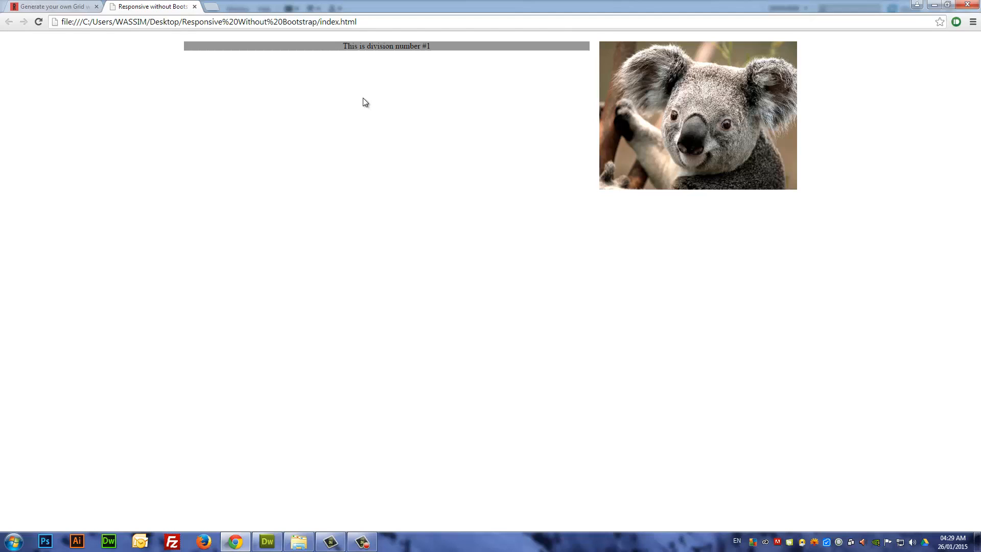
{"action": "mouse_move", "coordinate": [359, 120]}
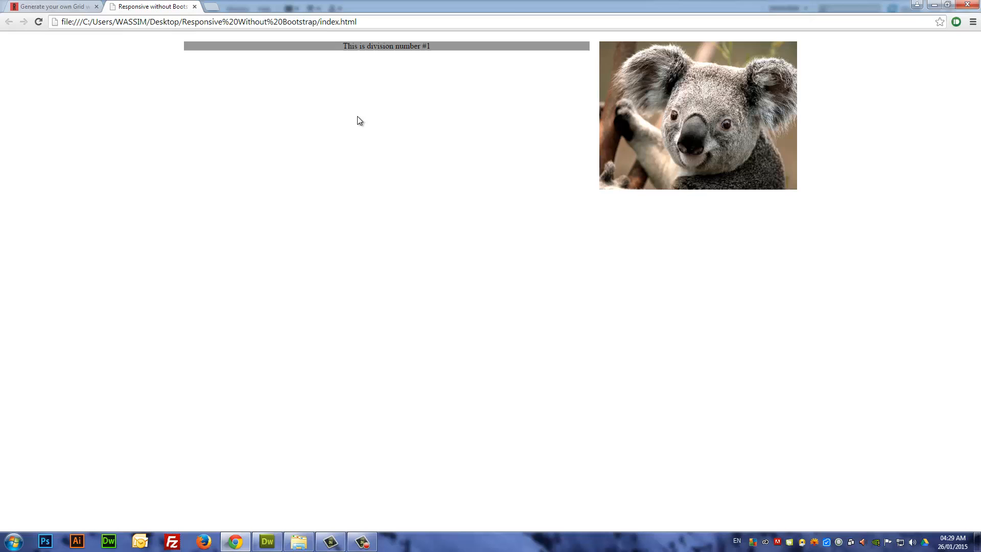
Glance at the grid generator tab, return to the koala preview, then switch to Dreamweaver
{"action": "left_click", "coordinate": [53, 6]}
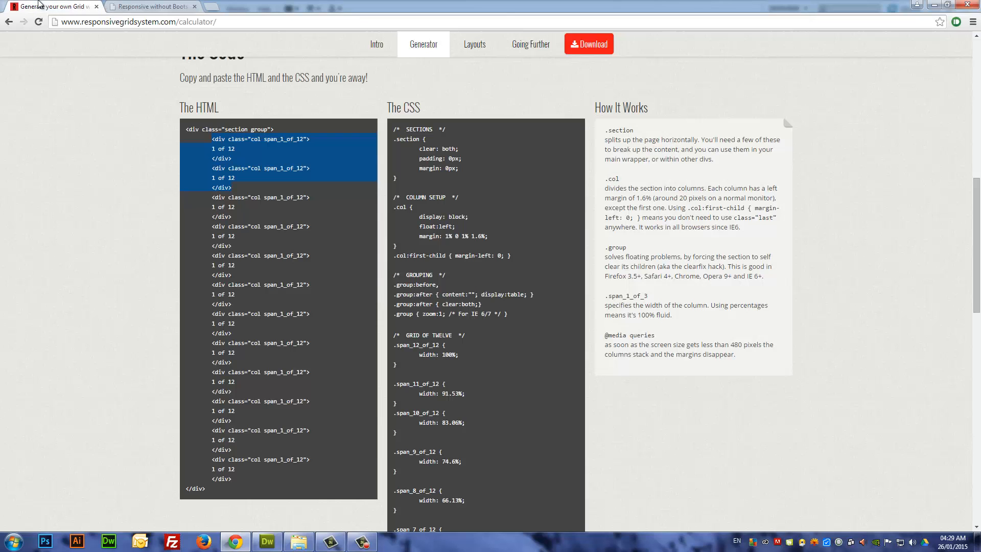
{"action": "left_click", "coordinate": [151, 7]}
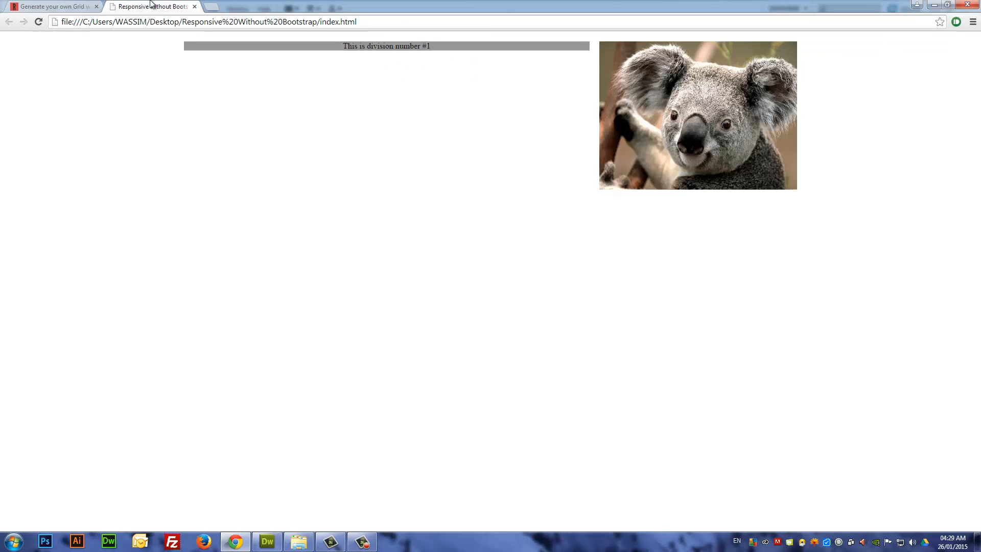
{"action": "left_click", "coordinate": [267, 540]}
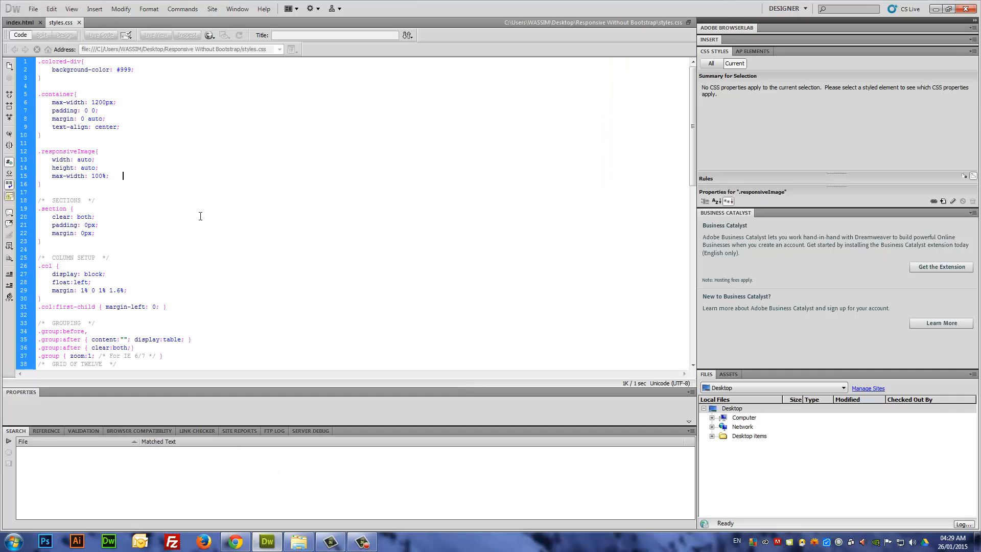
Review styles.css, highlighting the colored-div, container and responsiveImage rules, then return to the Chrome preview
{"action": "scroll", "scroll_direction": "down", "scroll_amount": 3}
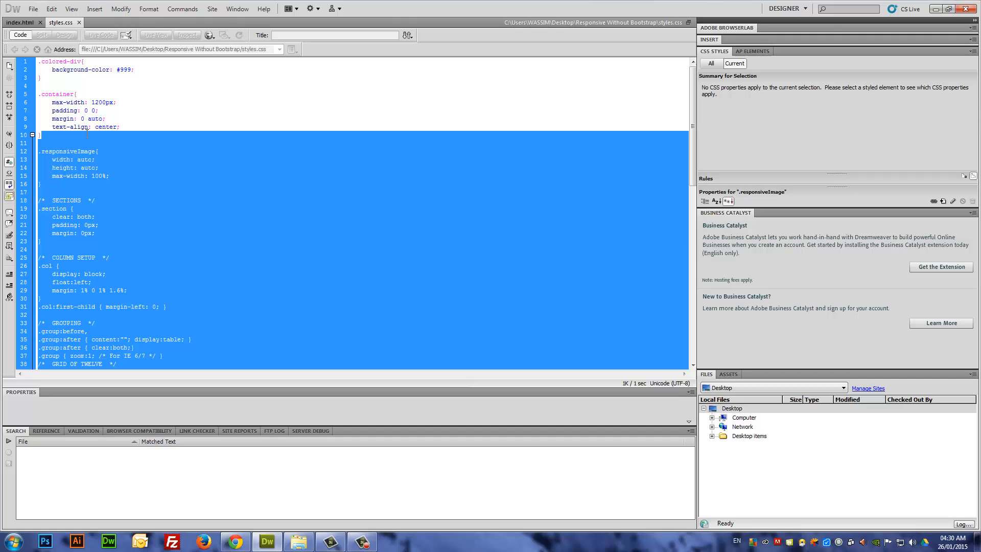
{"action": "left_click", "coordinate": [154, 134]}
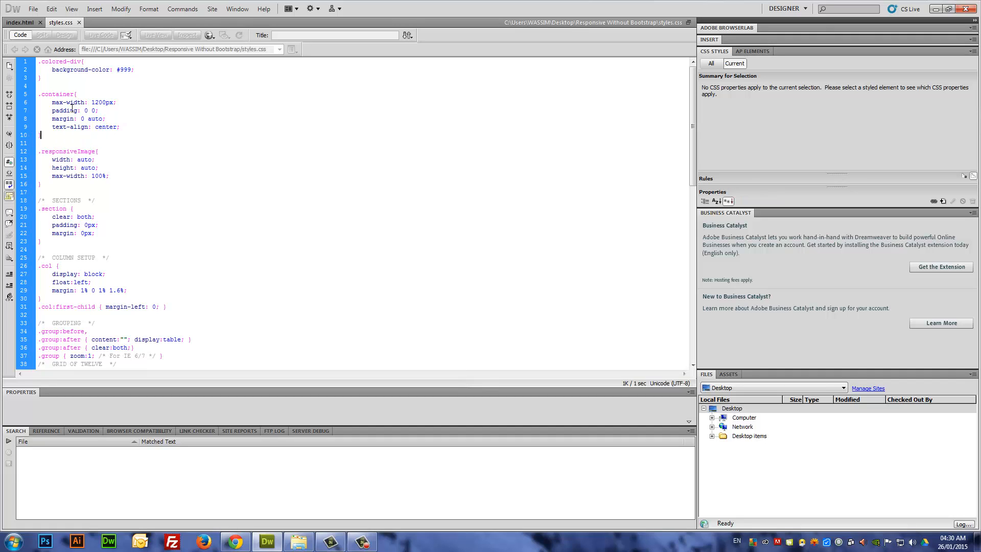
{"action": "scroll", "scroll_direction": "down", "scroll_amount": 3}
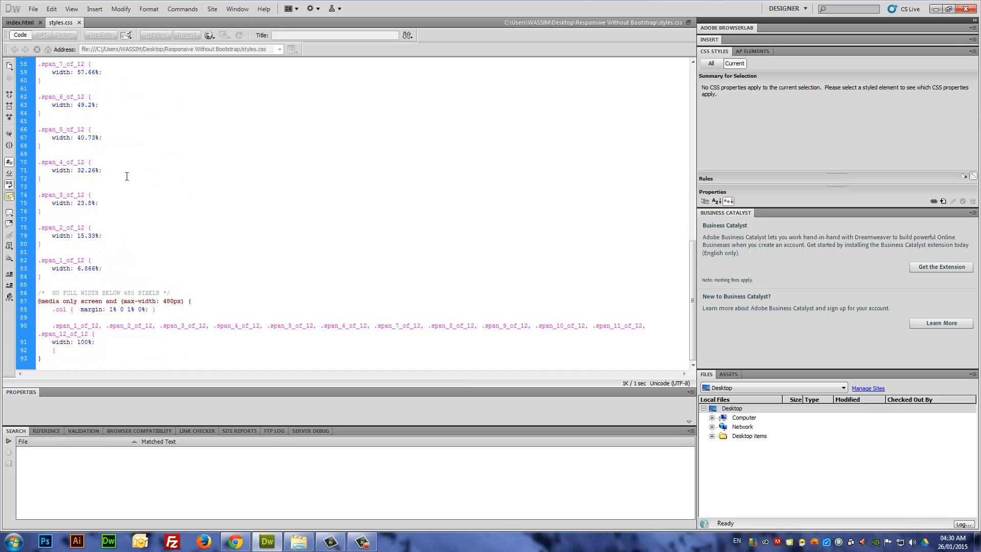
{"action": "scroll", "scroll_direction": "up", "scroll_amount": 3}
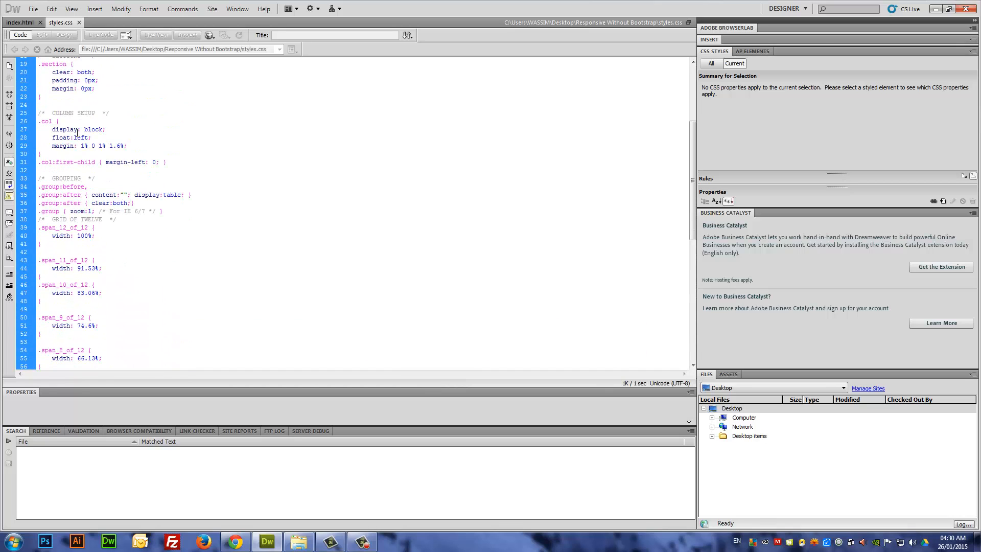
{"action": "scroll", "scroll_direction": "up", "scroll_amount": 3}
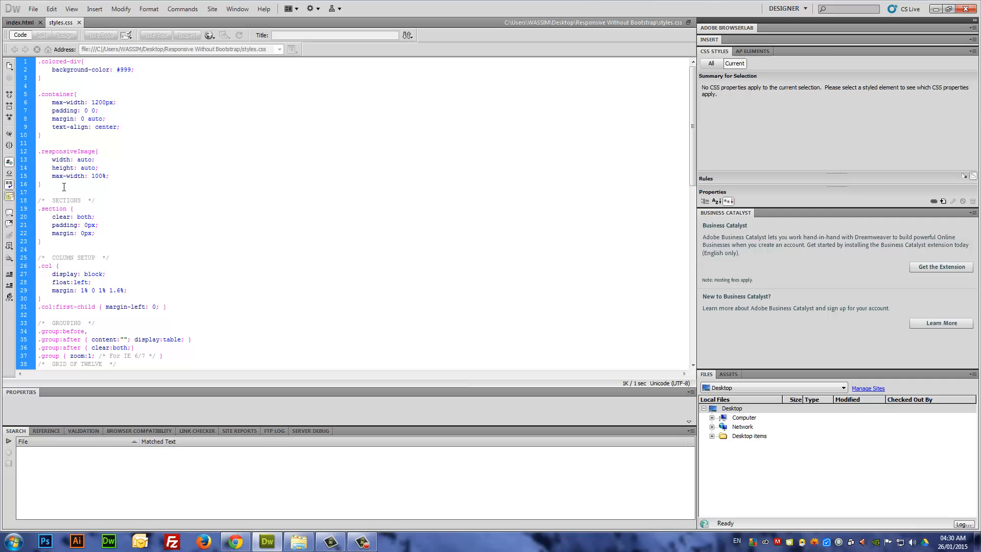
{"action": "left_click_drag", "start_coordinate": [41, 62], "coordinate": [56, 184]}
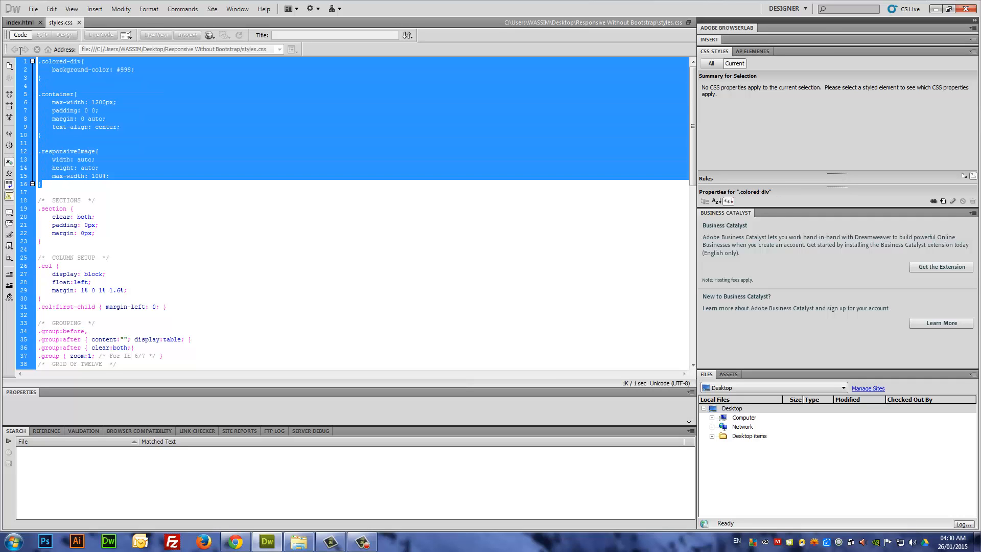
{"action": "left_click", "coordinate": [88, 185]}
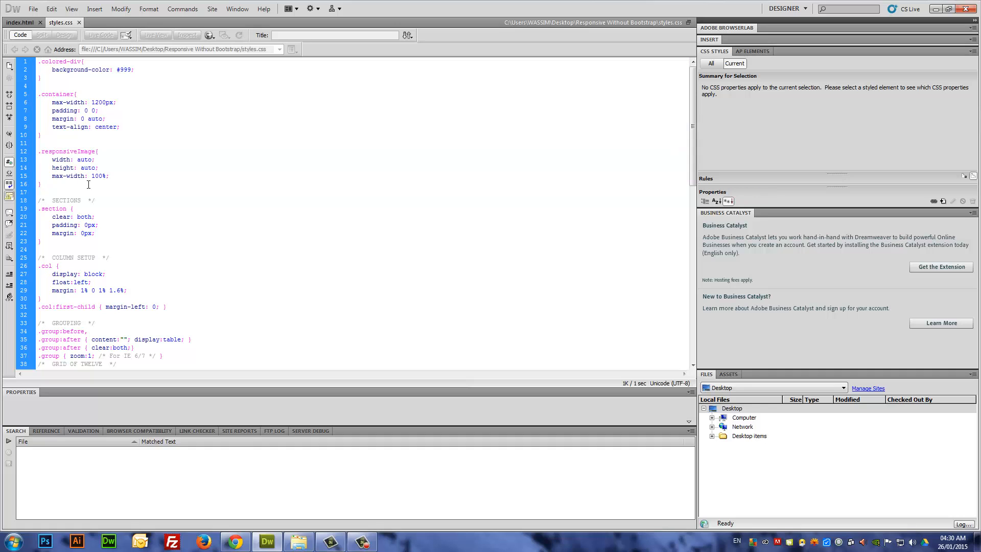
{"action": "left_click", "coordinate": [234, 541]}
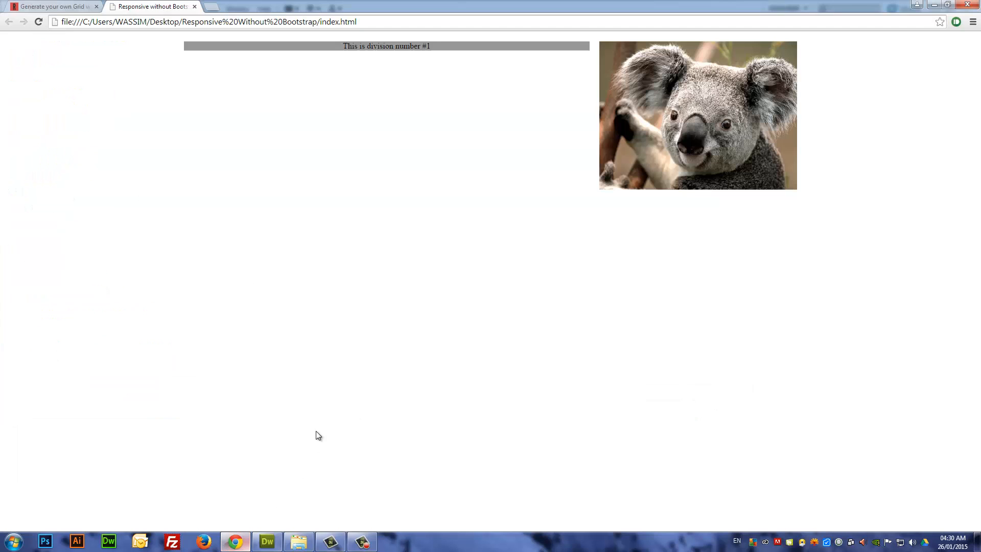
{"action": "mouse_move", "coordinate": [504, 166]}
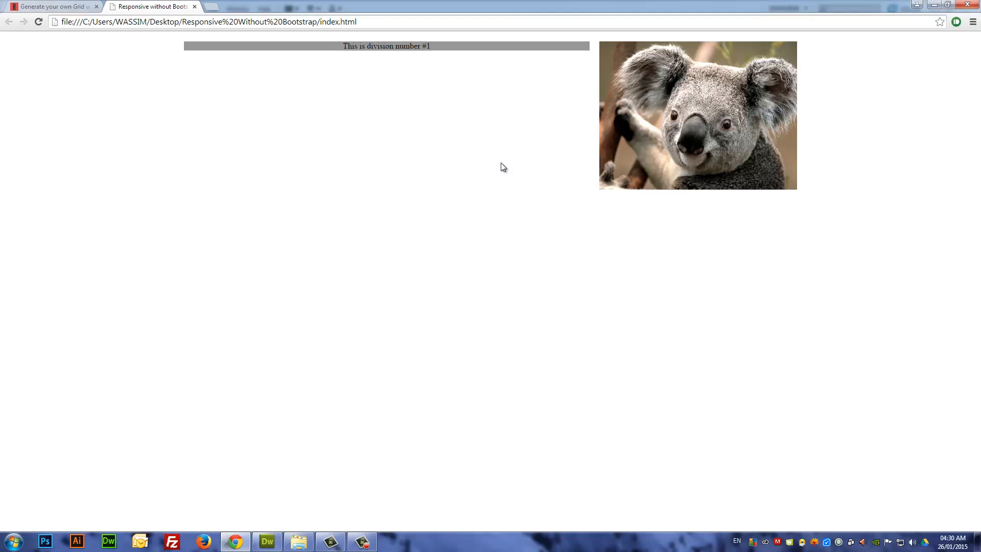